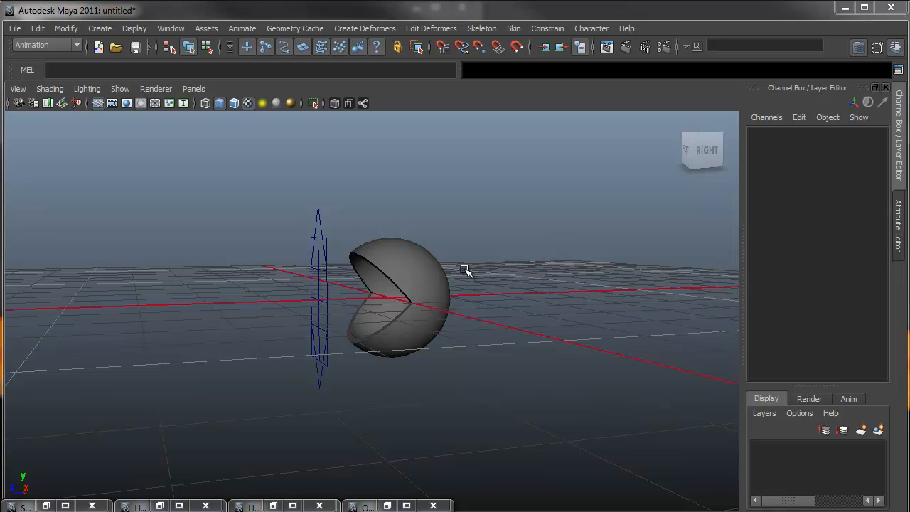
mouse_move(393, 267)
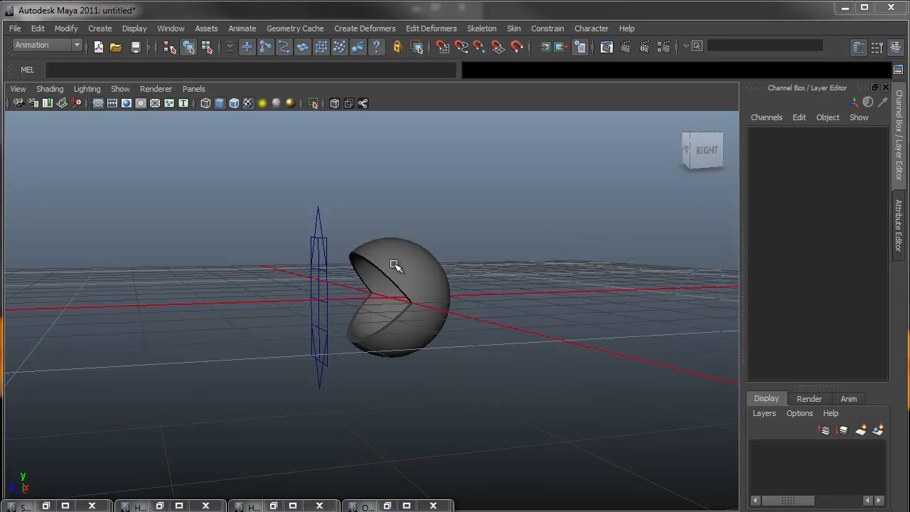
- Create a polygon sphere inside the eye shell with scale 0.9 and Rotate X 90
drag(394, 267, 497, 306)
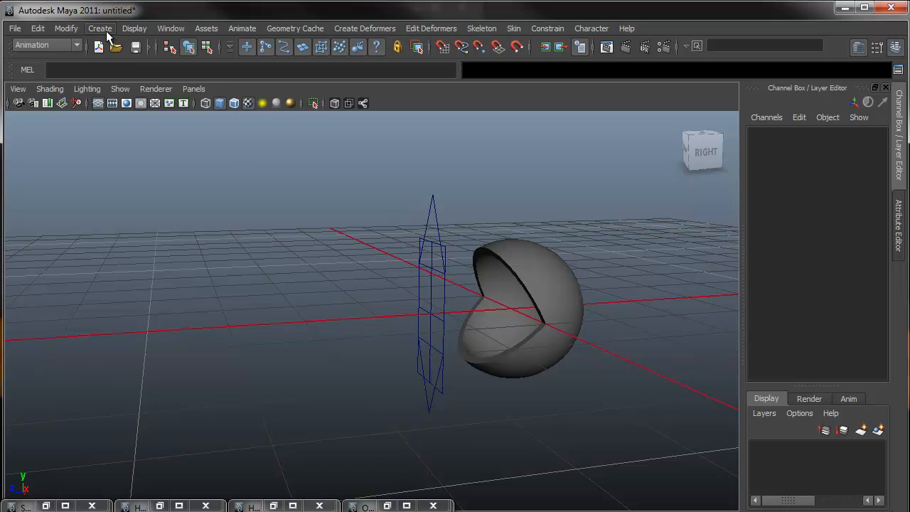
click(100, 28)
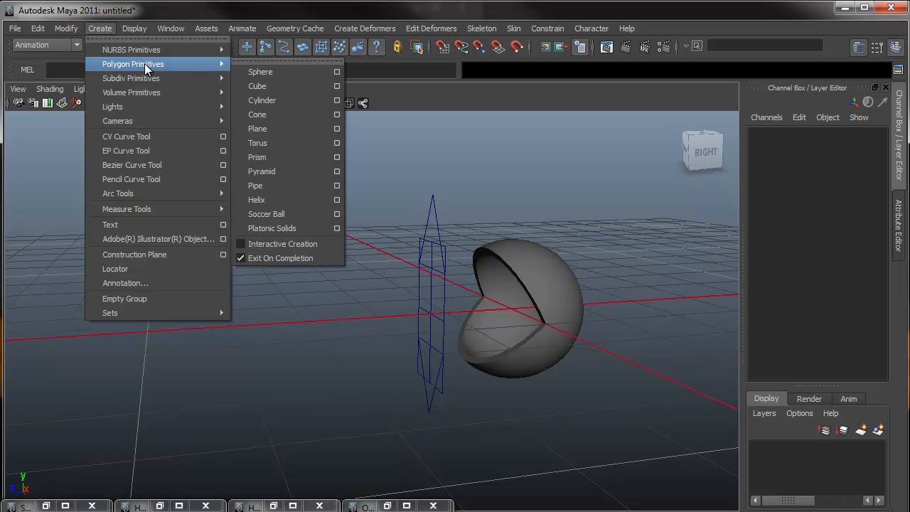
mouse_move(261, 71)
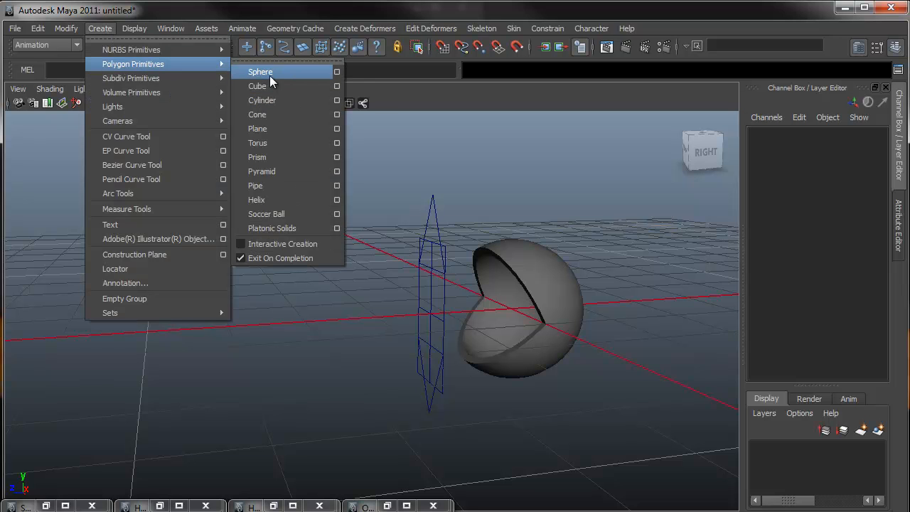
click(260, 71)
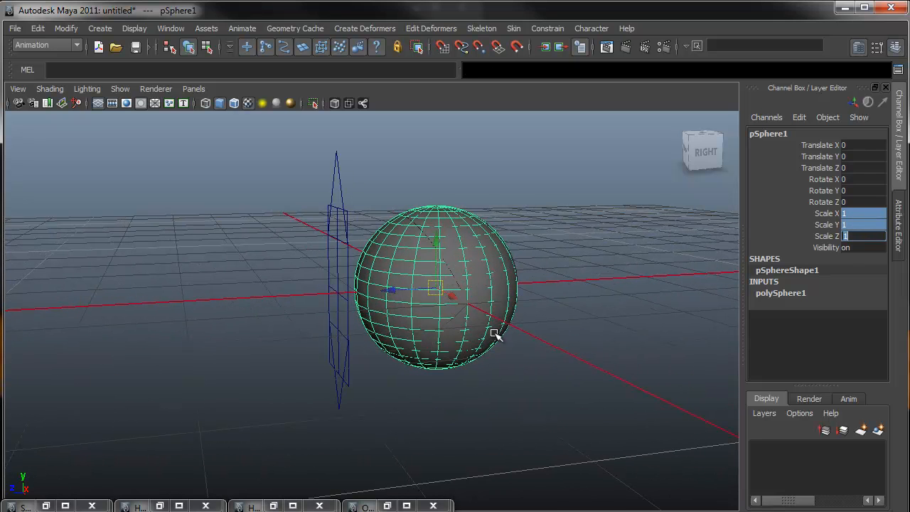
mouse_move(730, 279)
text(0.)
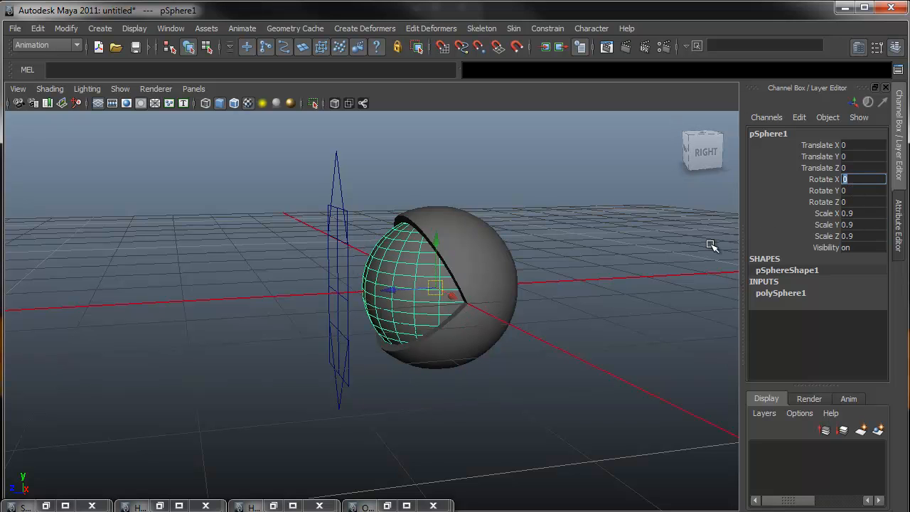
text(90)
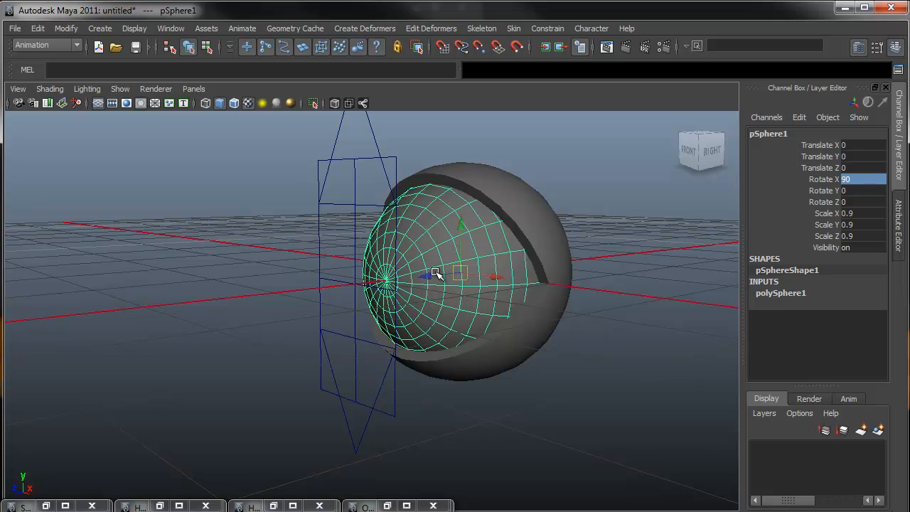
- Freeze the inner sphere's rotation and scale, then orbit and dolly in to inspect it
click(62, 28)
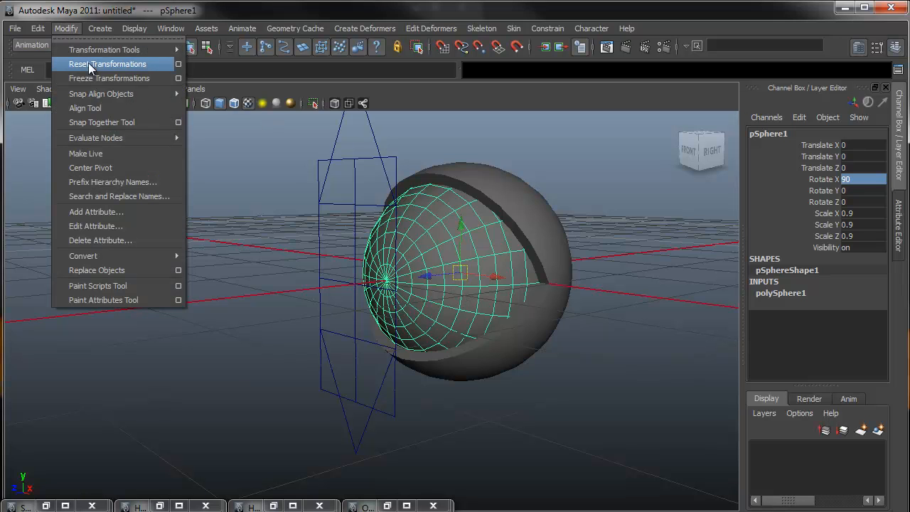
mouse_move(100, 78)
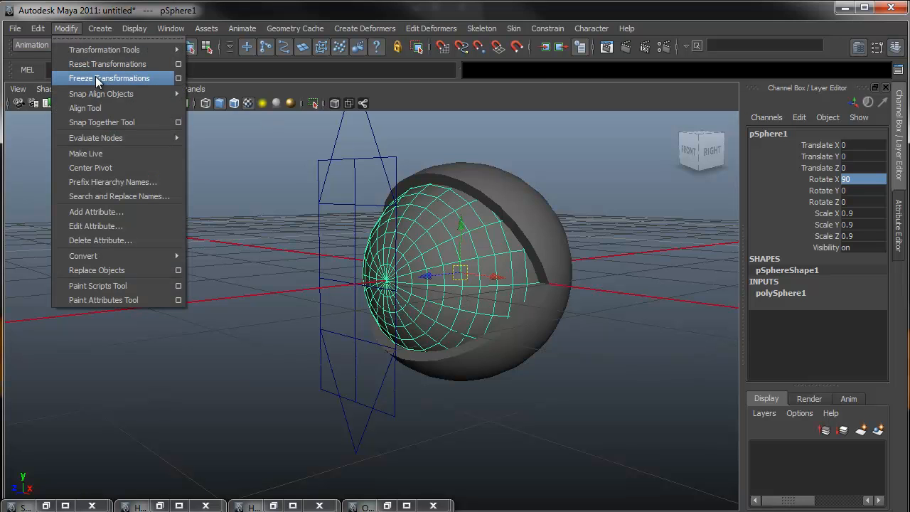
click(110, 78)
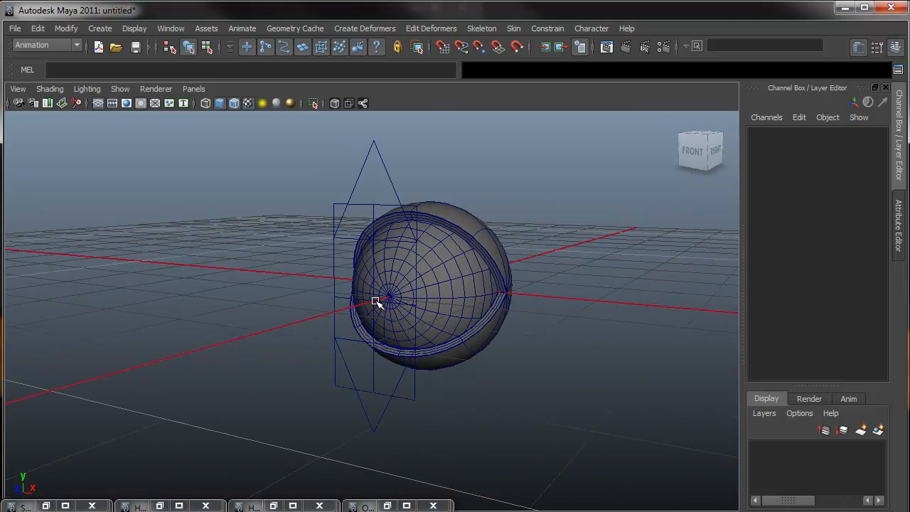
drag(377, 302, 388, 306)
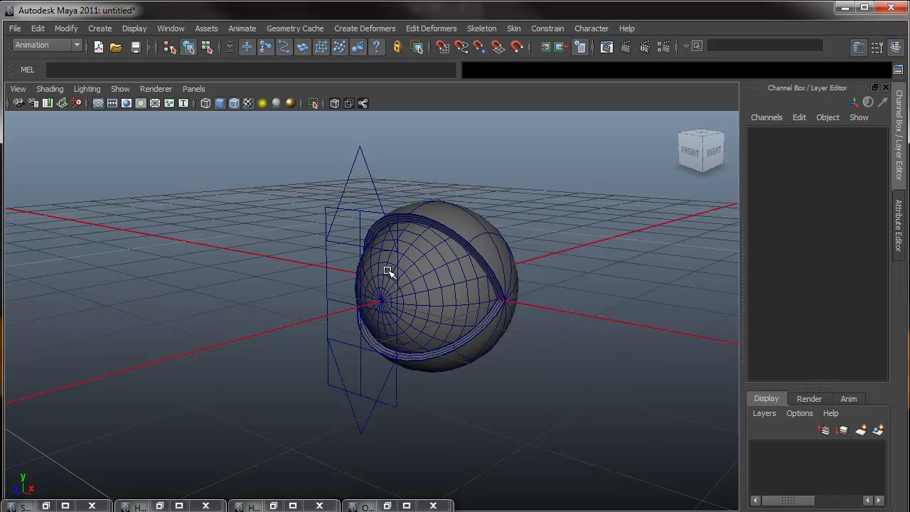
mouse_move(408, 297)
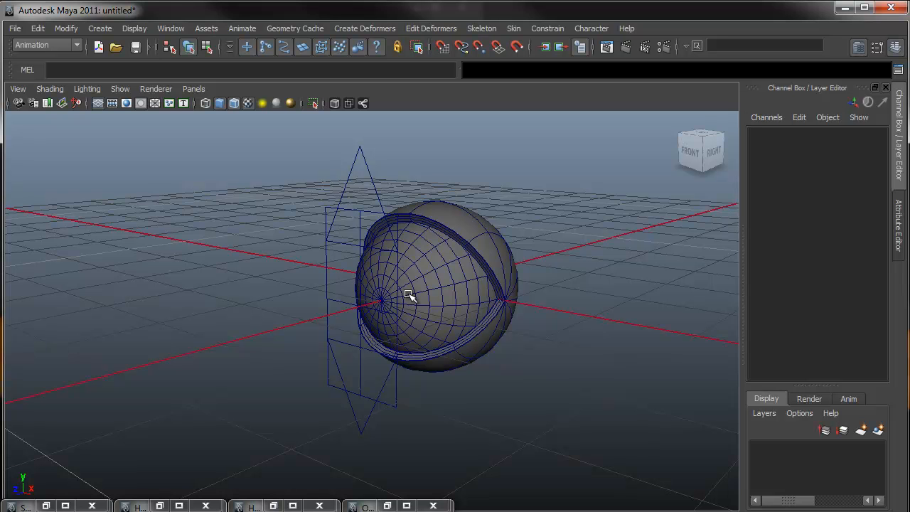
drag(409, 295, 463, 288)
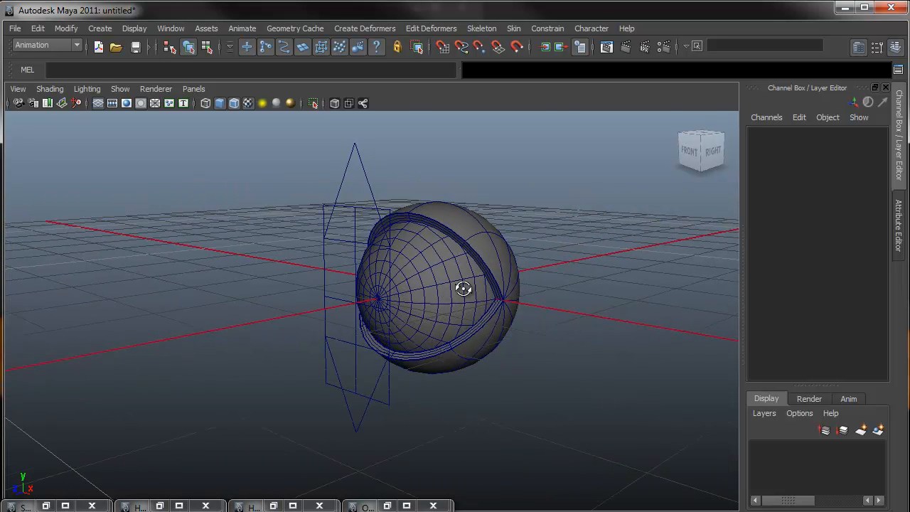
drag(463, 288, 473, 286)
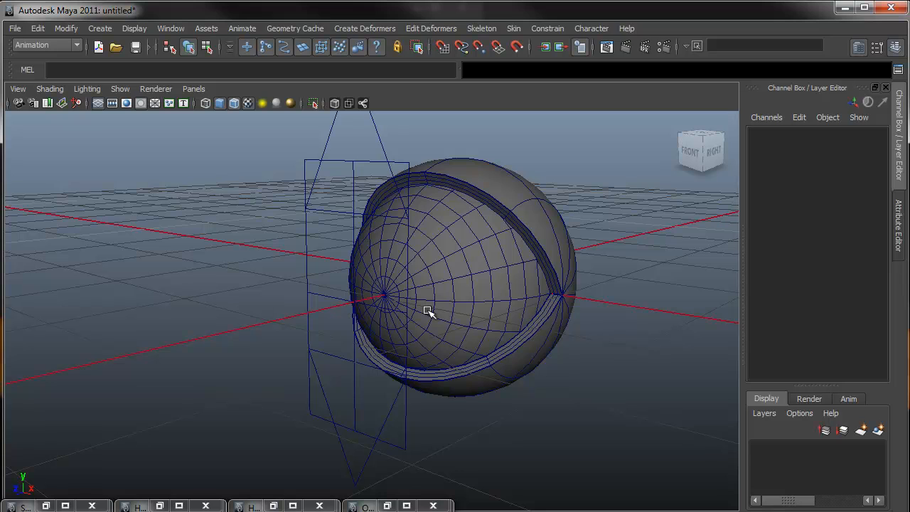
mouse_move(413, 288)
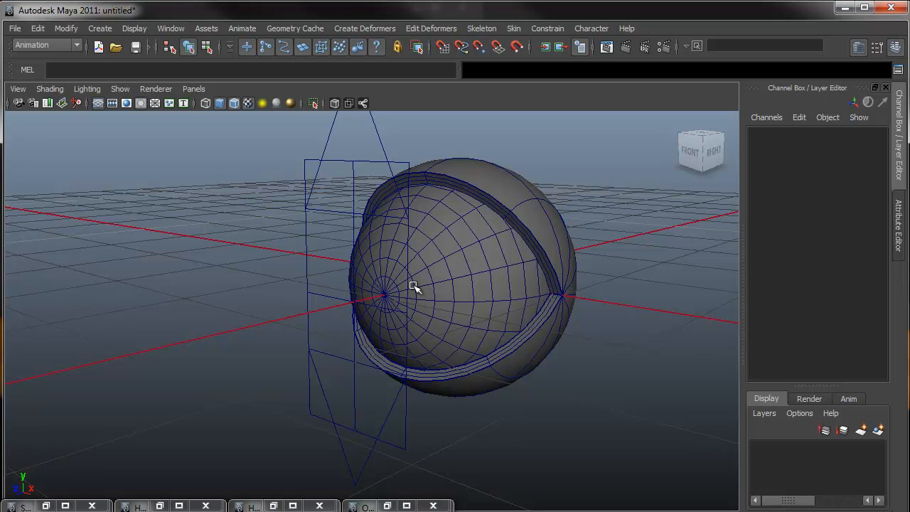
mouse_move(455, 305)
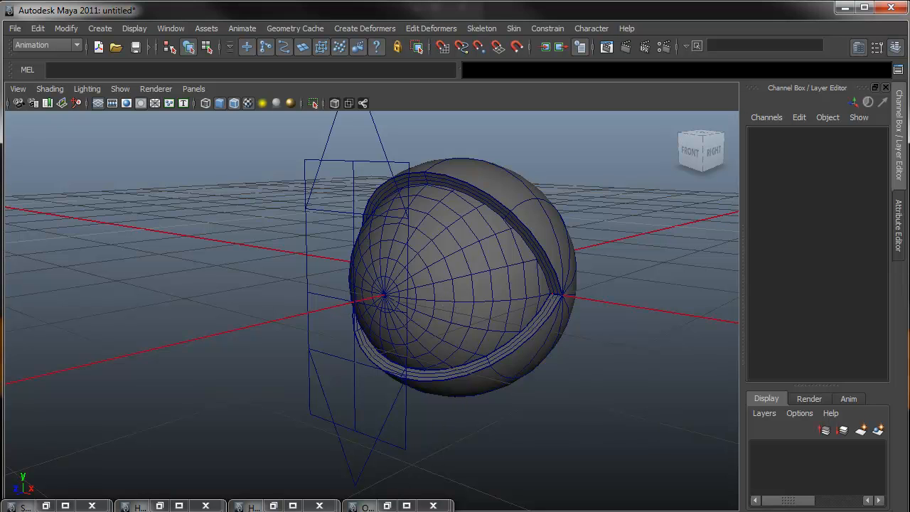
- Open the Hypershade and create a new Lambert material
click(170, 28)
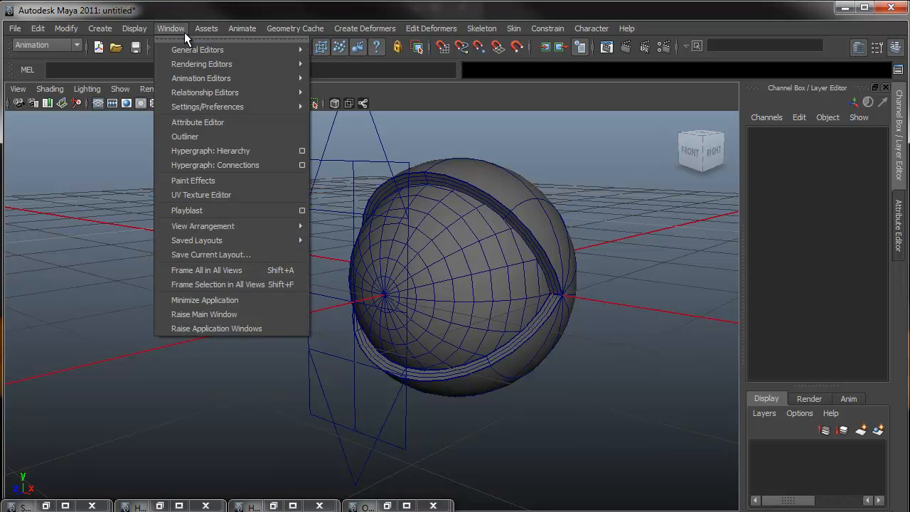
mouse_move(201, 64)
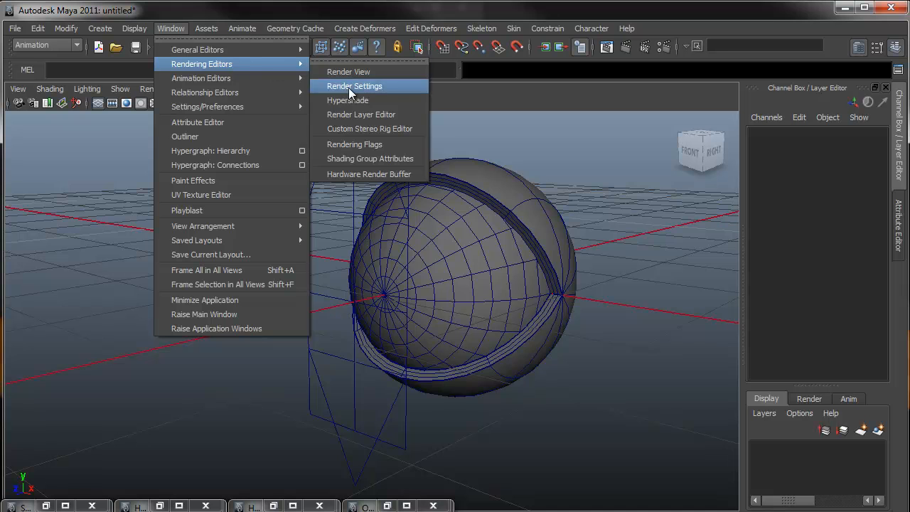
click(344, 101)
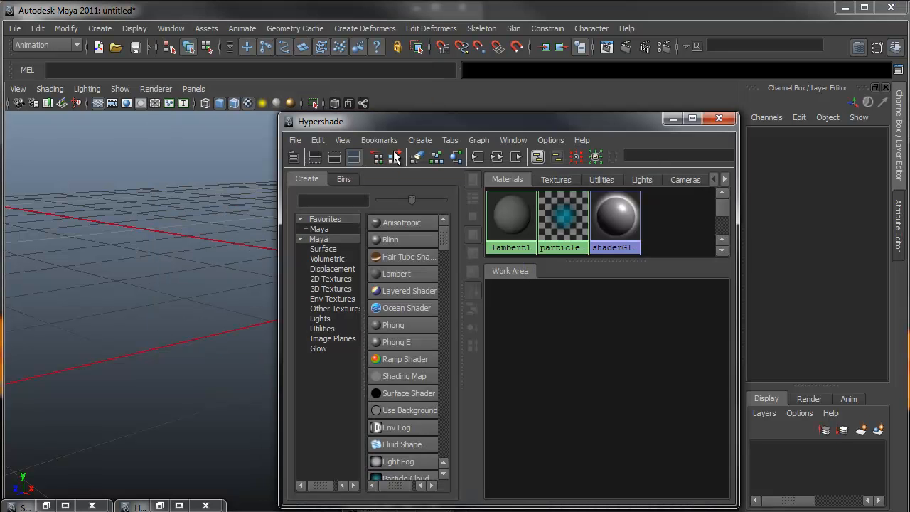
mouse_move(396, 257)
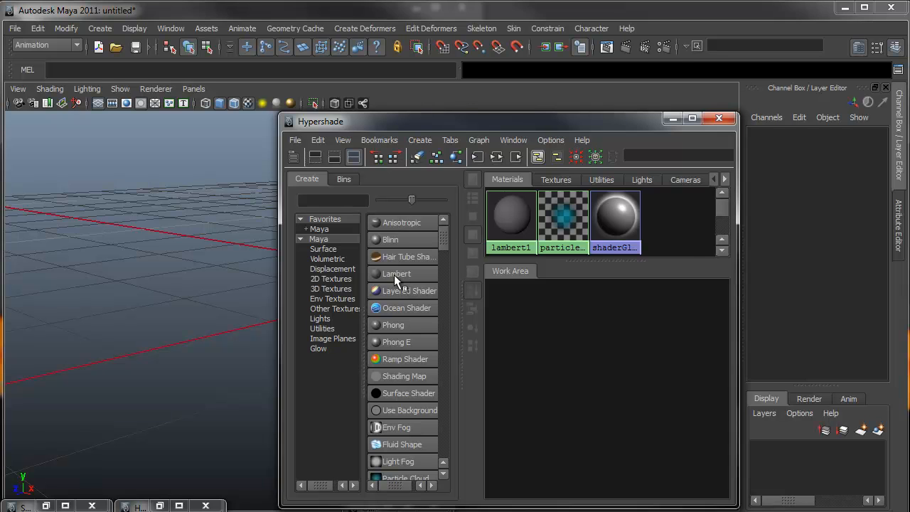
click(396, 273)
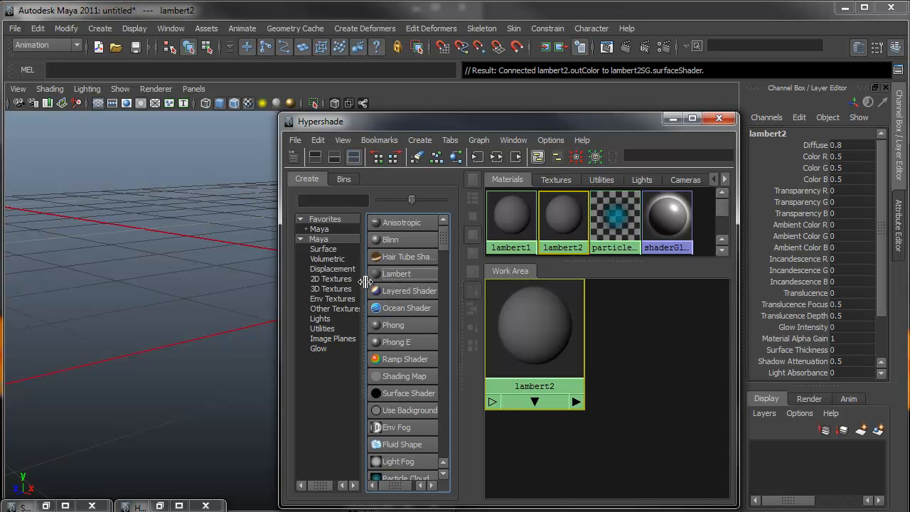
- Add a 2D ramp texture and a projection utility node
click(330, 279)
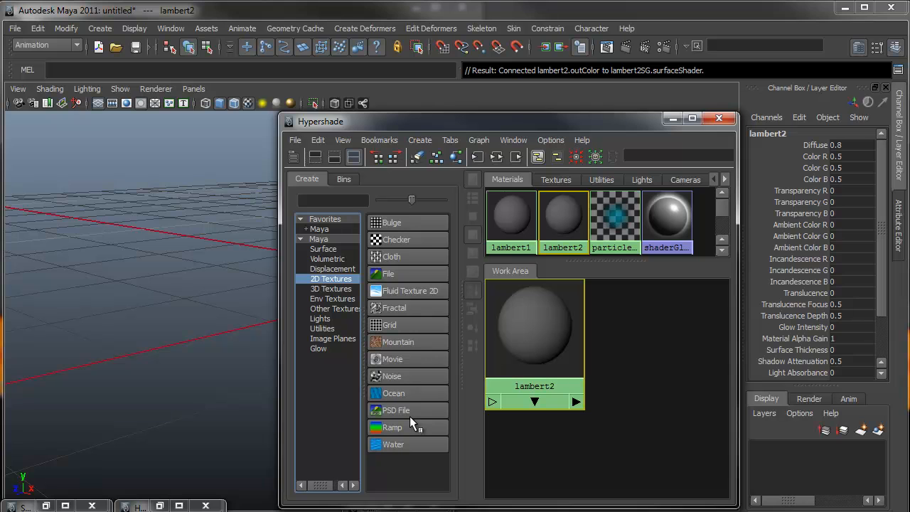
click(391, 427)
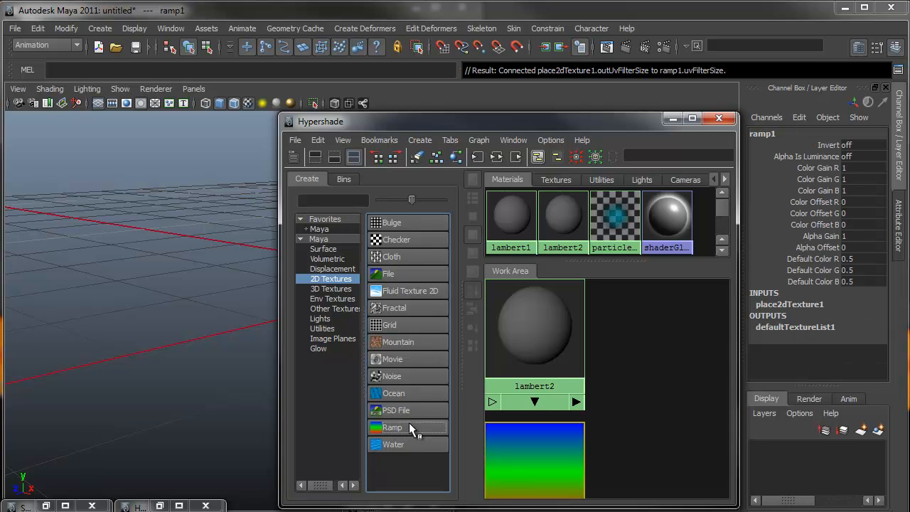
click(324, 328)
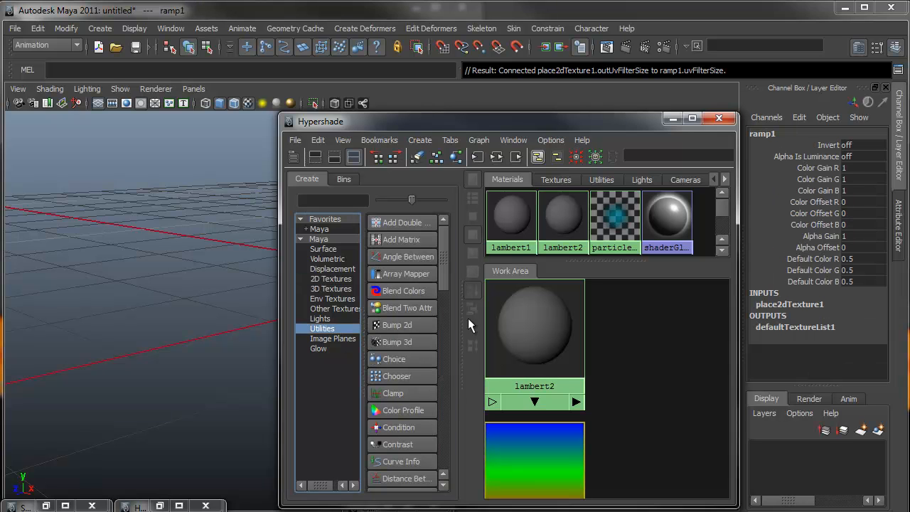
scroll(down, 3)
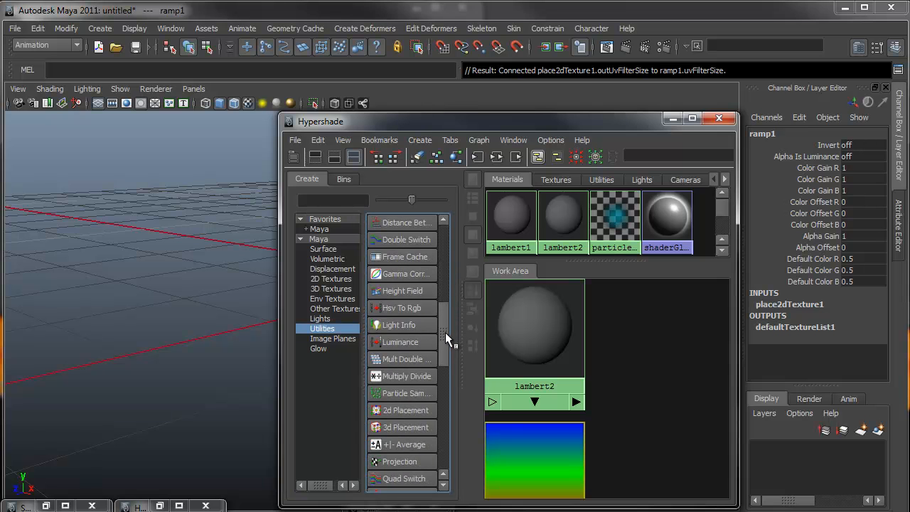
click(400, 392)
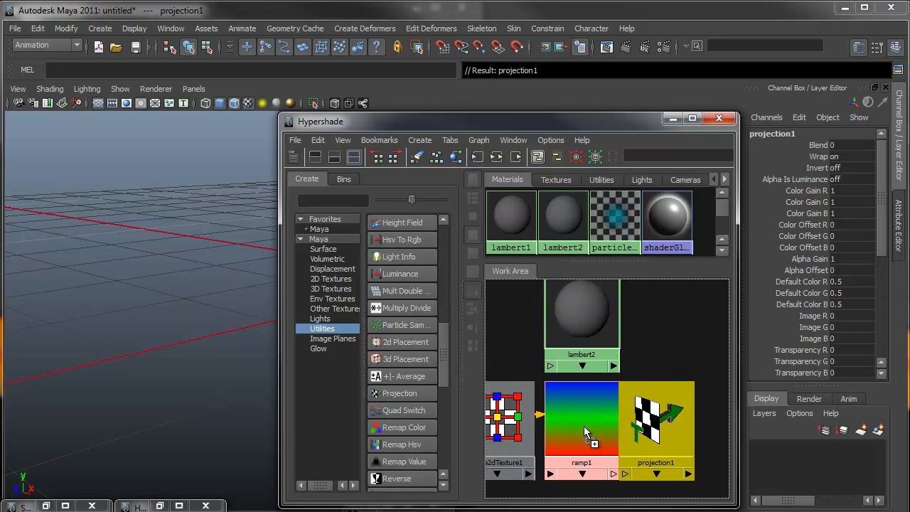
mouse_move(654, 433)
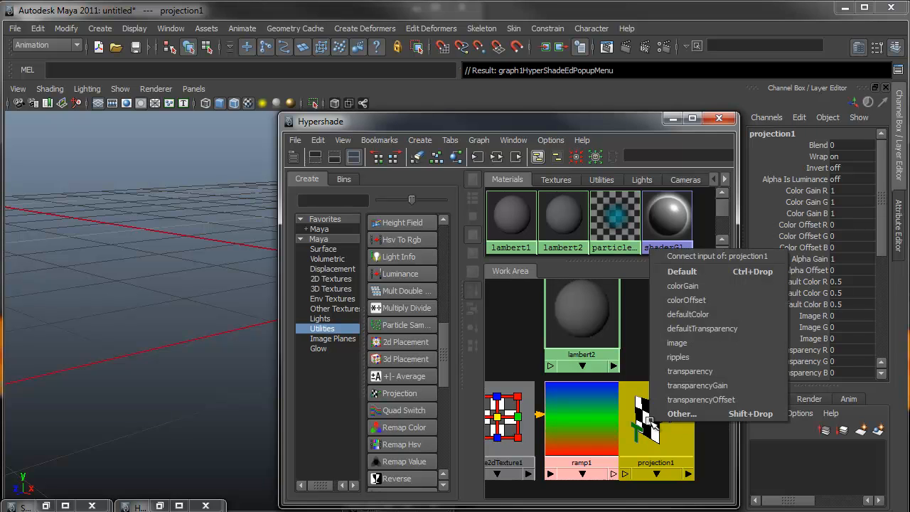
mouse_move(697, 273)
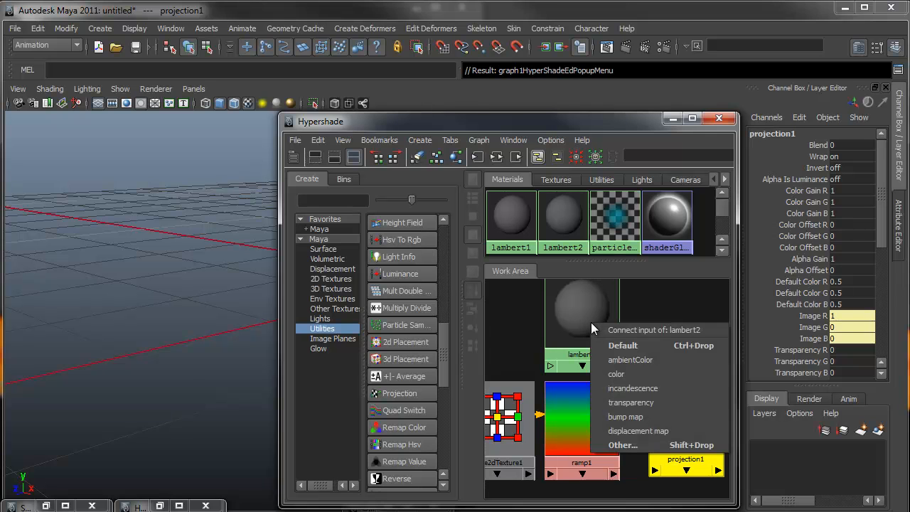
mouse_move(623, 346)
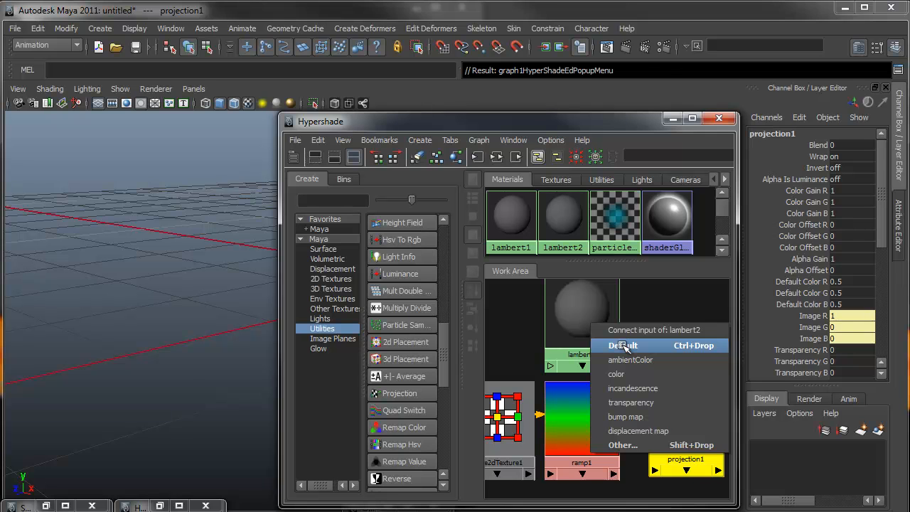
- Connect projection1, fed by ramp1, into lambert2's default colour input
click(616, 373)
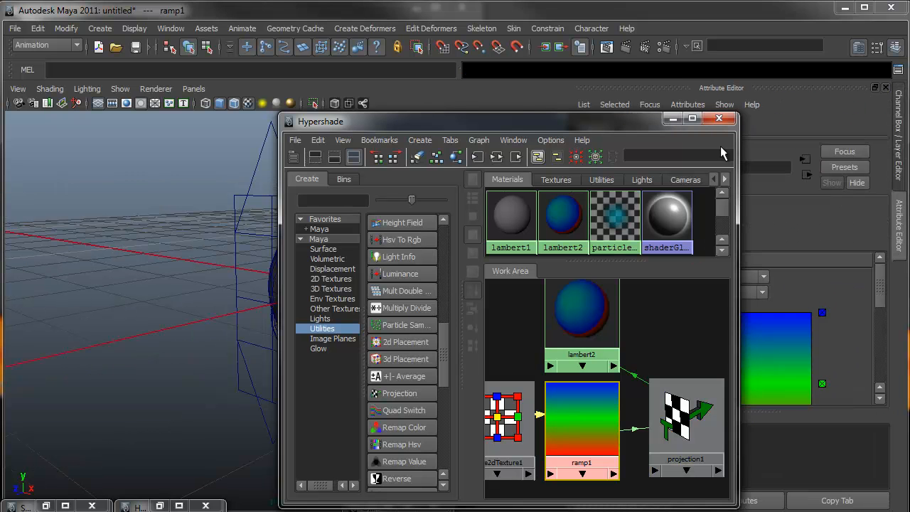
- Set ramp1's Type to Circular Ramp in the Attribute Editor
click(718, 119)
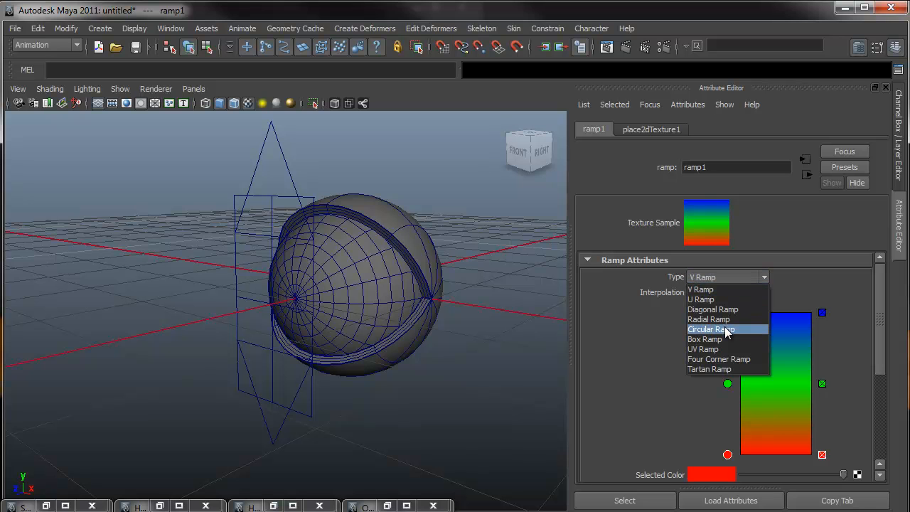
click(711, 329)
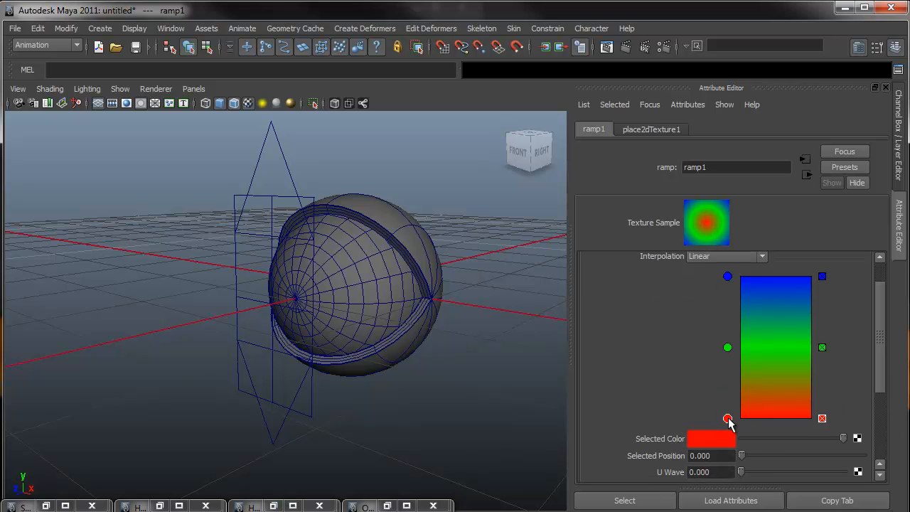
mouse_move(705, 439)
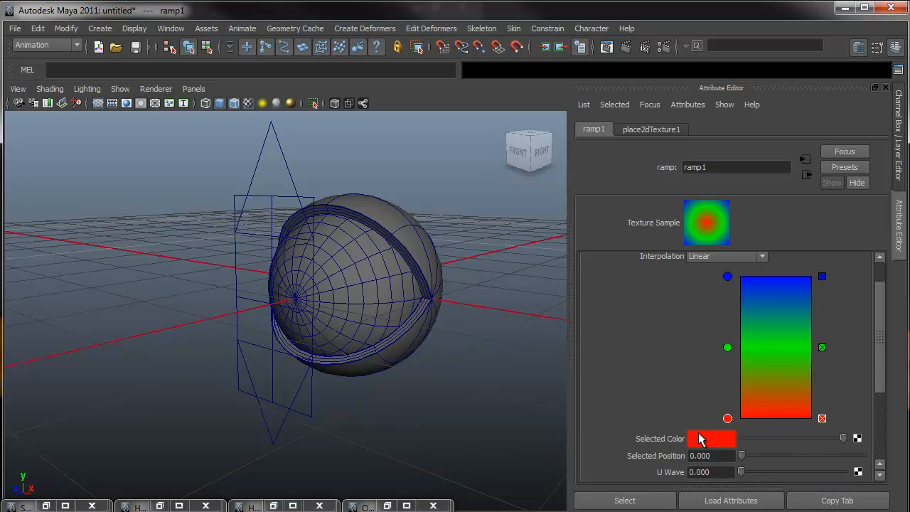
- Make the ramp centre black and move the green iris entry near 0.13
click(709, 439)
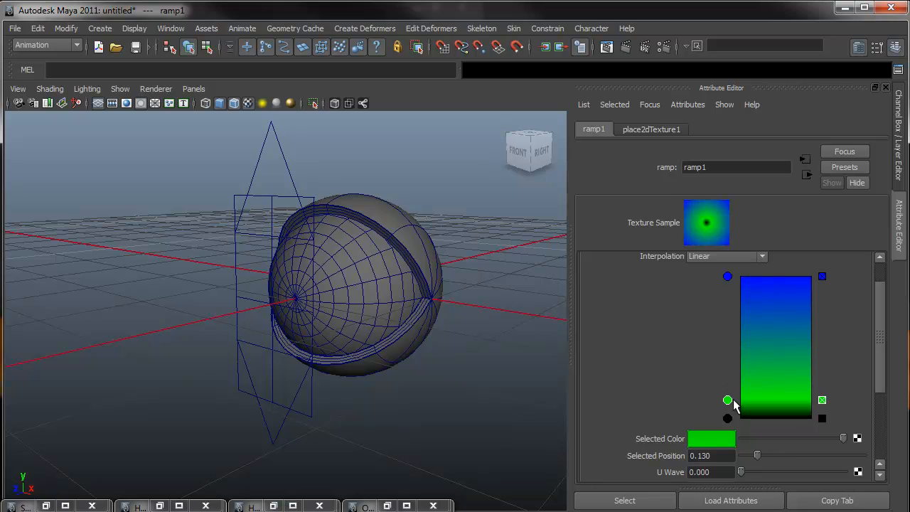
drag(727, 400, 728, 407)
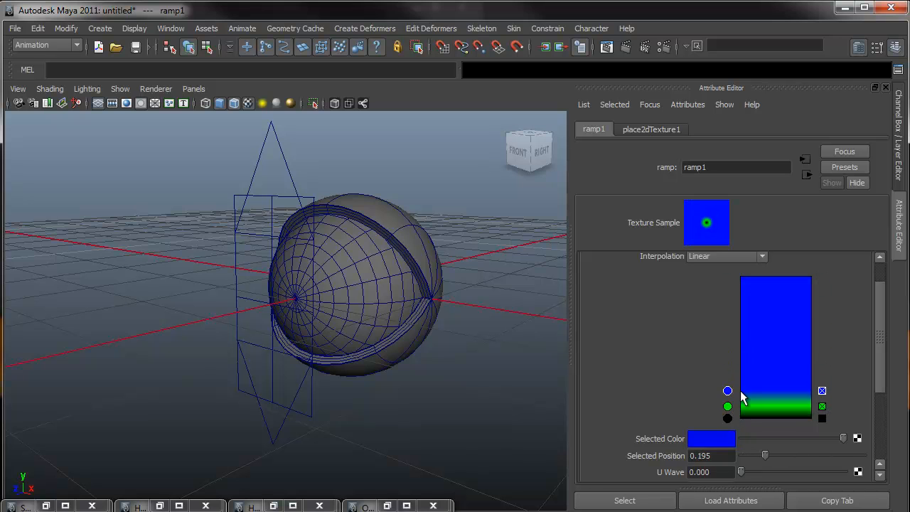
drag(727, 391, 723, 400)
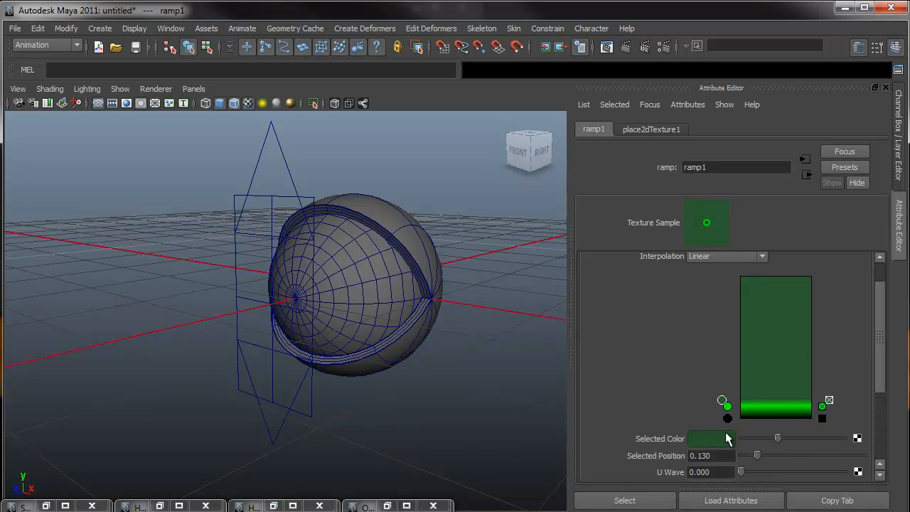
- Add a white ramp entry near 0.145 and set Interpolation to Exponential Up
click(711, 439)
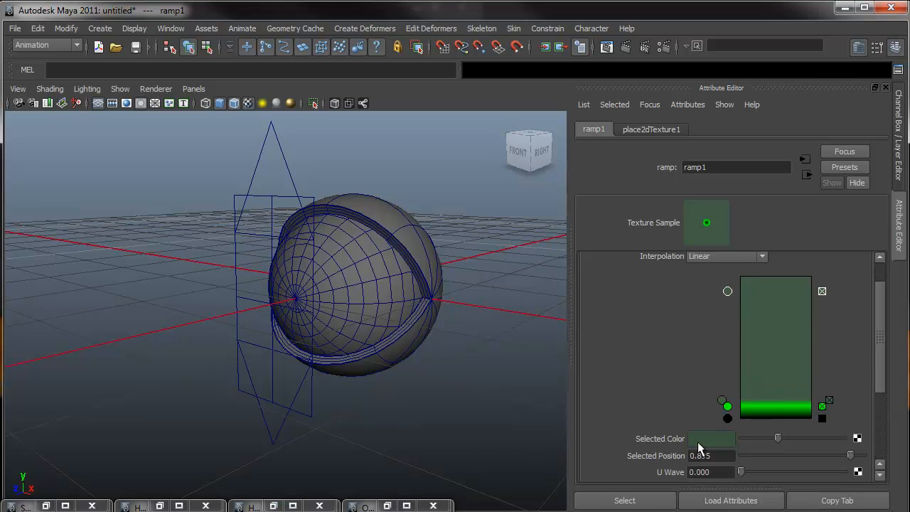
click(710, 439)
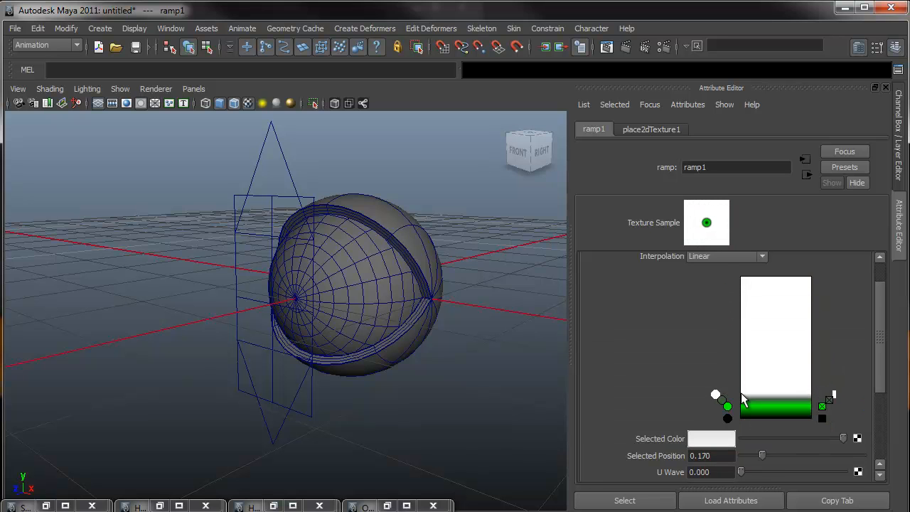
drag(715, 395, 712, 398)
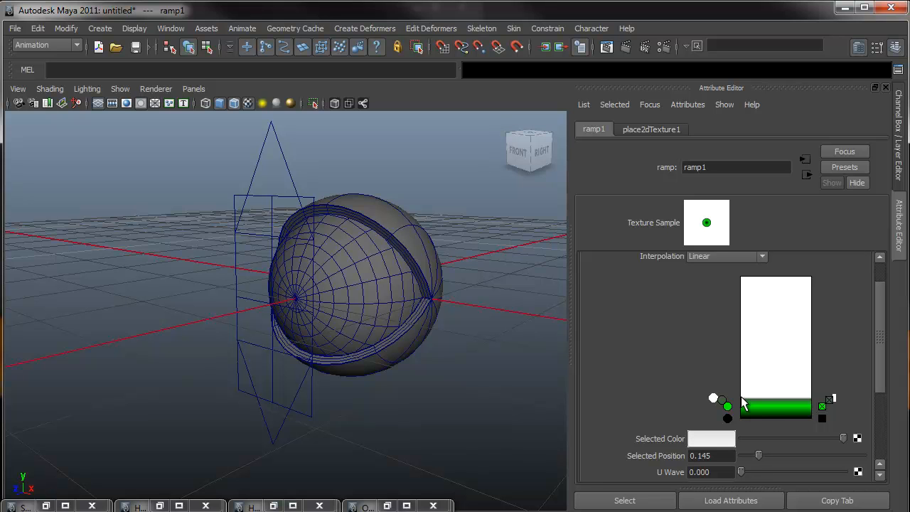
mouse_move(707, 226)
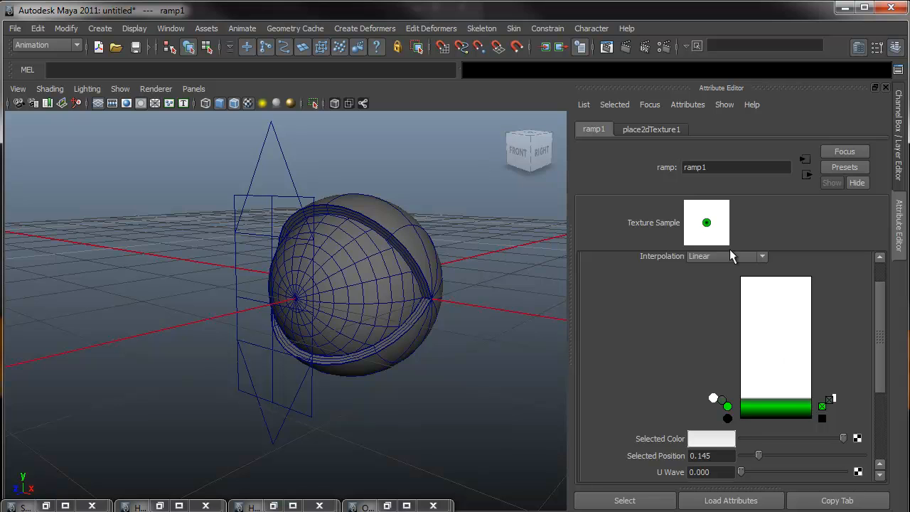
mouse_move(707, 240)
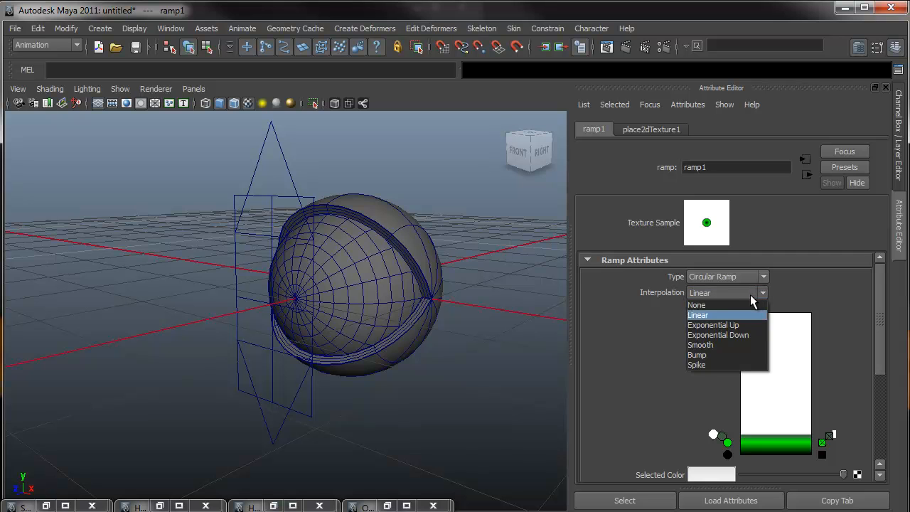
mouse_move(785, 454)
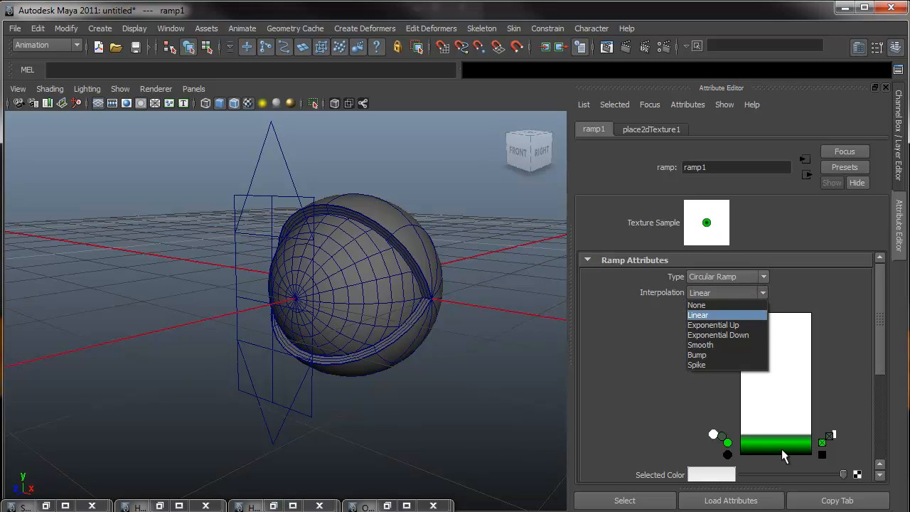
mouse_move(794, 452)
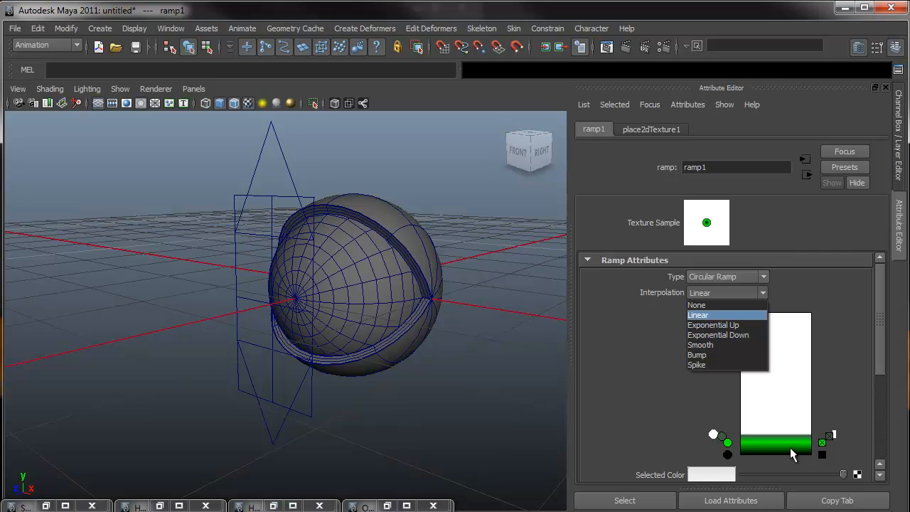
mouse_move(799, 456)
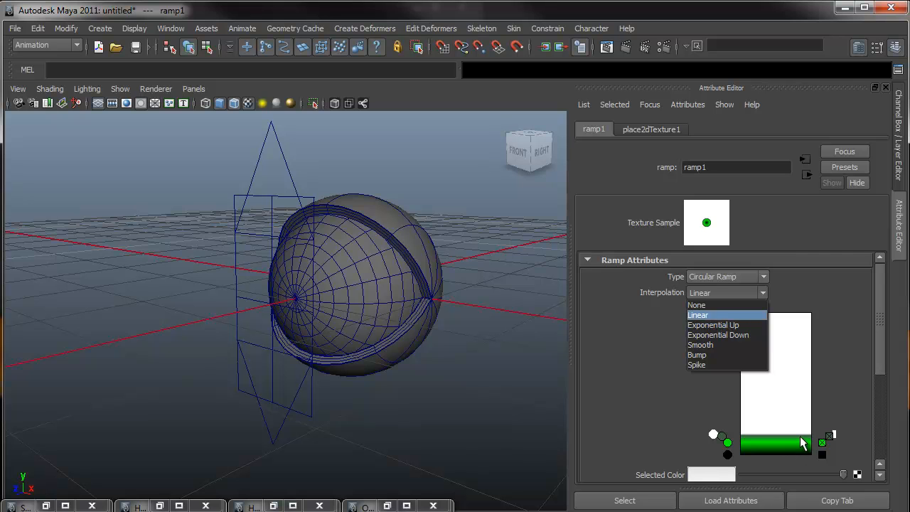
mouse_move(725, 325)
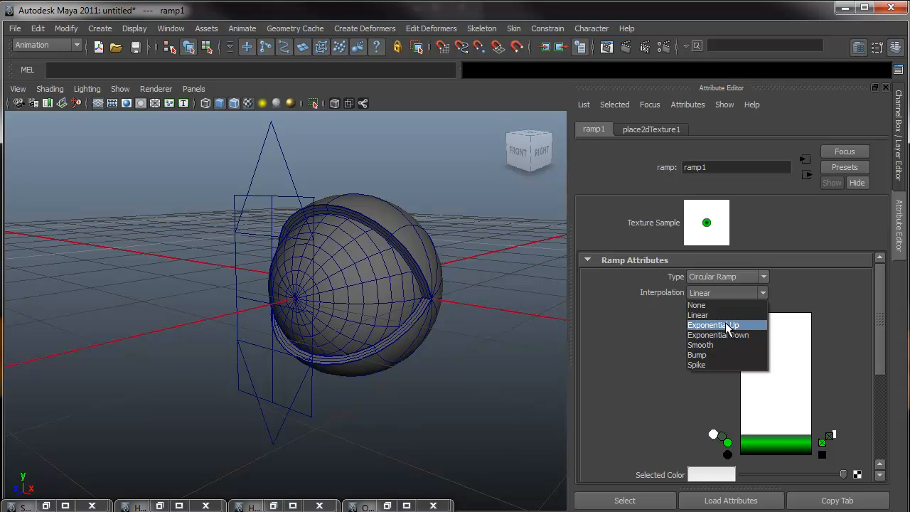
click(713, 324)
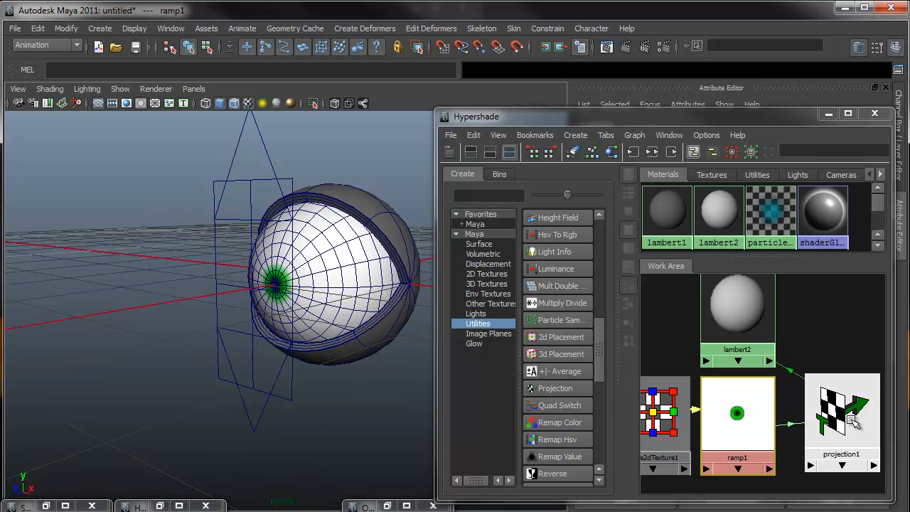
mouse_move(849, 425)
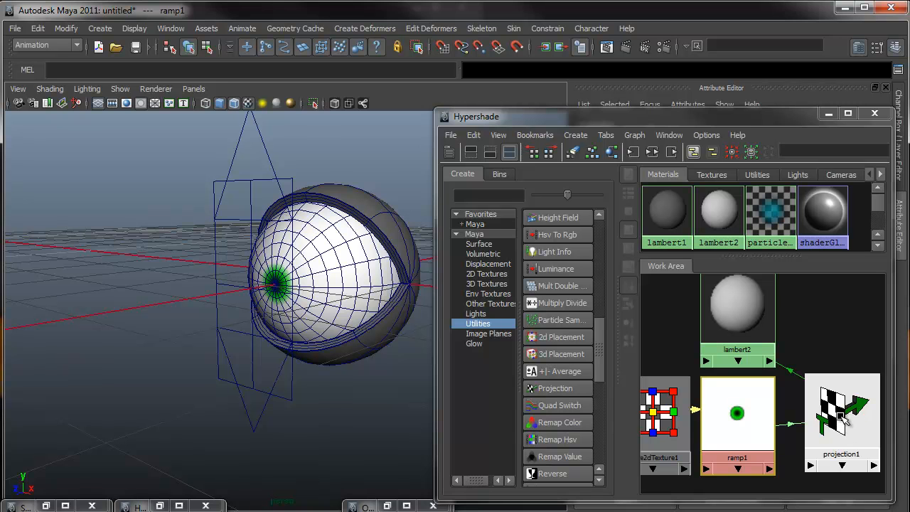
- Create a 3D placement node for projection1 through Interactive Placement
double_click(843, 419)
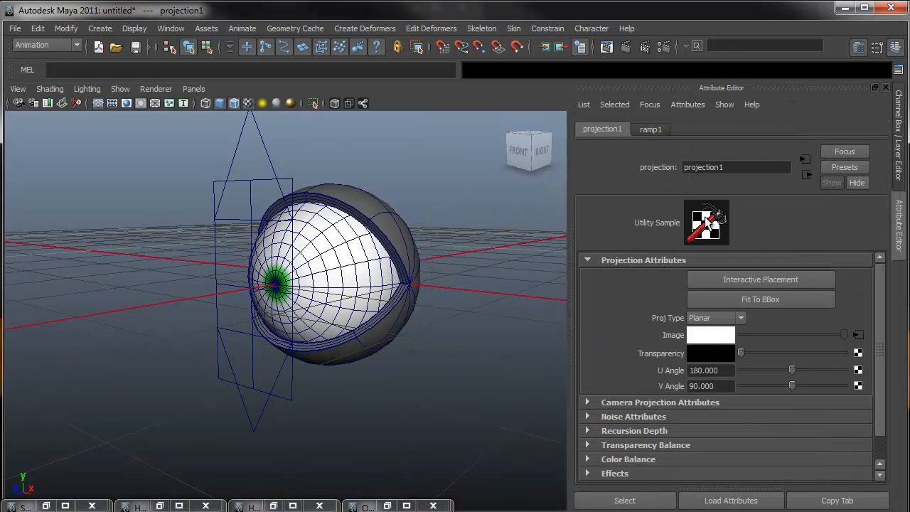
mouse_move(766, 244)
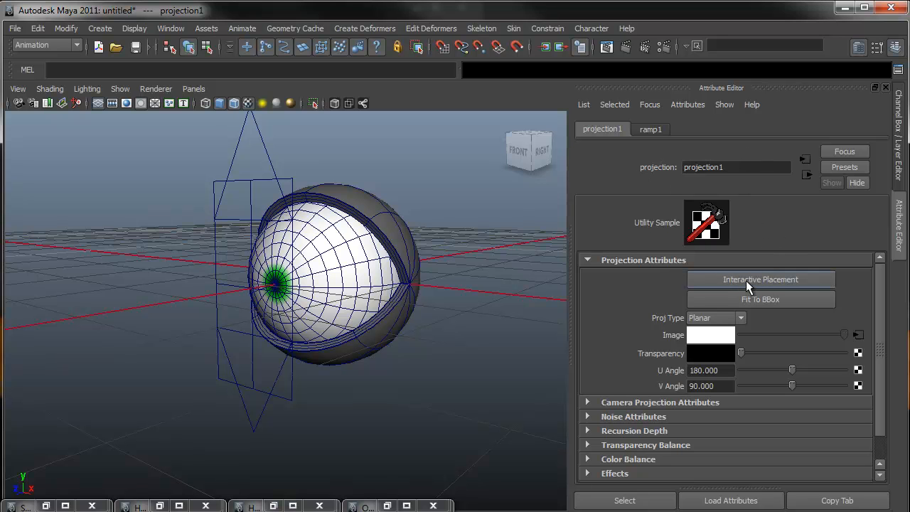
click(759, 279)
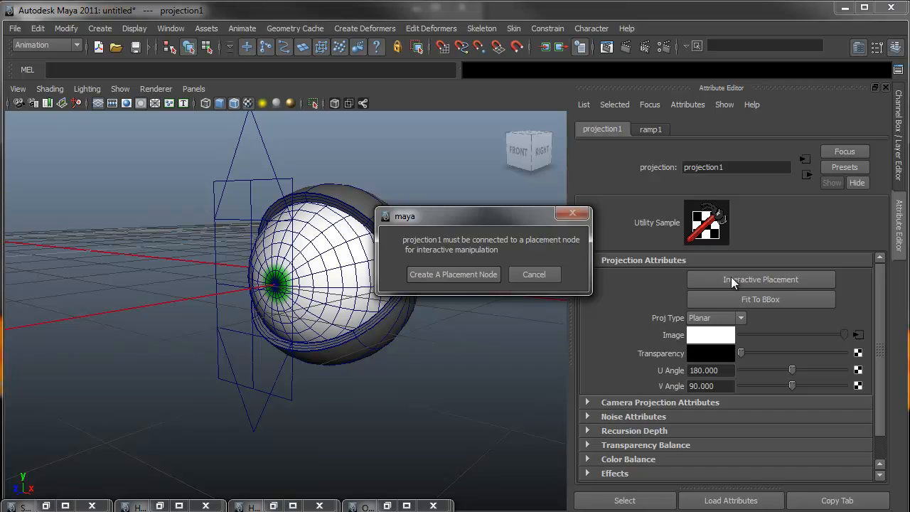
mouse_move(459, 266)
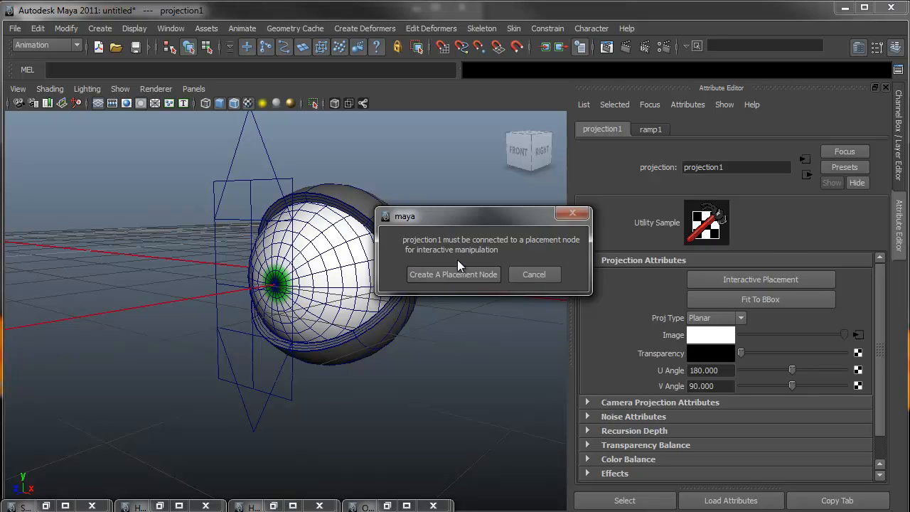
mouse_move(456, 279)
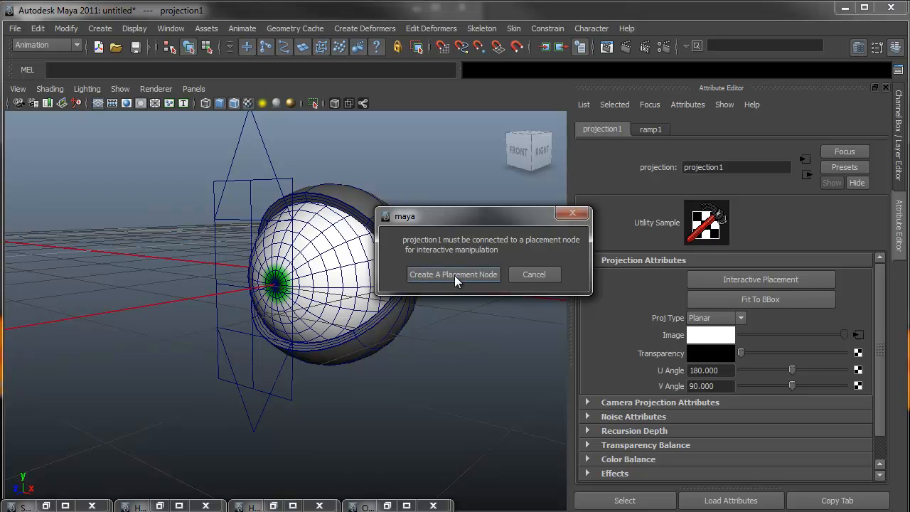
click(452, 274)
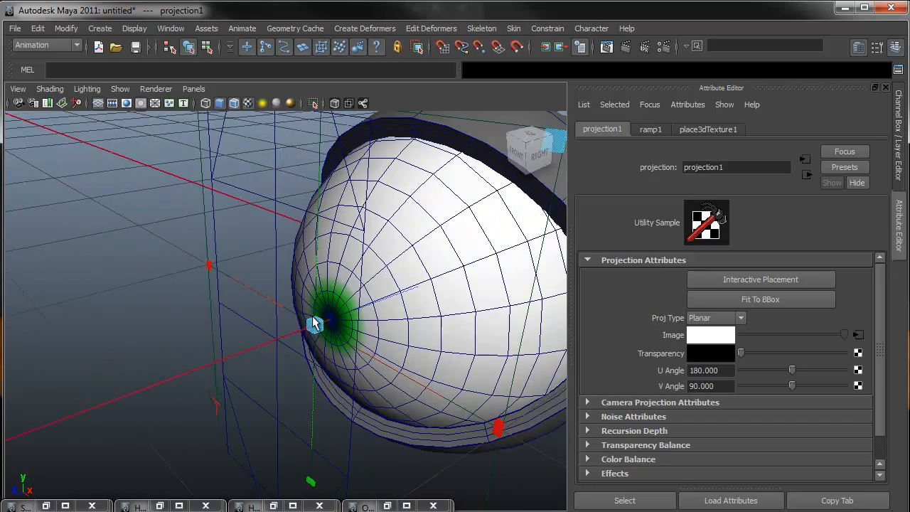
- Adjust the projection placement around the iris and orbit to view the pupil from the side
drag(313, 323, 274, 321)
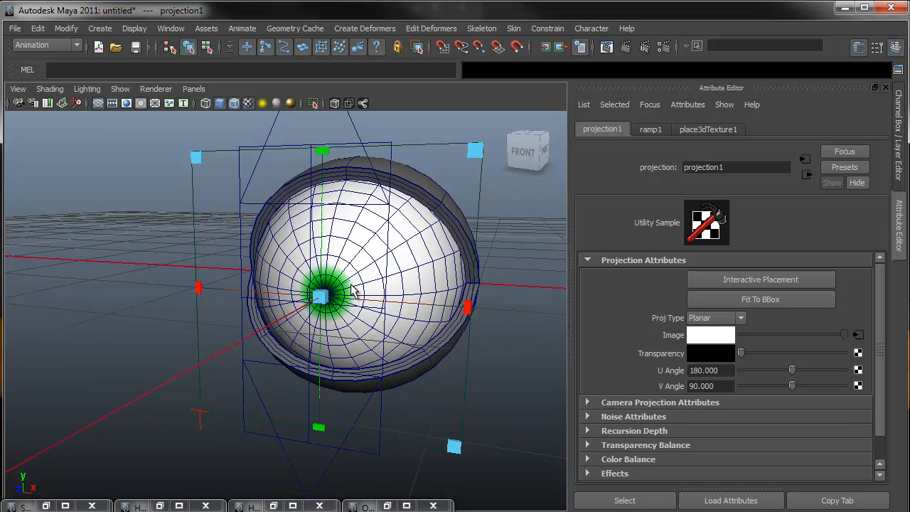
mouse_move(496, 137)
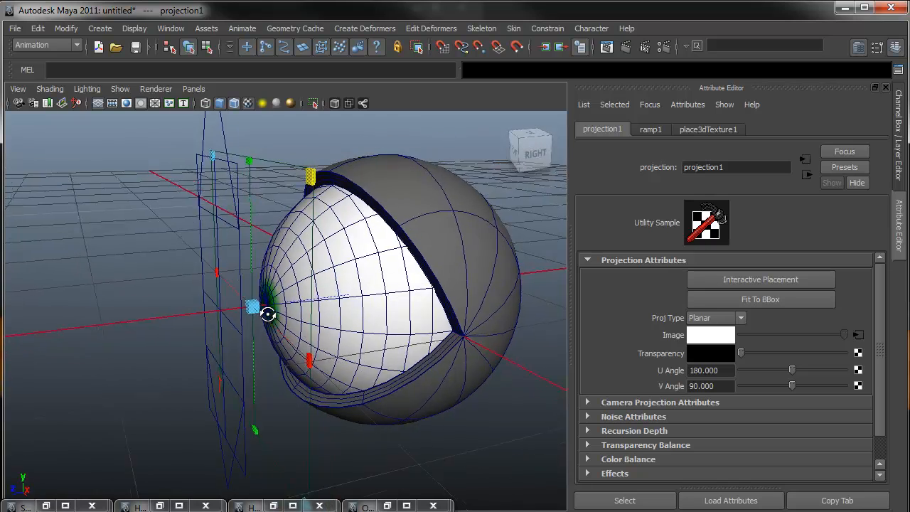
drag(268, 314, 306, 314)
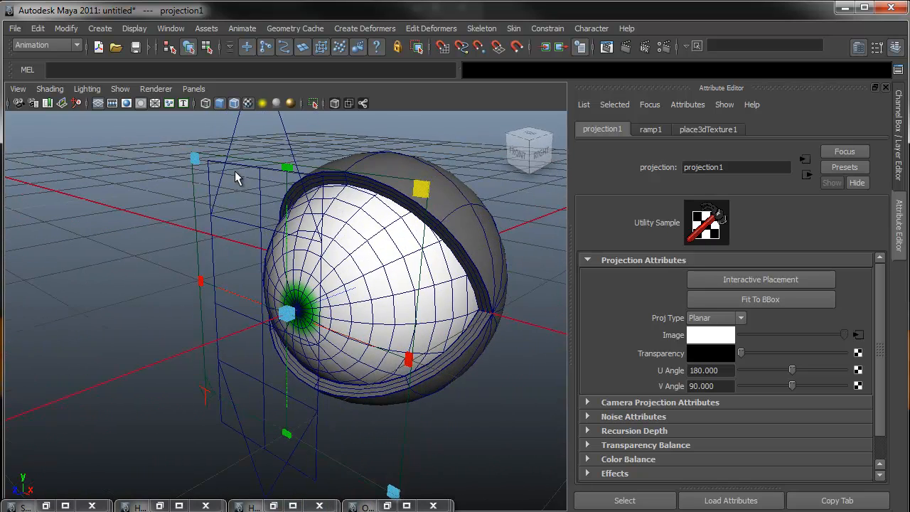
drag(238, 179, 265, 230)
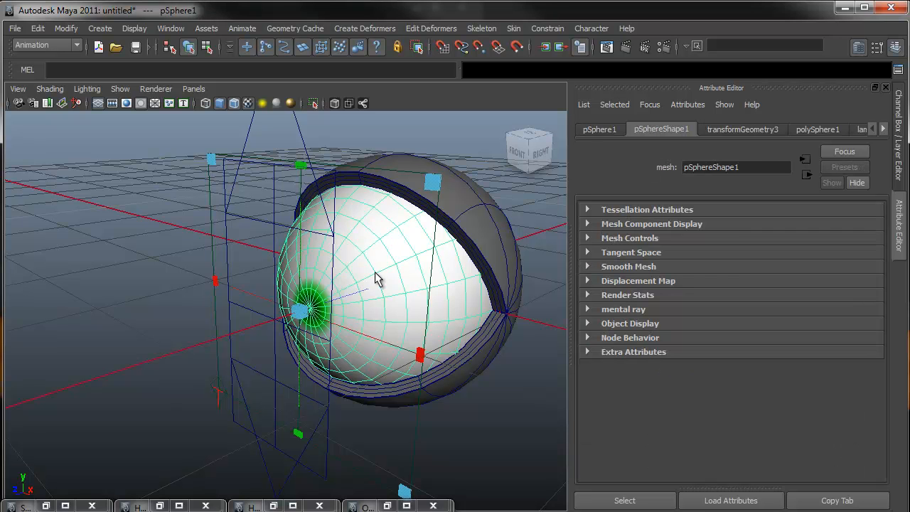
- Point-on-poly constrain place3dTexture1 to the eyeball's pupil-centre vertex
right_click(376, 279)
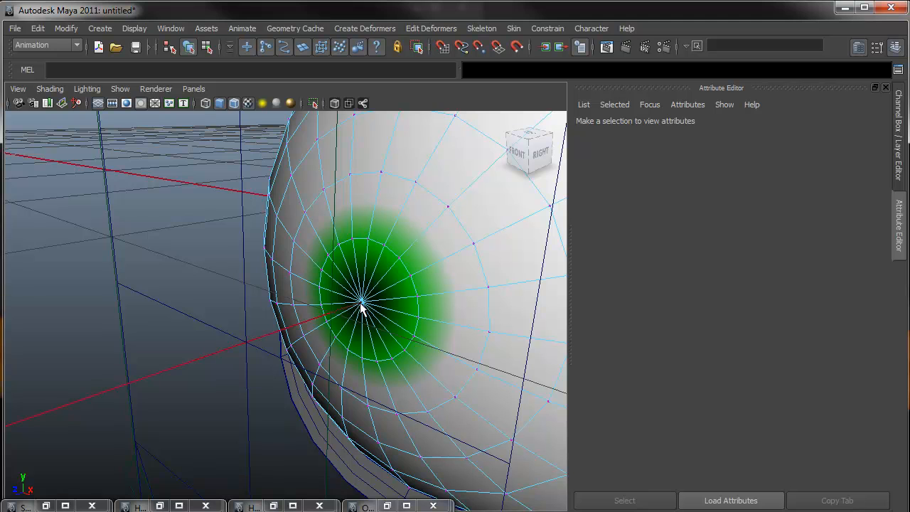
click(364, 312)
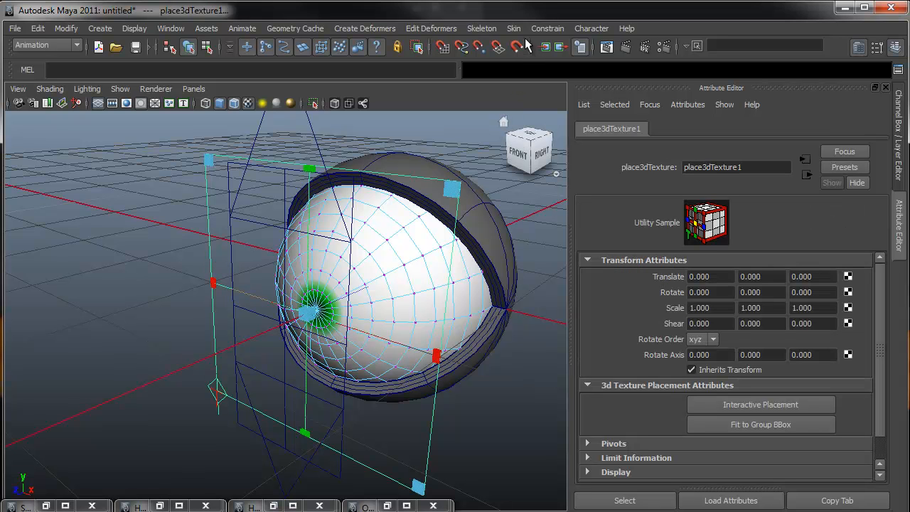
click(546, 28)
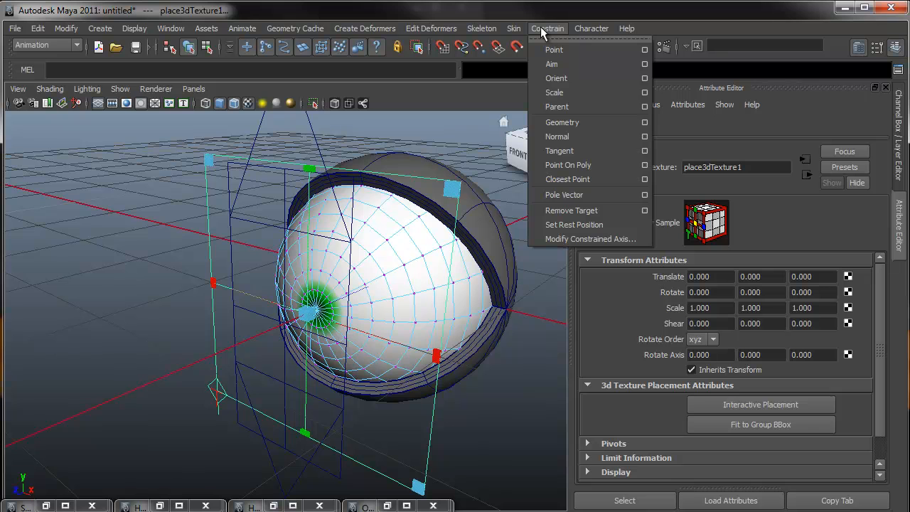
mouse_move(581, 164)
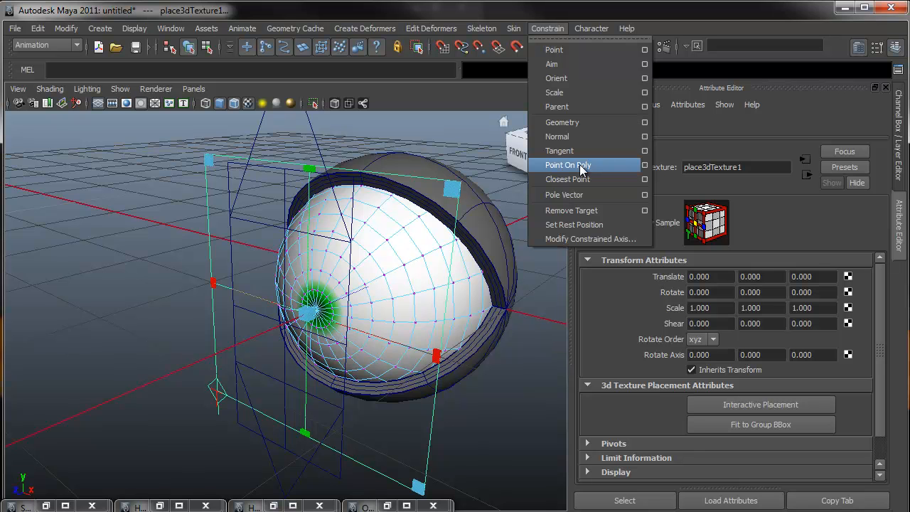
click(567, 164)
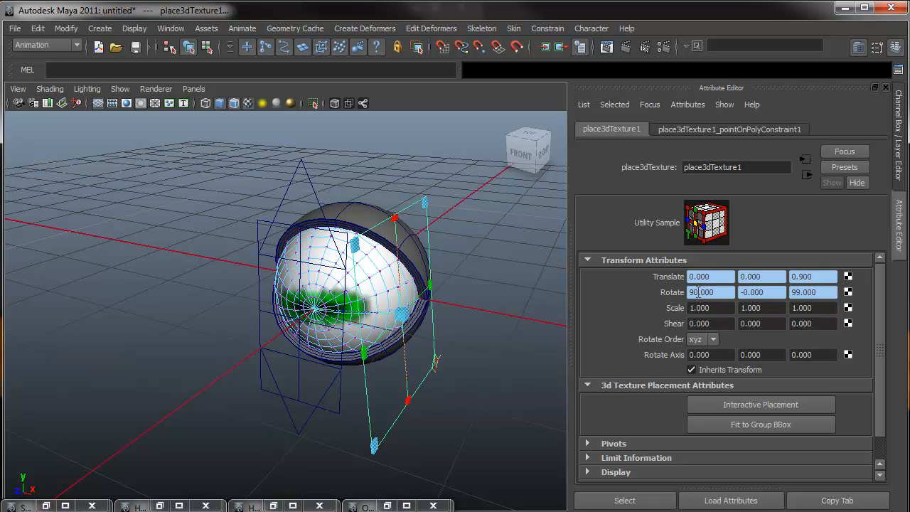
- Set place3dTexture1's Rotate Axis X to -90 and Y to -9
click(710, 354)
text(-)
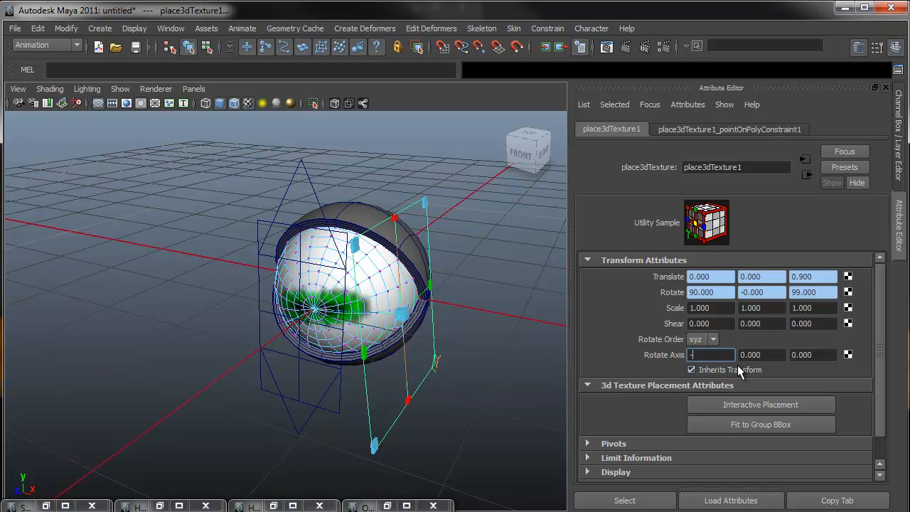
text(90)
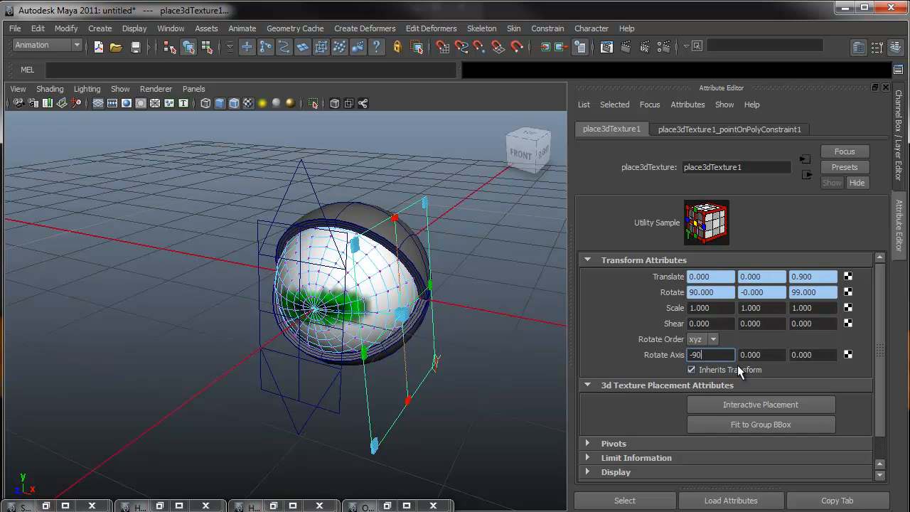
key(Enter)
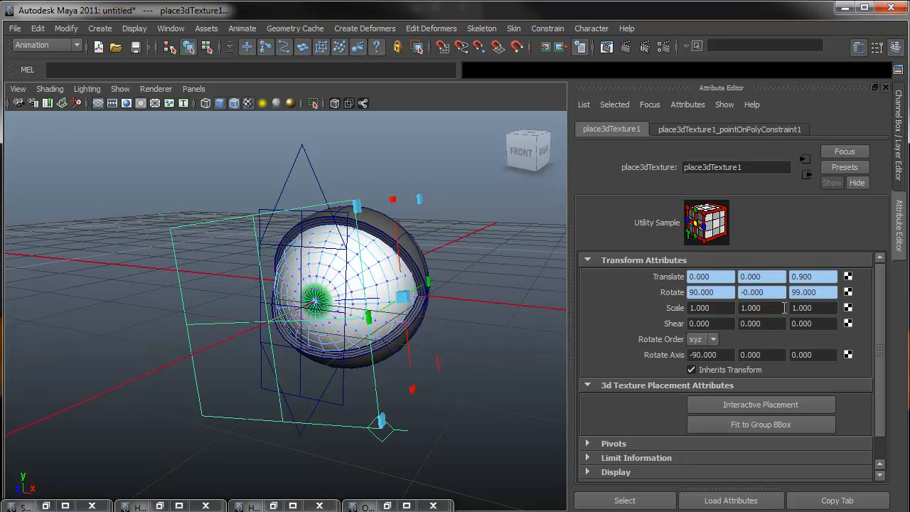
click(761, 355)
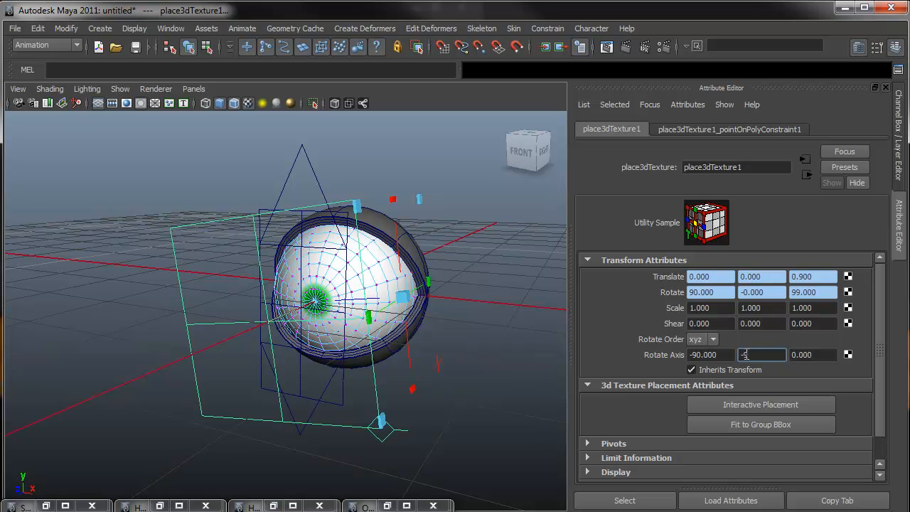
text(-9.000)
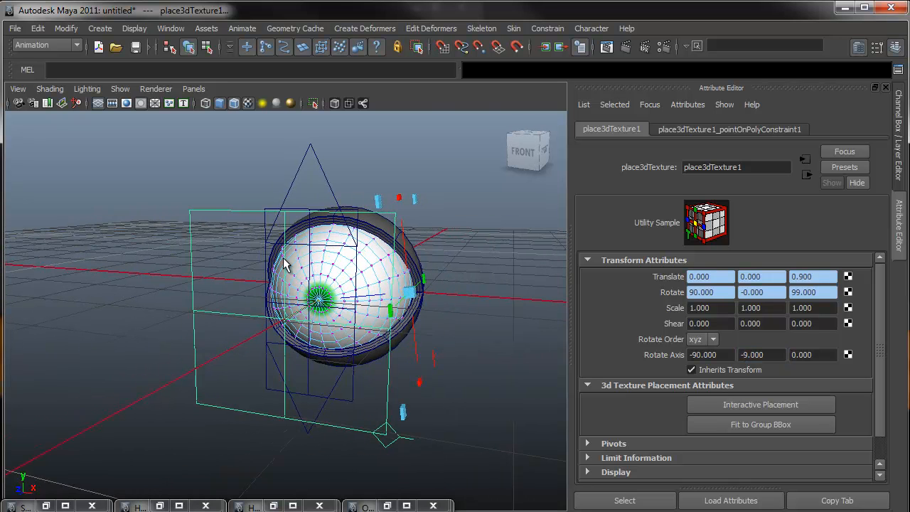
mouse_move(412, 314)
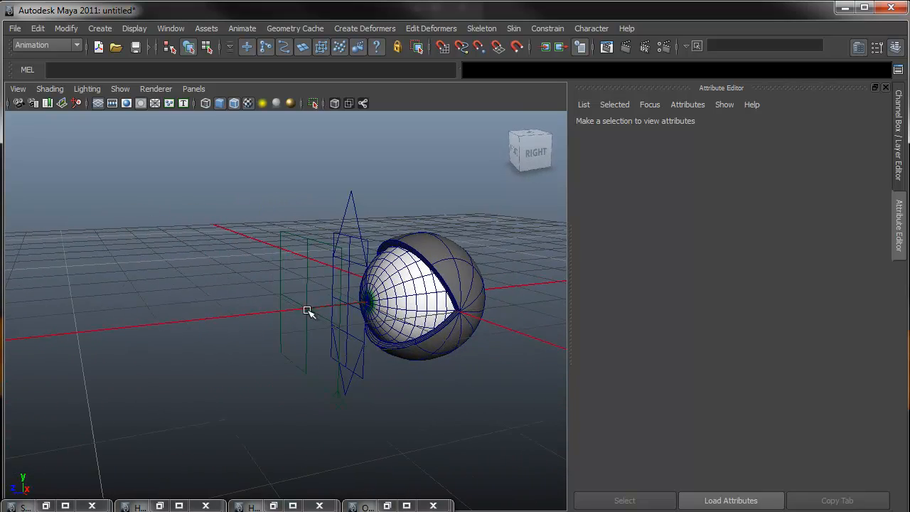
drag(309, 311, 325, 375)
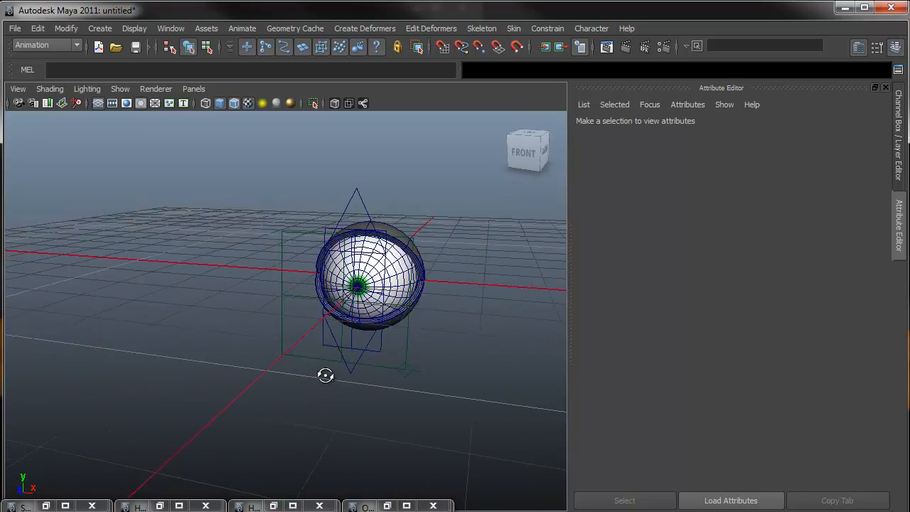
drag(324, 375, 409, 290)
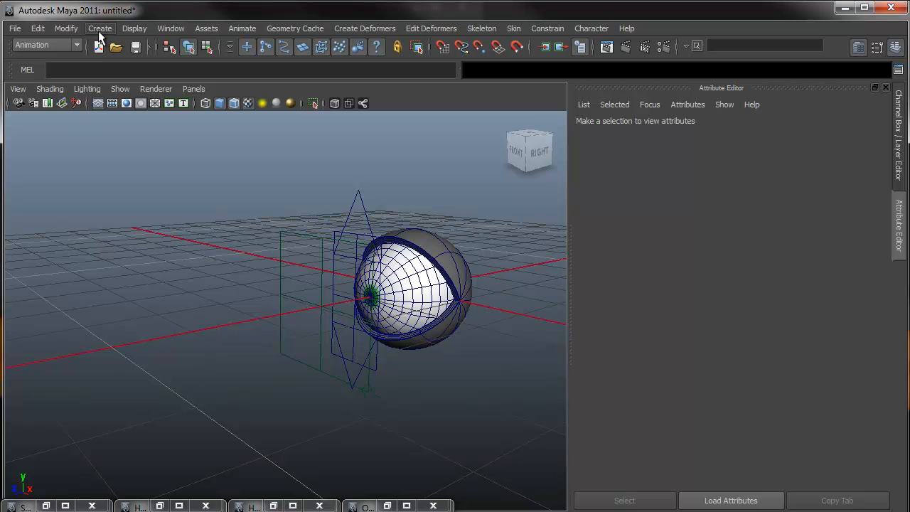
- Create a NURBS circle rotated 90 on X and moved to Translate Z 6
click(99, 29)
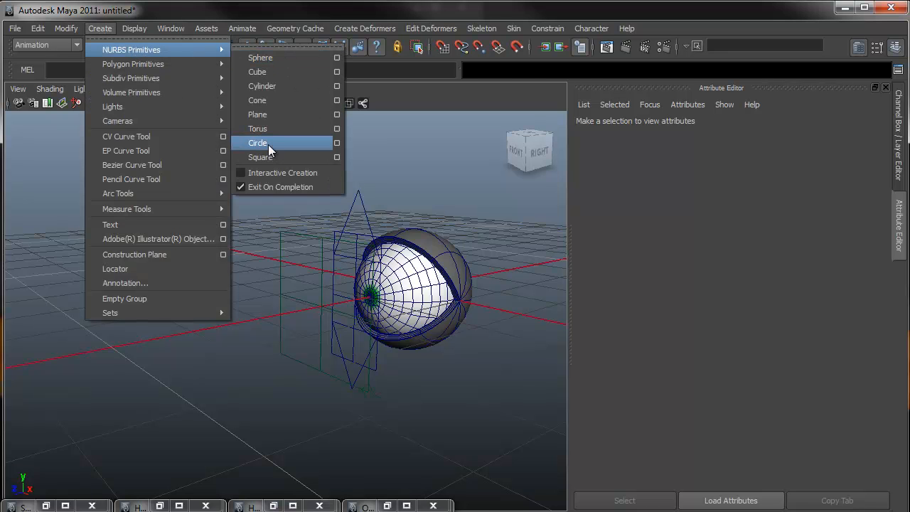
click(257, 143)
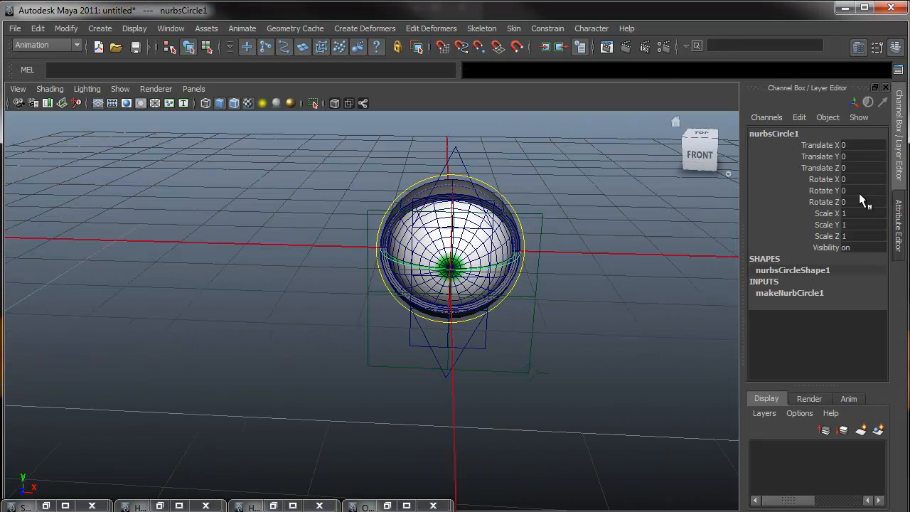
click(853, 178)
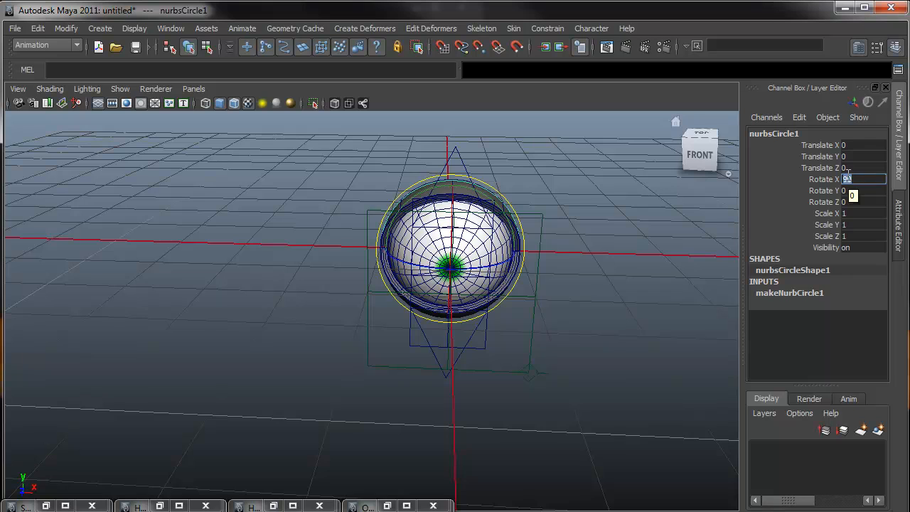
text(90)
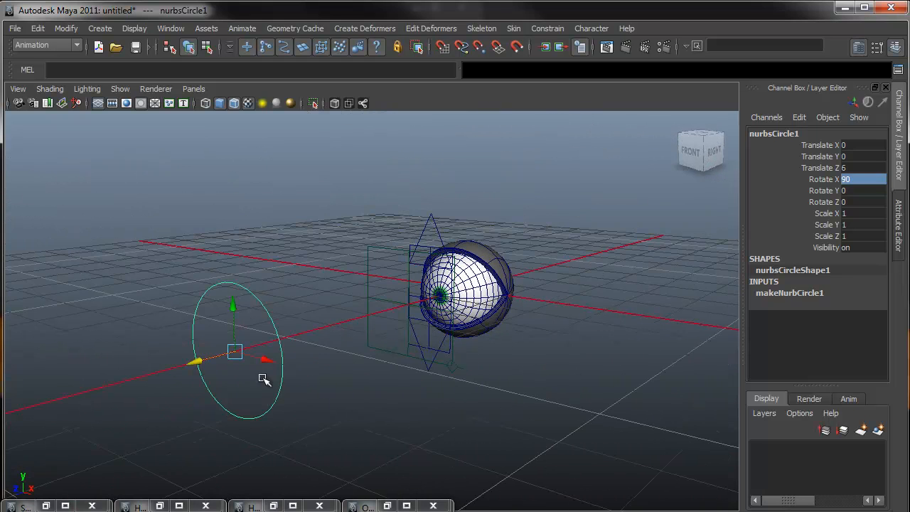
drag(264, 380, 327, 295)
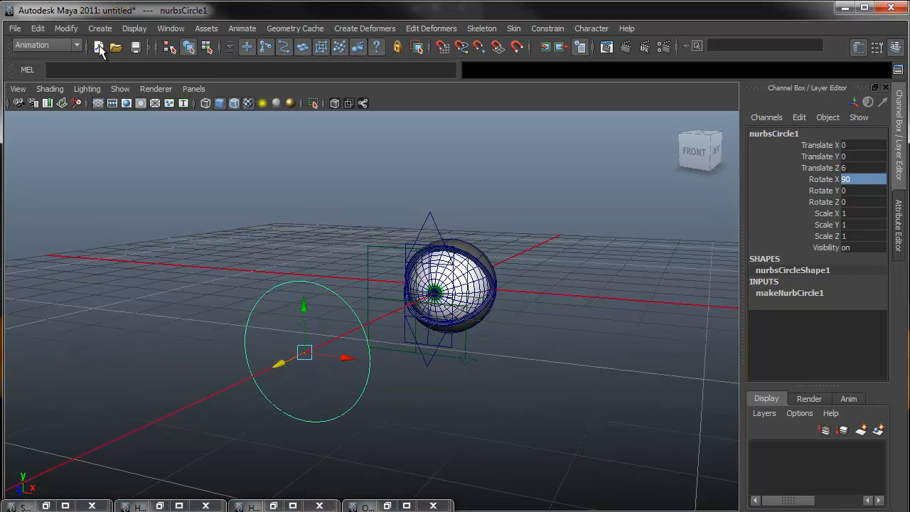
- Freeze the circle's transformations so its channels read zero, then select the eyeball sphere
click(66, 28)
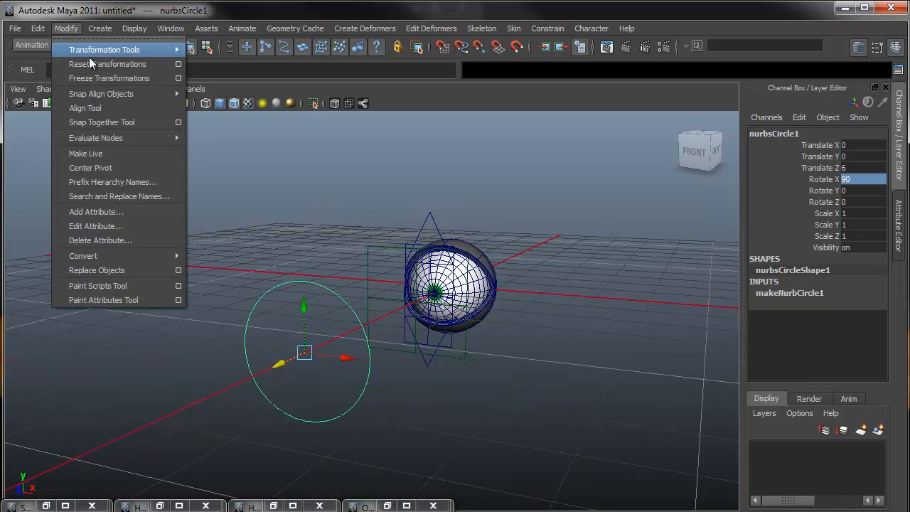
click(108, 78)
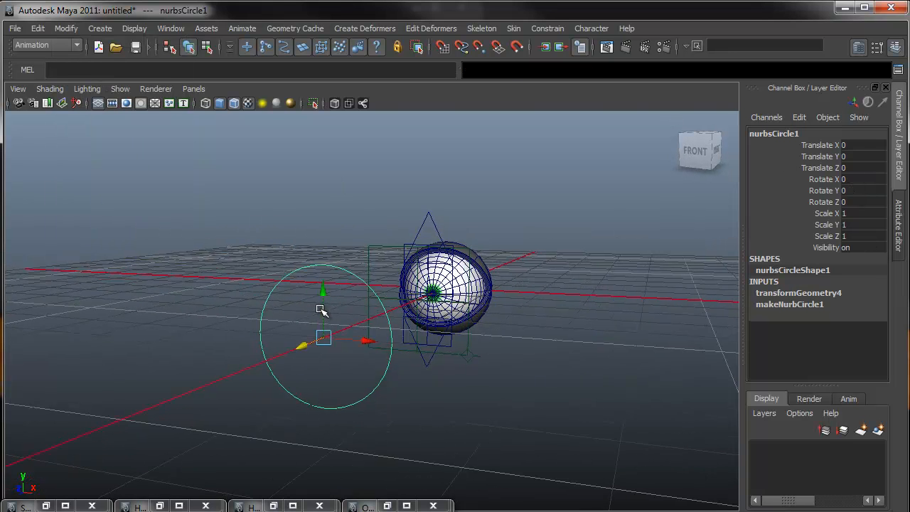
right_click(322, 310)
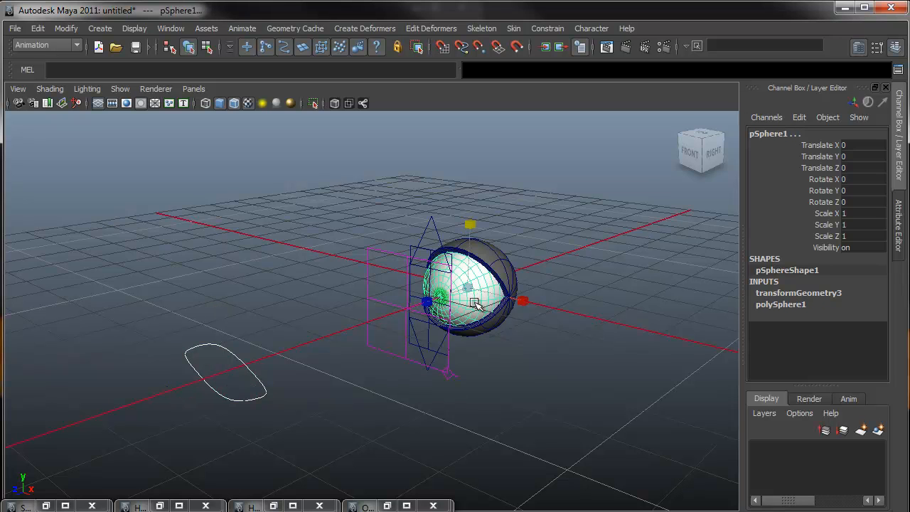
- Aim-constrain pSphere1 to the circle with aim vector 0,0,1 and maintain offset off
click(546, 29)
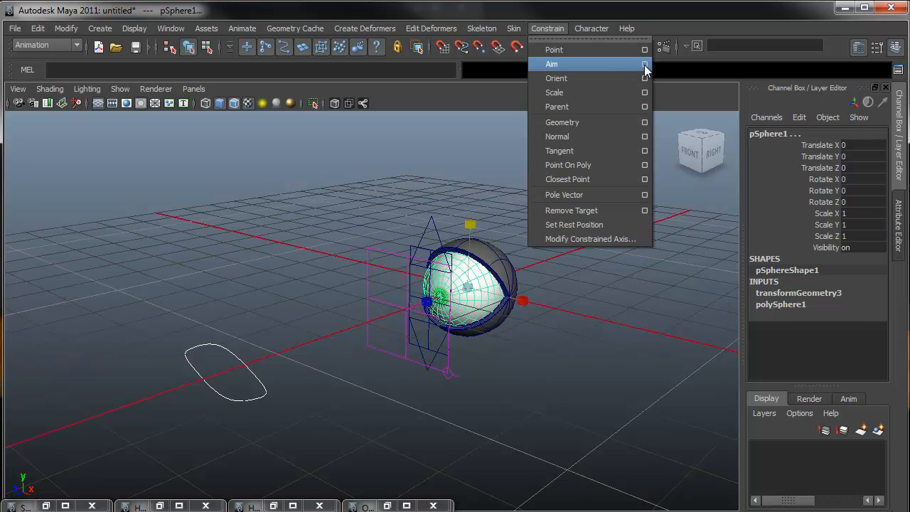
click(644, 64)
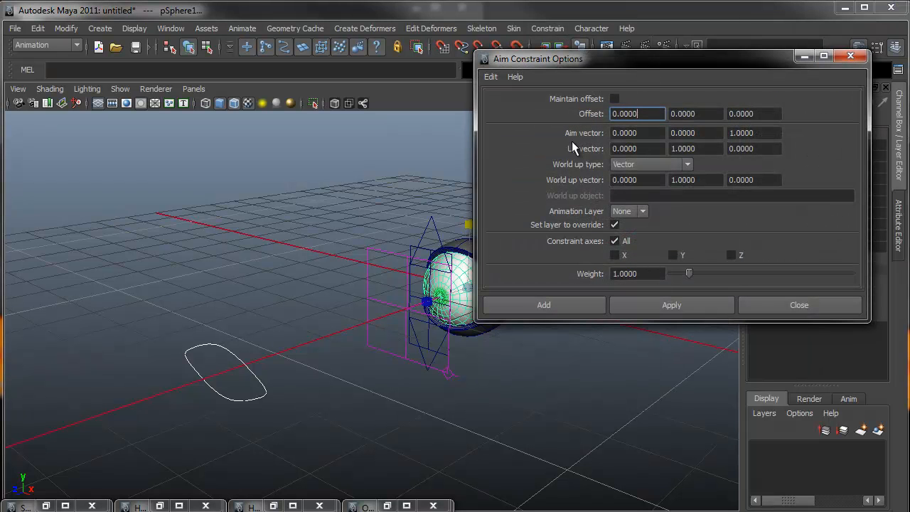
mouse_move(596, 141)
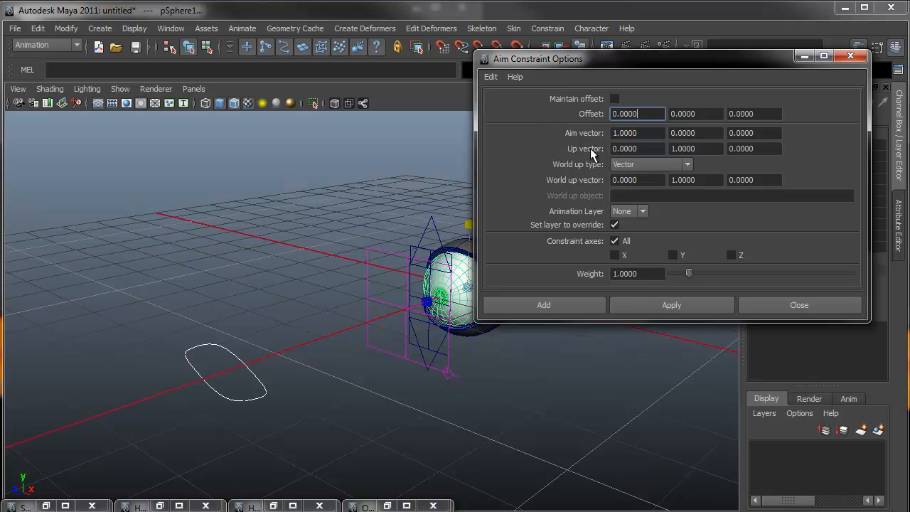
mouse_move(448, 231)
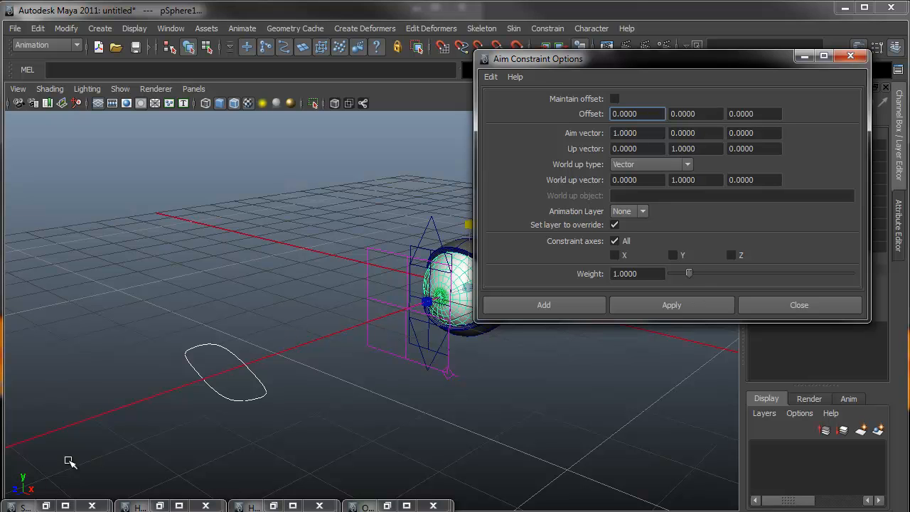
mouse_move(766, 145)
text(0.0000)
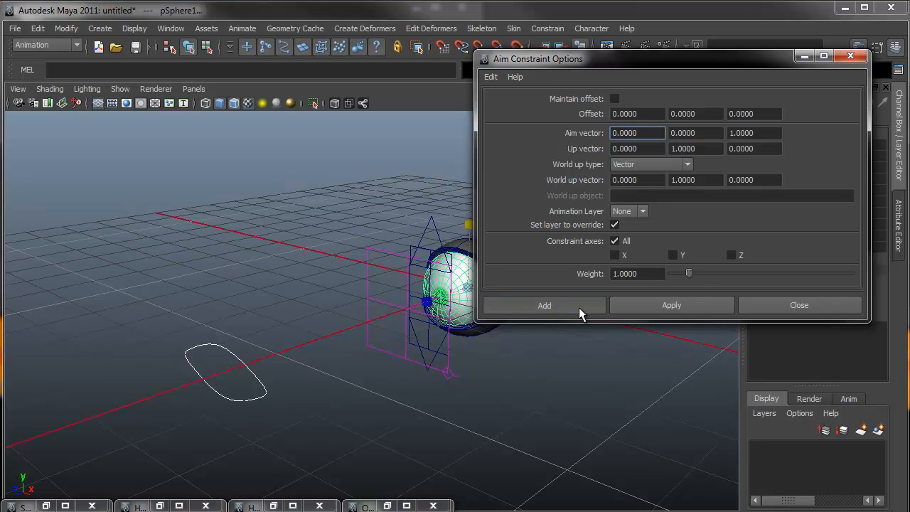
click(543, 305)
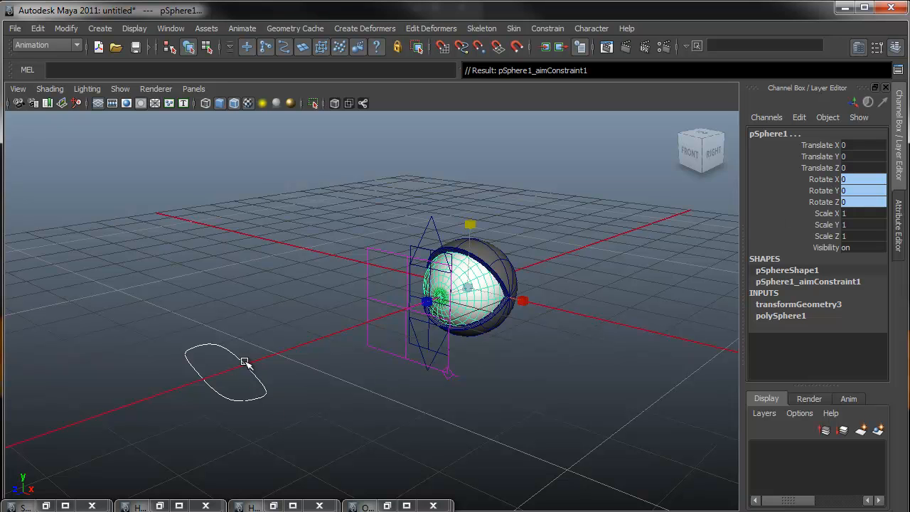
- Drag nurbsCircle1 up, left, down and right to check the eyeball follows it
click(226, 380)
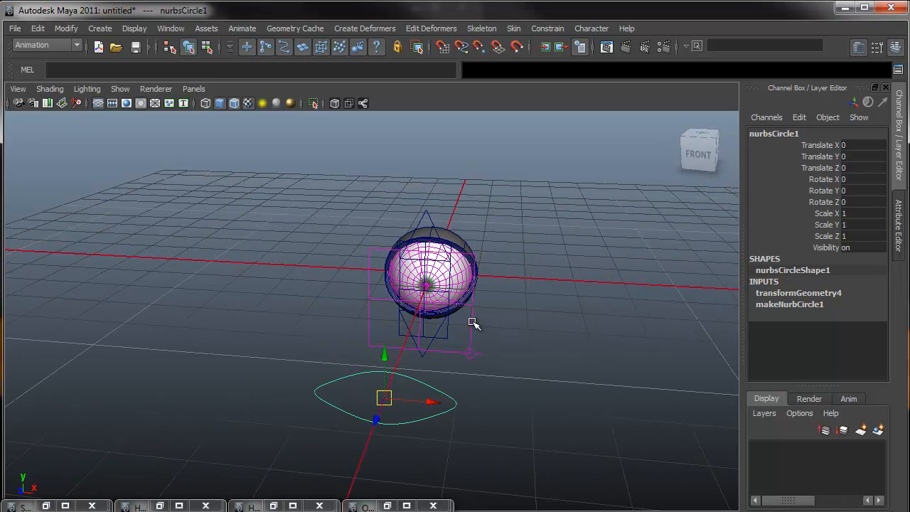
drag(384, 398, 256, 177)
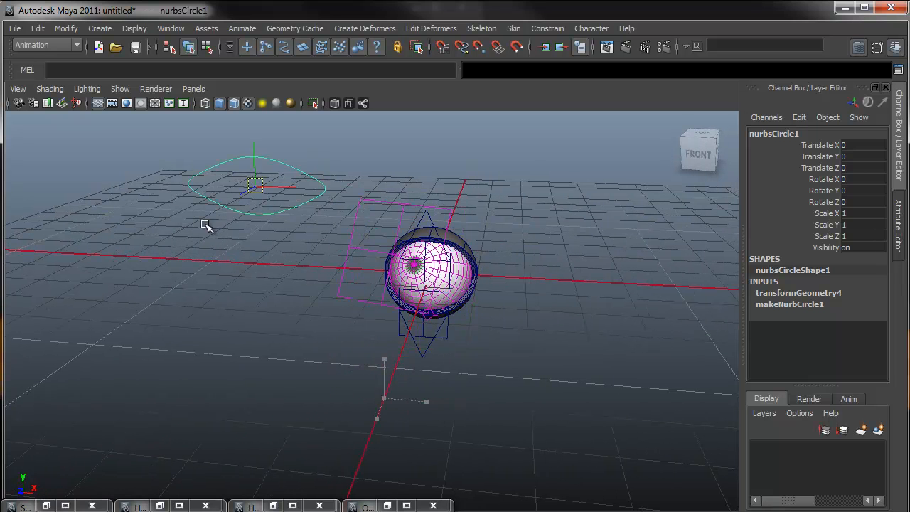
drag(256, 185, 124, 227)
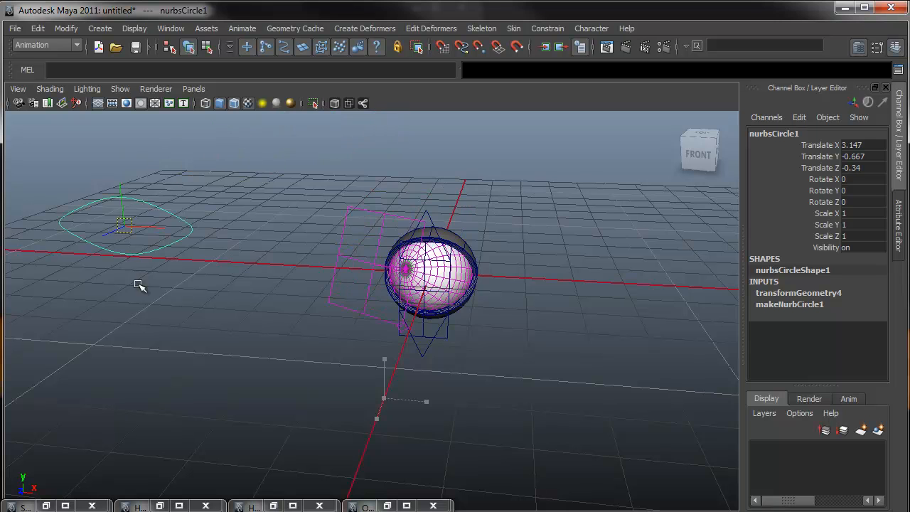
drag(125, 227, 277, 391)
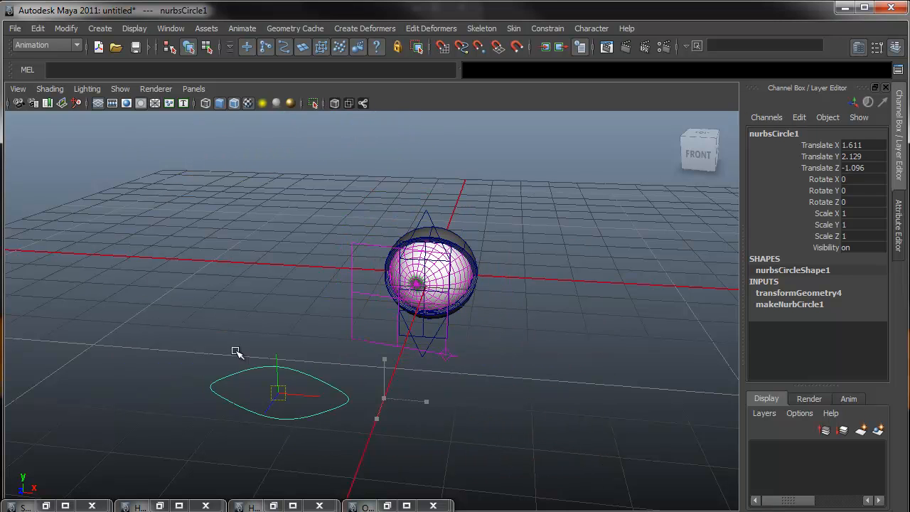
drag(277, 391, 416, 362)
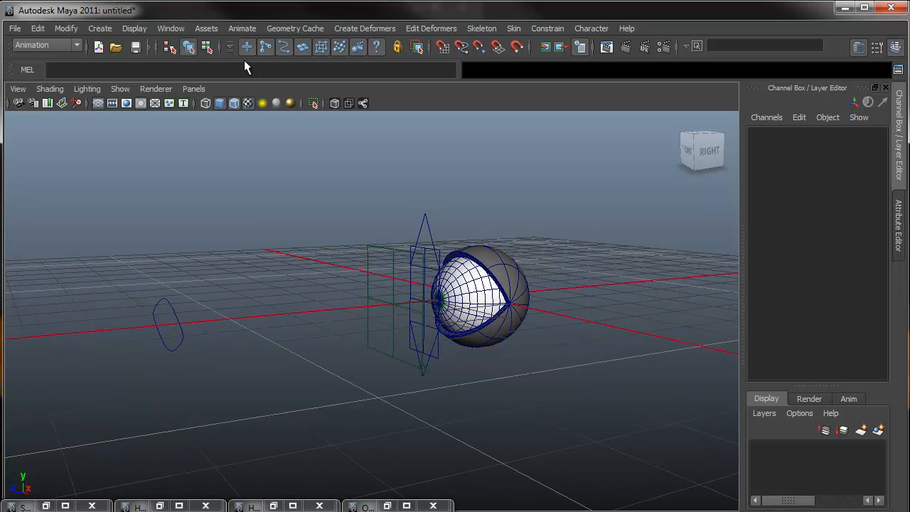
- In the Outliner, select nurbsSphere1, nurbsSphere2 and pSphere1 together
click(206, 28)
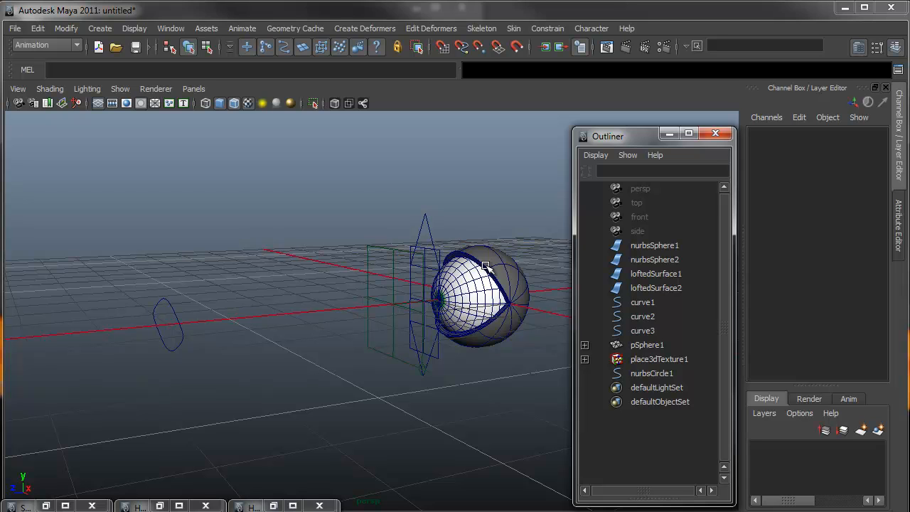
mouse_move(498, 297)
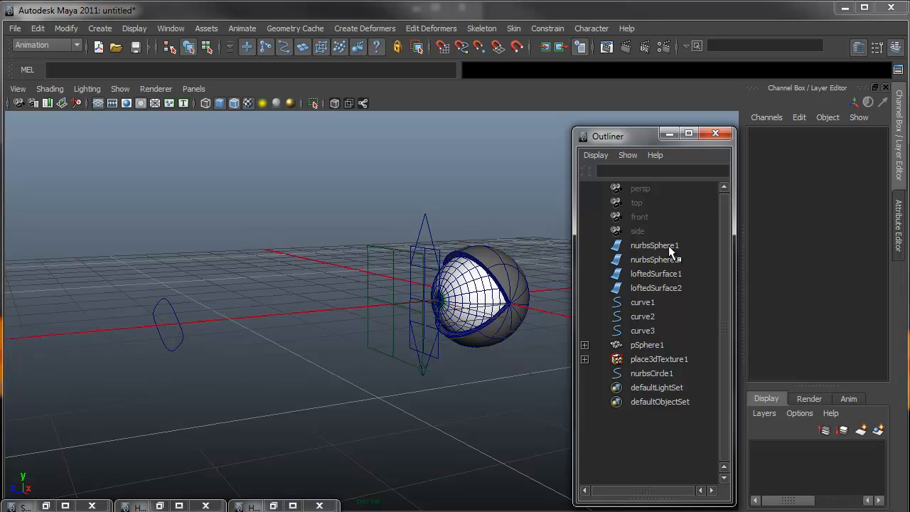
click(654, 244)
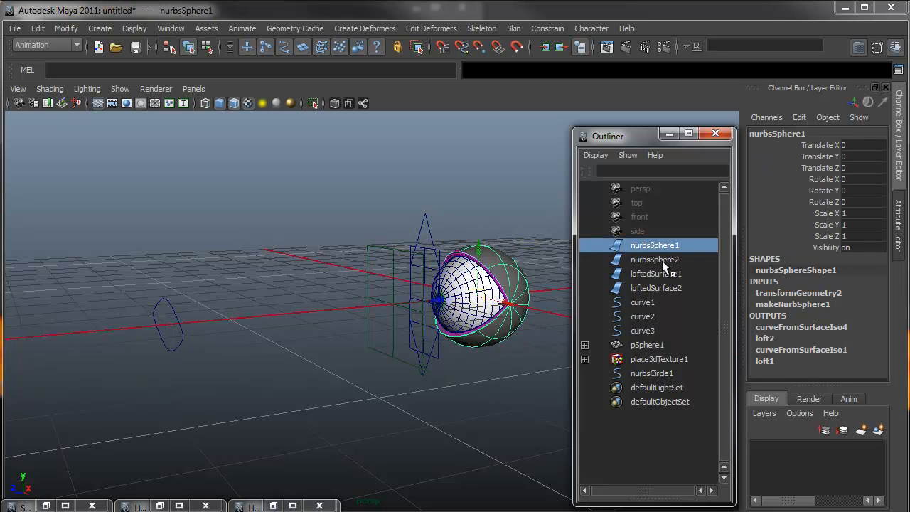
click(654, 260)
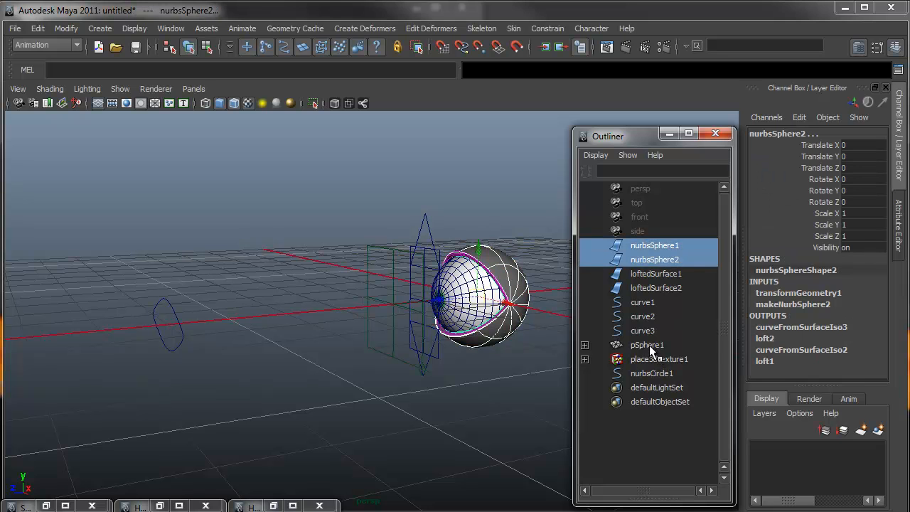
click(647, 344)
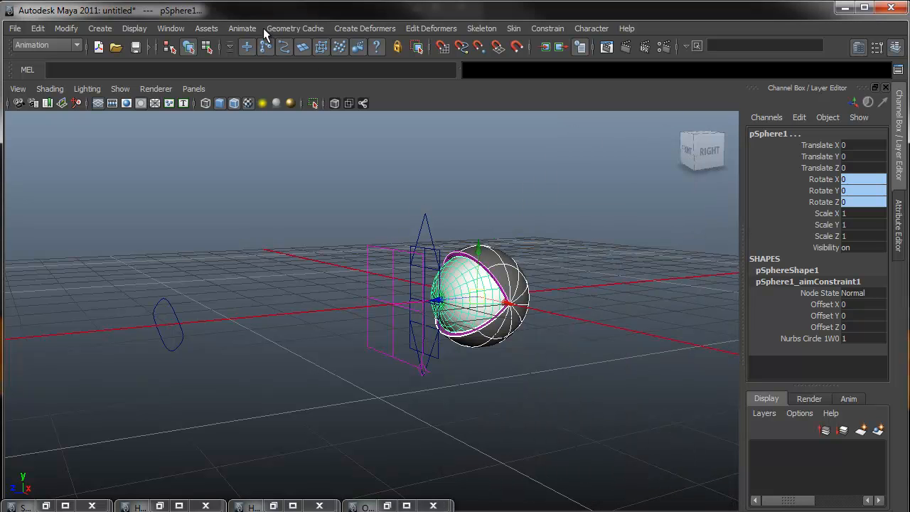
- Create a 2×2×2 lattice with base grouped and Outside lattice set to Transform all points
click(364, 28)
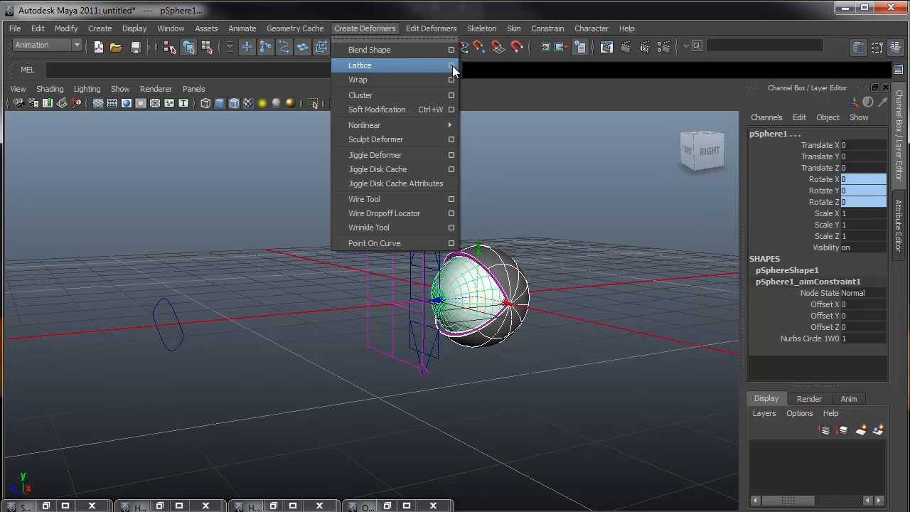
click(451, 64)
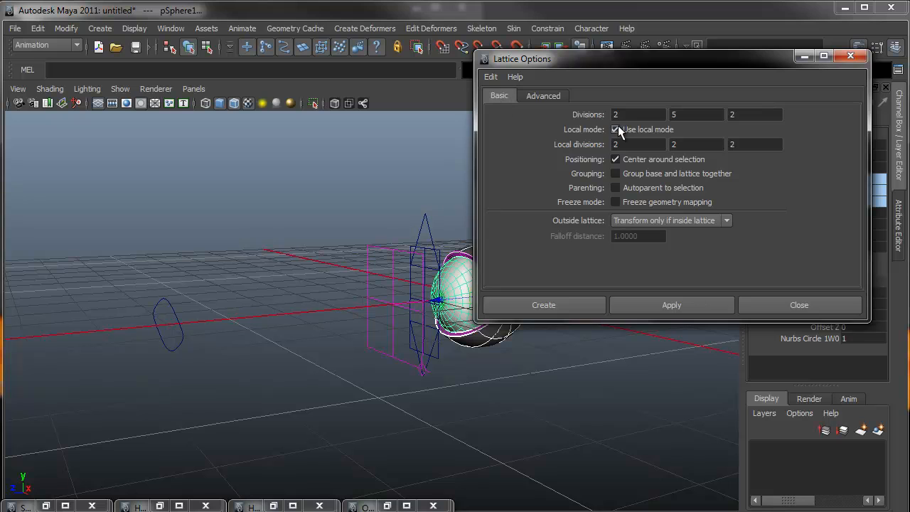
mouse_move(595, 126)
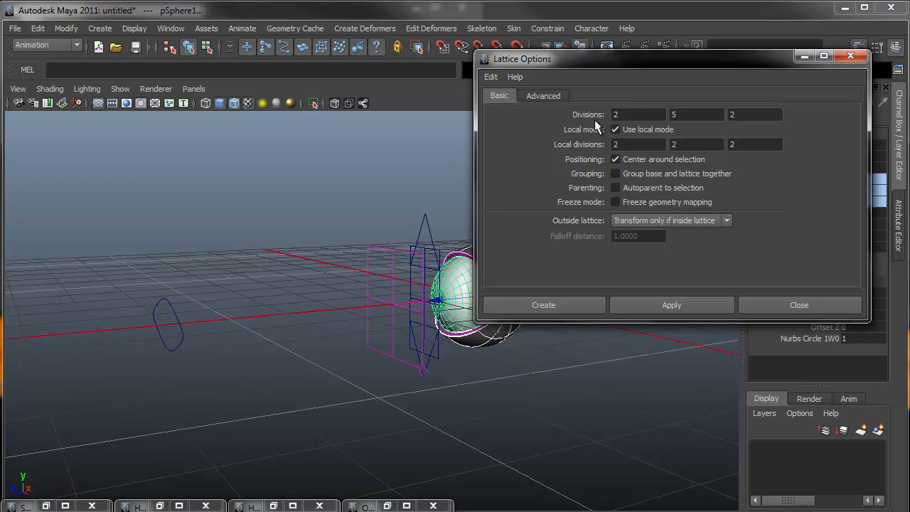
click(638, 115)
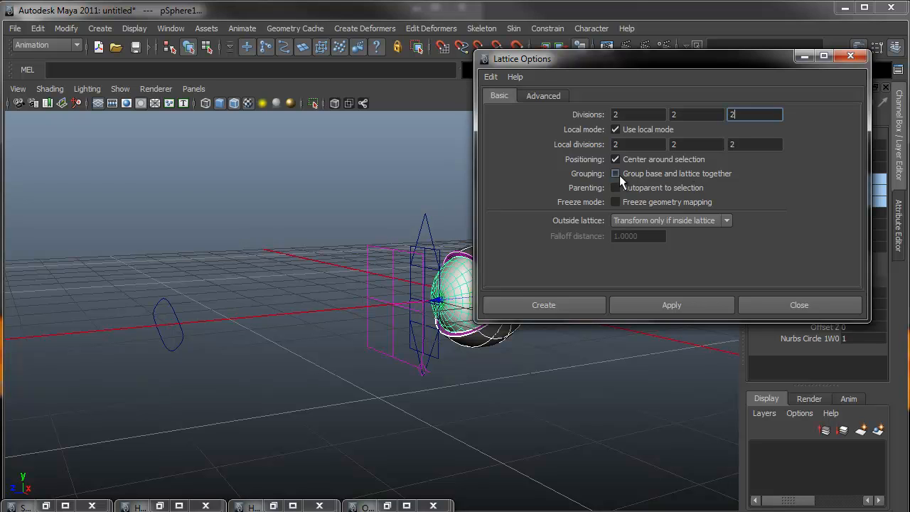
click(615, 173)
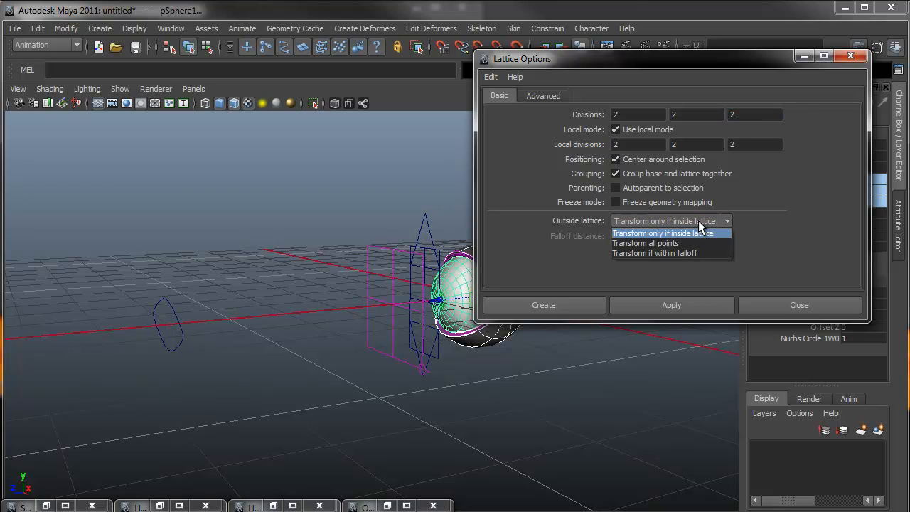
mouse_move(664, 243)
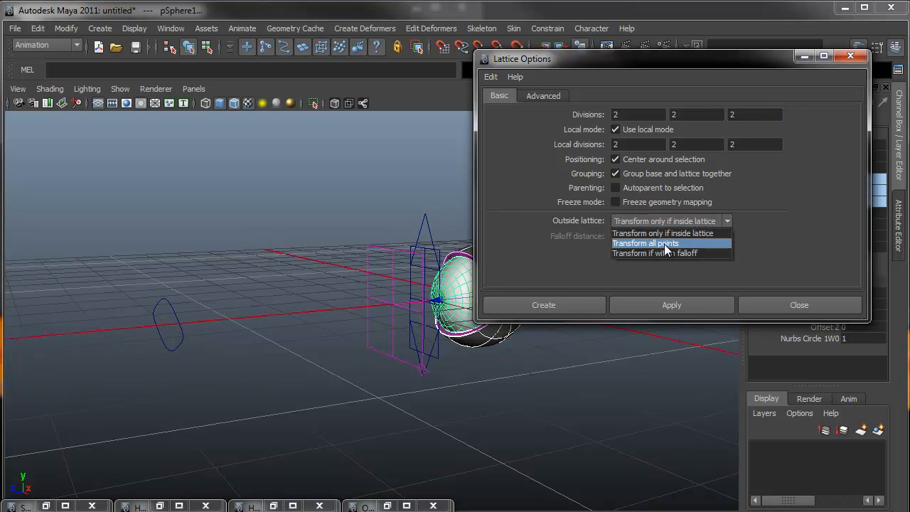
click(664, 243)
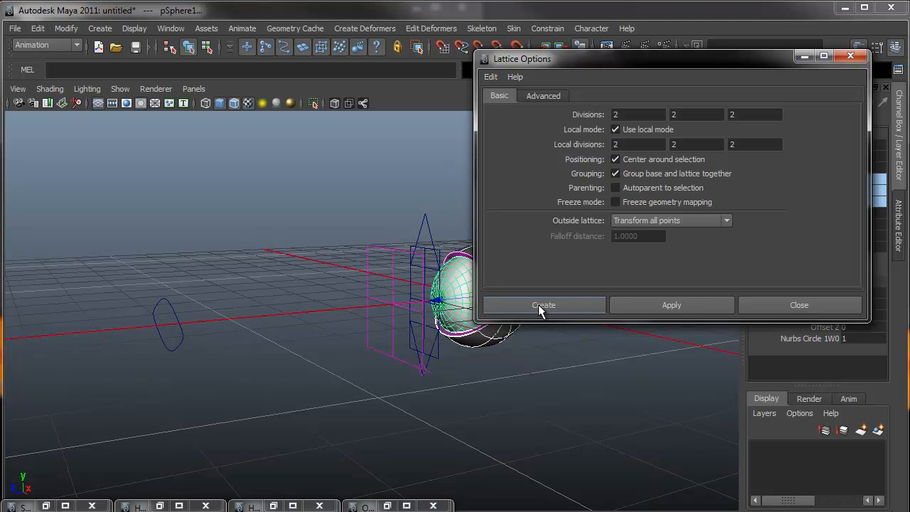
click(543, 305)
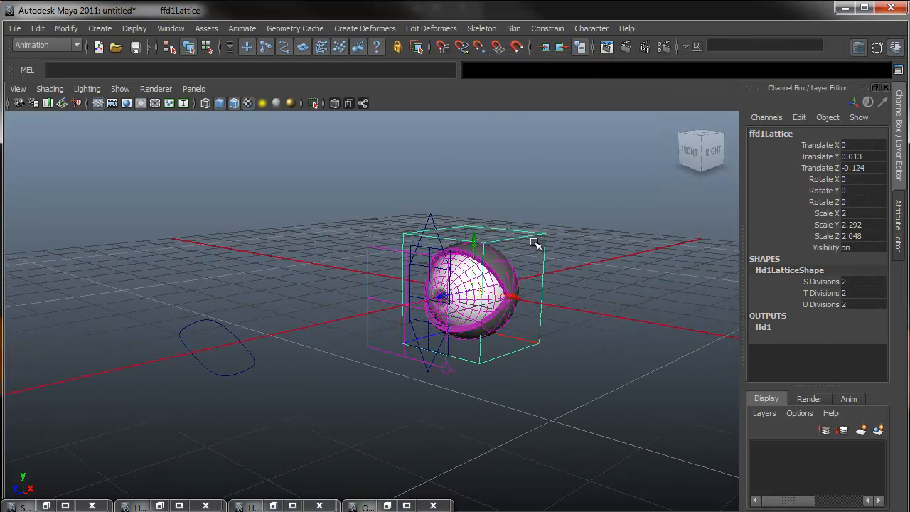
- Drag a top lattice corner point to stretch the eye, then restore its shape
right_click(533, 242)
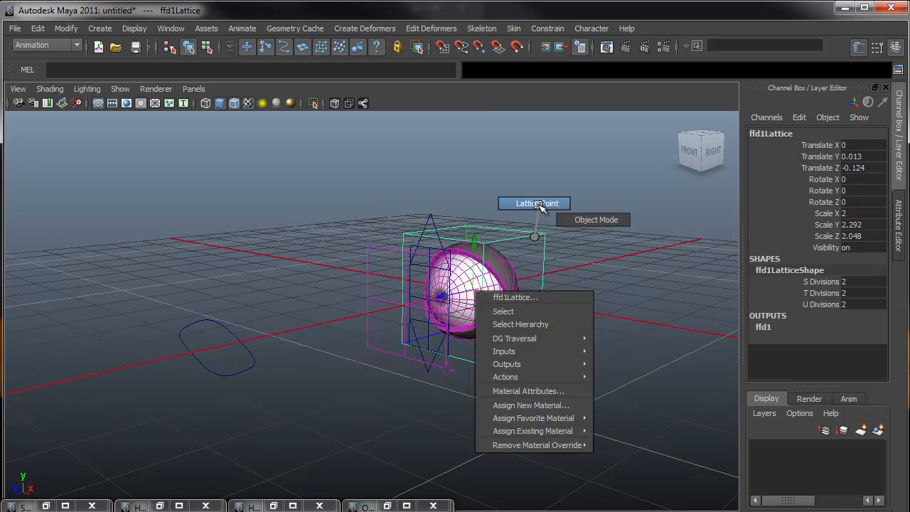
click(534, 203)
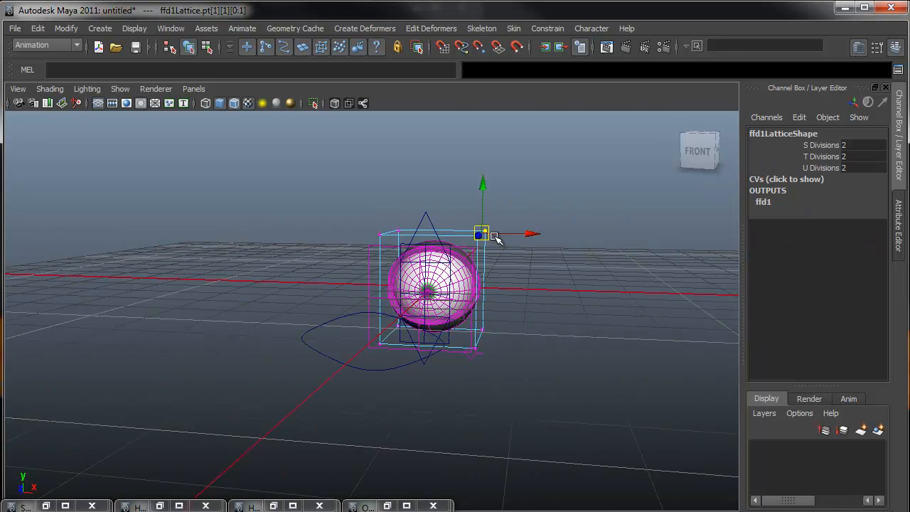
drag(482, 234, 587, 155)
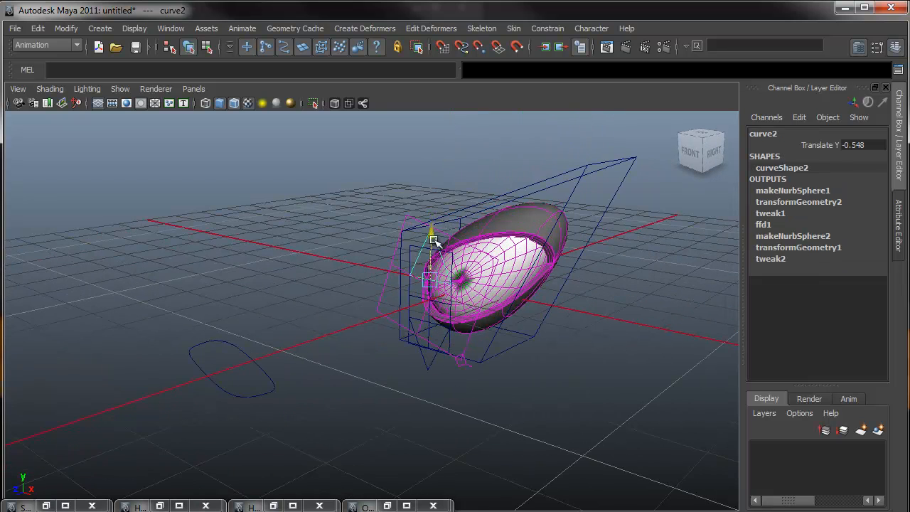
drag(432, 238, 434, 285)
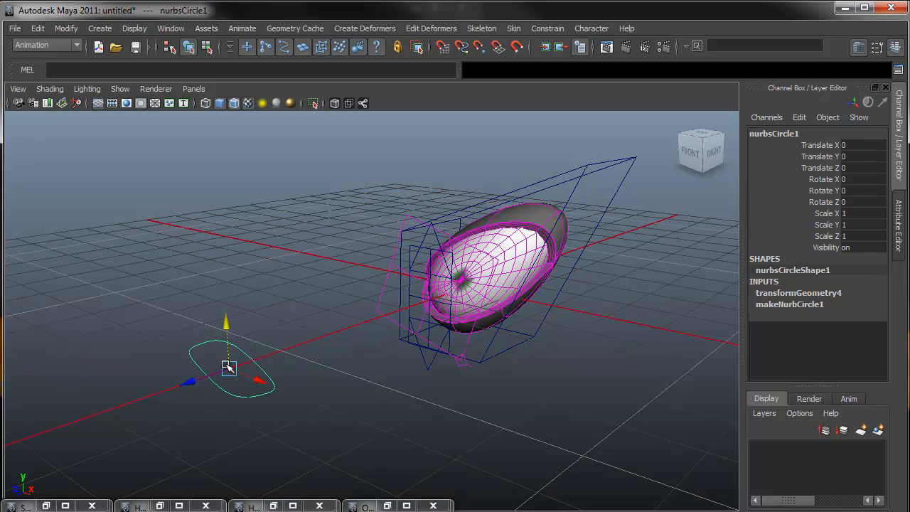
drag(227, 366, 233, 327)
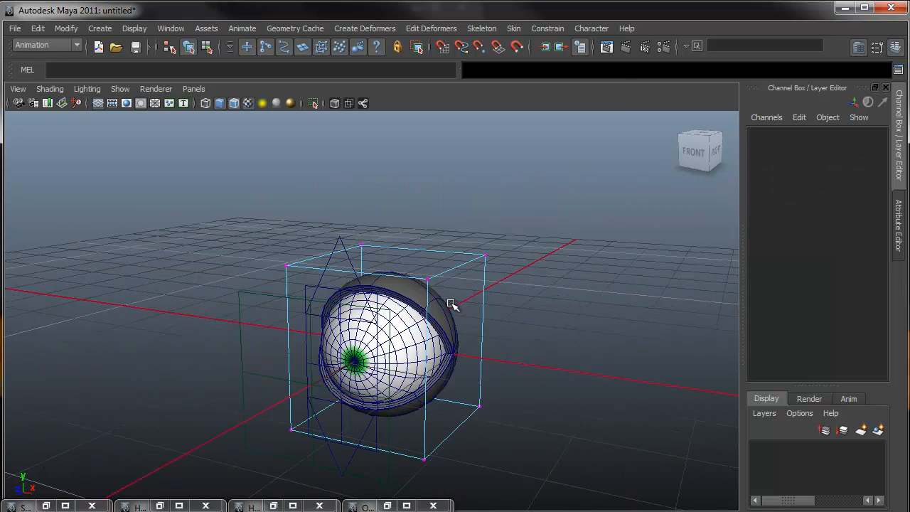
- Turn each of the lattice's four corner point sets into a cluster
drag(452, 306, 512, 299)
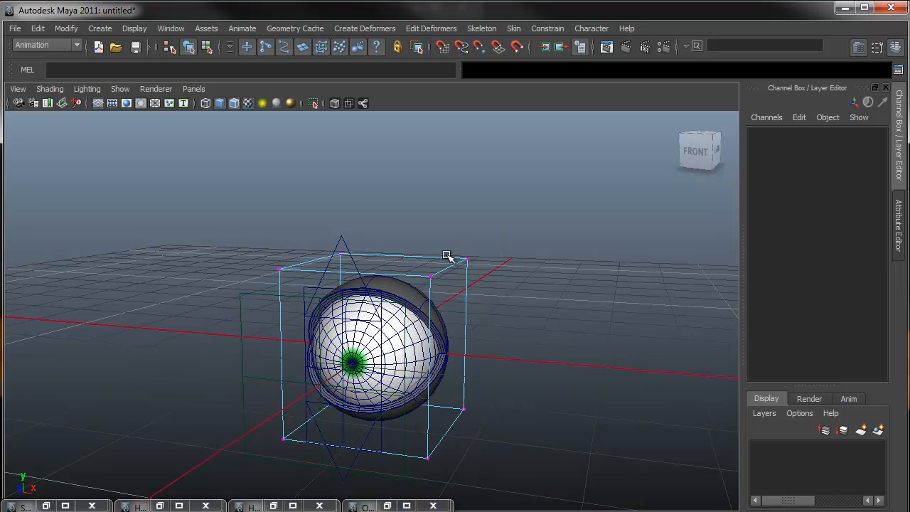
mouse_move(418, 229)
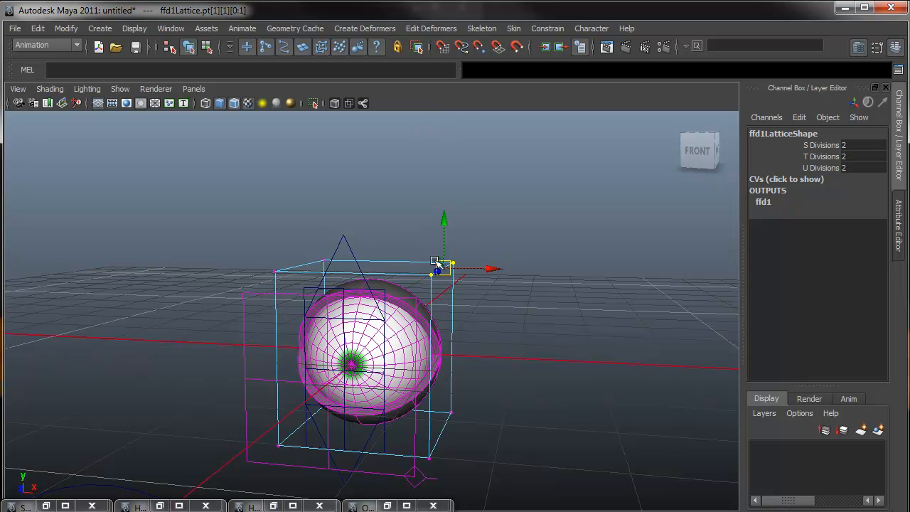
click(364, 28)
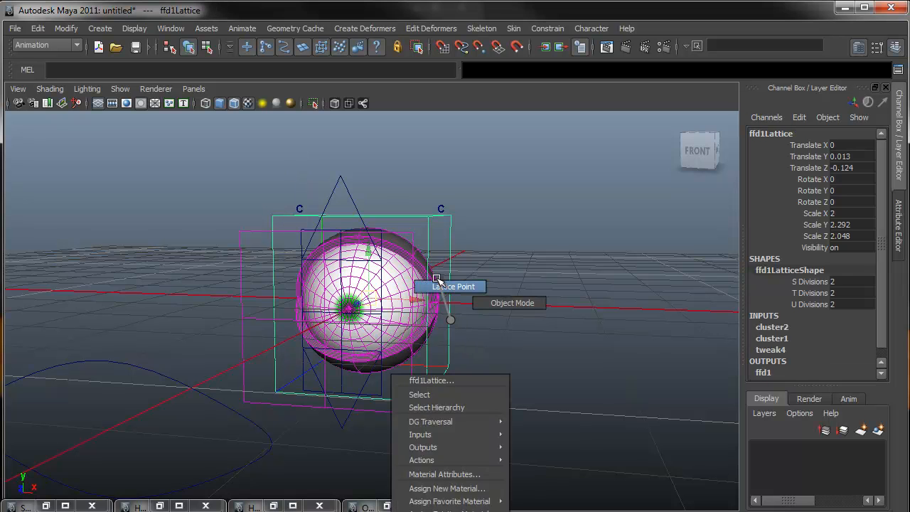
click(452, 286)
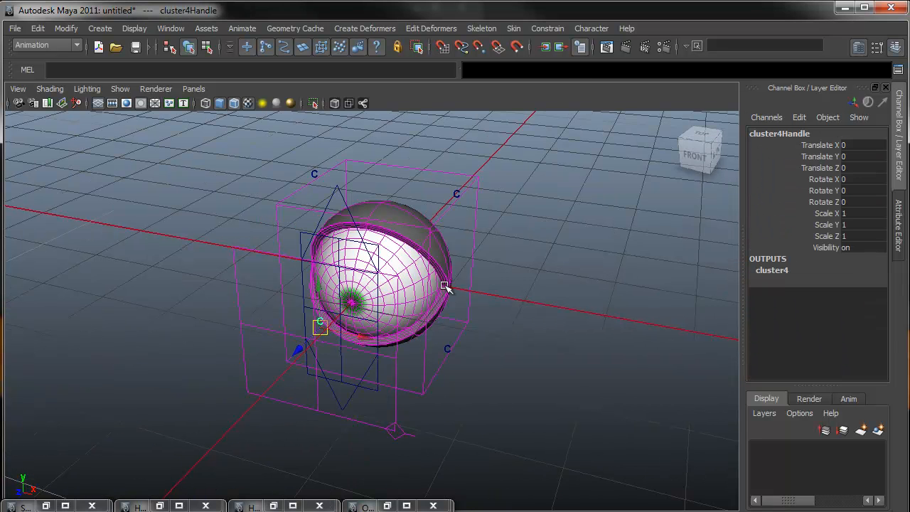
click(509, 213)
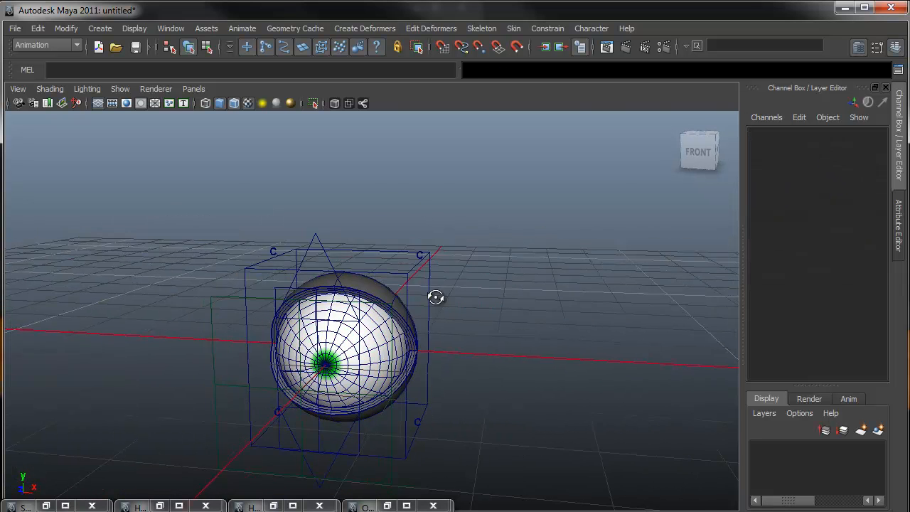
click(413, 254)
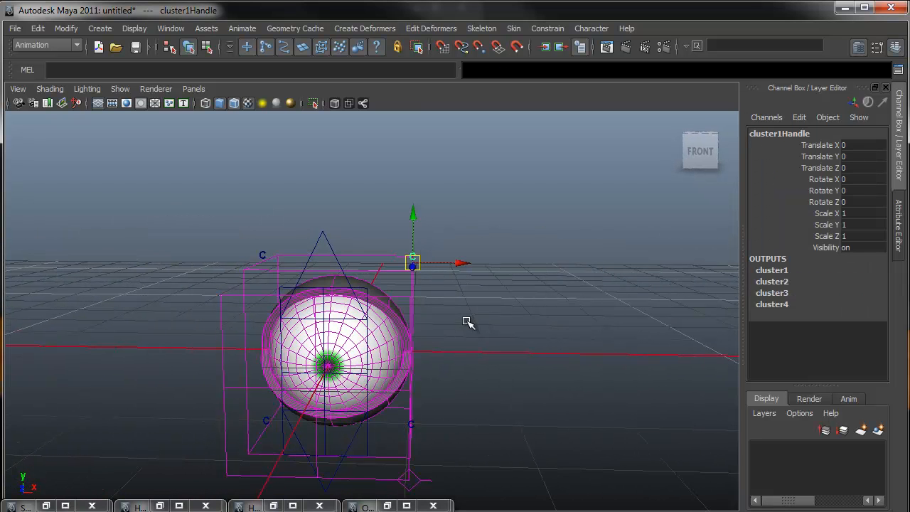
click(466, 322)
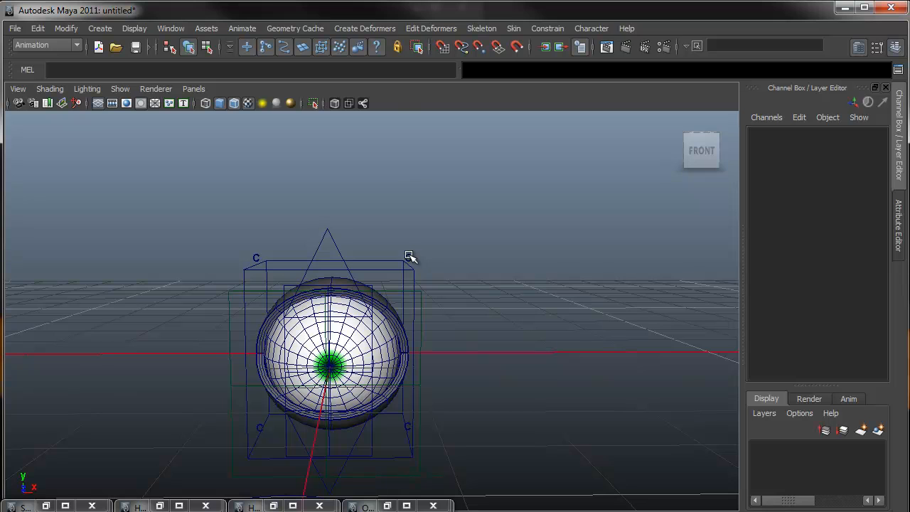
mouse_move(168, 96)
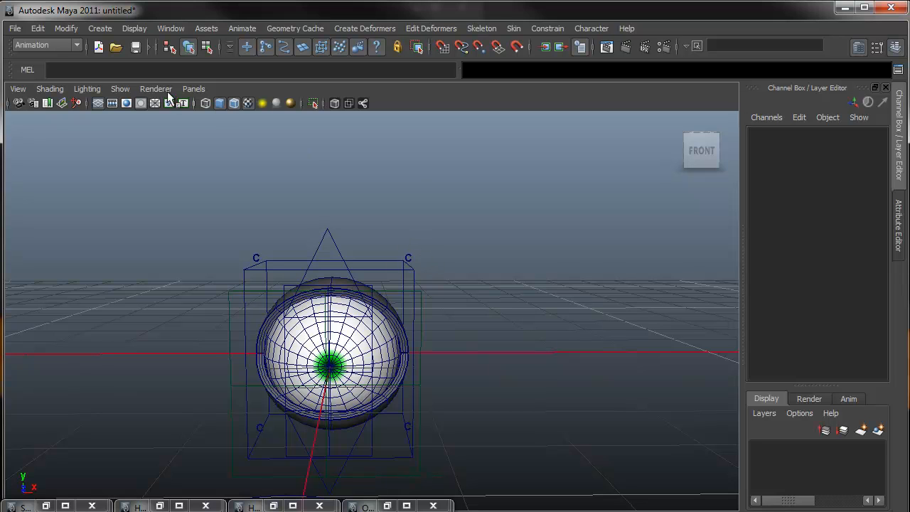
- Create a NURBS circle and shrink it to fit a lattice corner
click(99, 28)
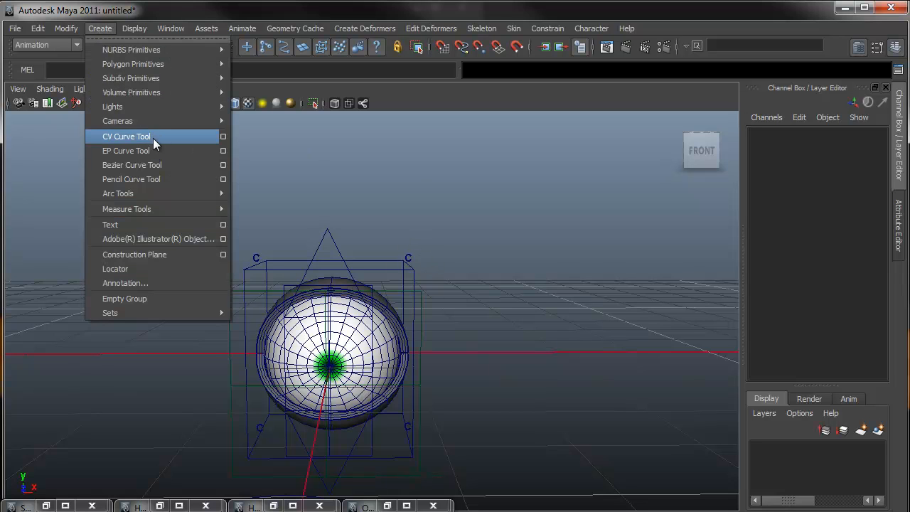
mouse_move(131, 50)
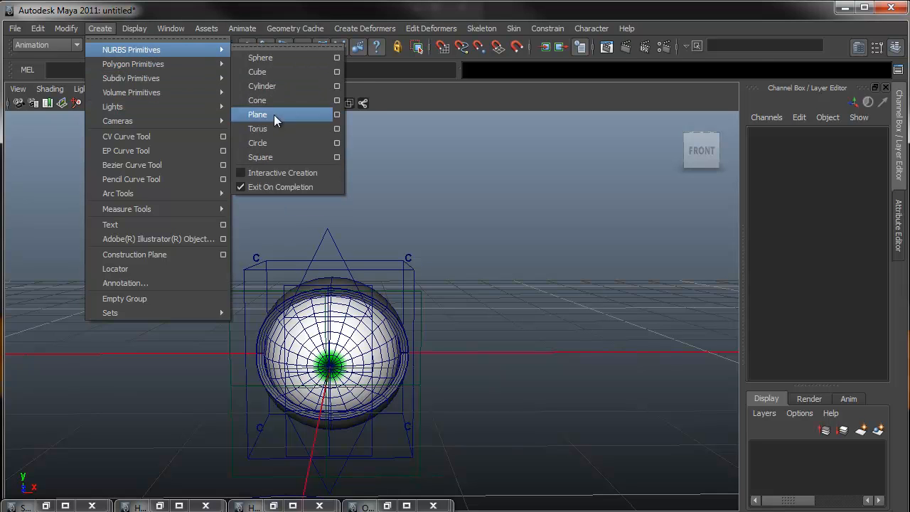
click(258, 143)
text(90)
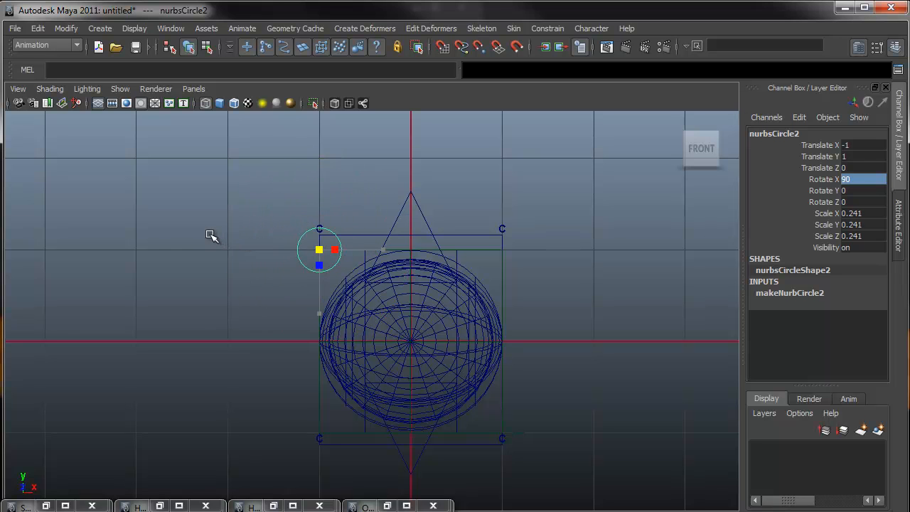
drag(334, 250, 382, 249)
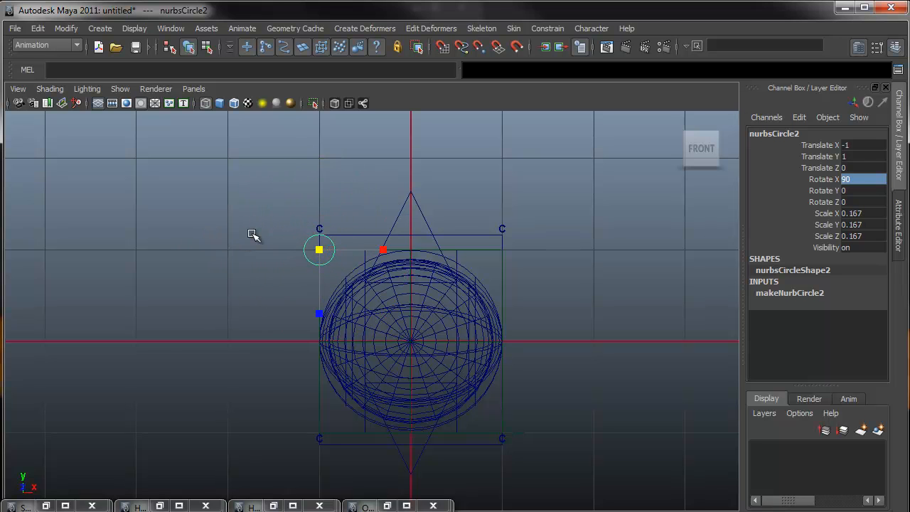
- Freeze the small circle and move copies out to the other lattice corners
click(67, 28)
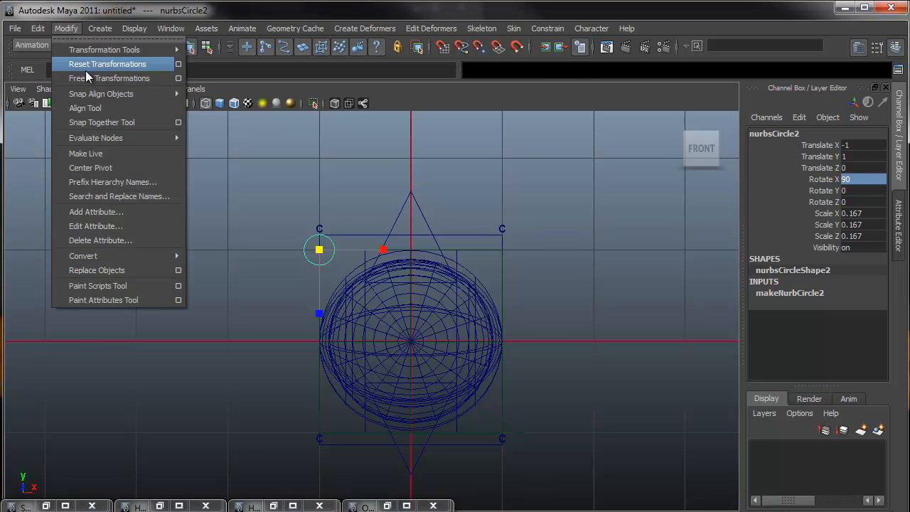
click(109, 78)
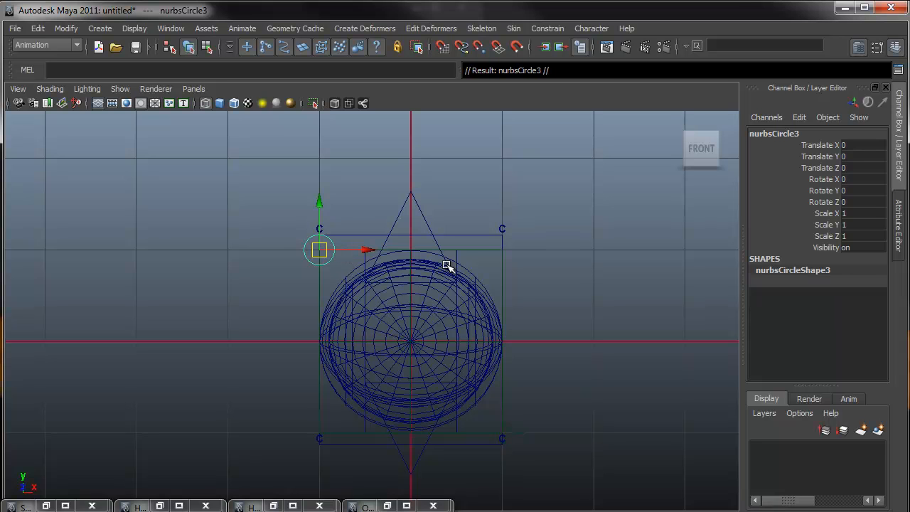
drag(318, 249, 503, 248)
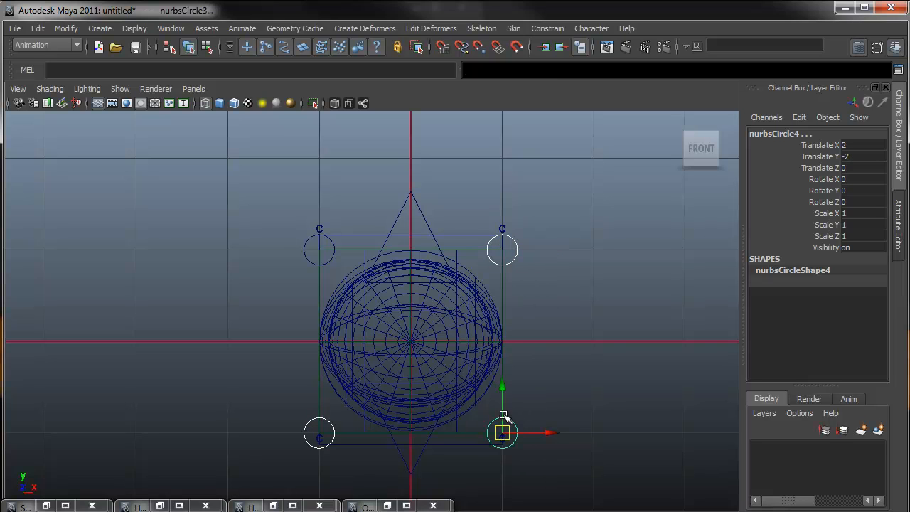
click(65, 29)
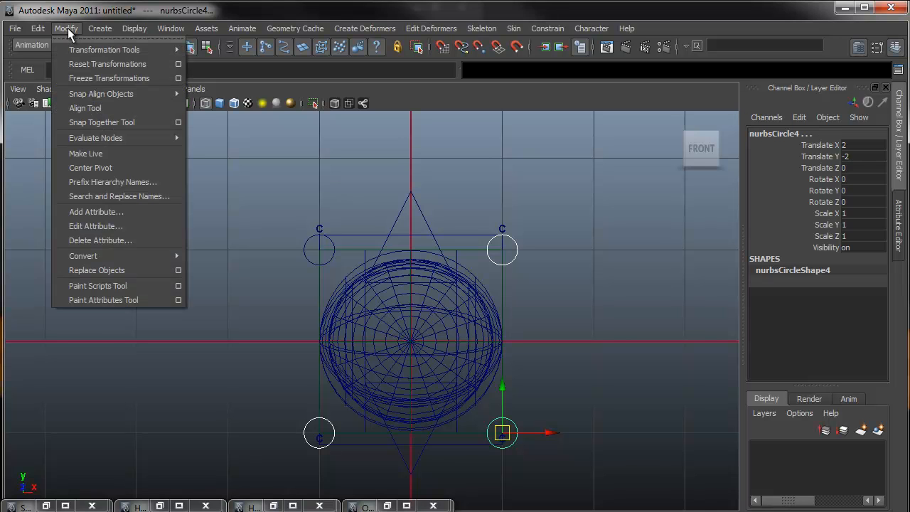
mouse_move(109, 78)
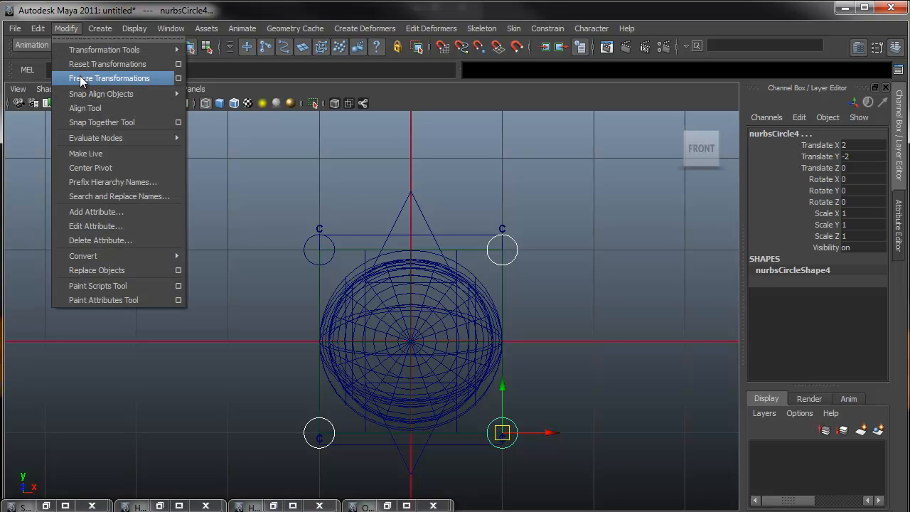
- Freeze the four corner circles' transformations, leaving them at the lattice corners
click(109, 78)
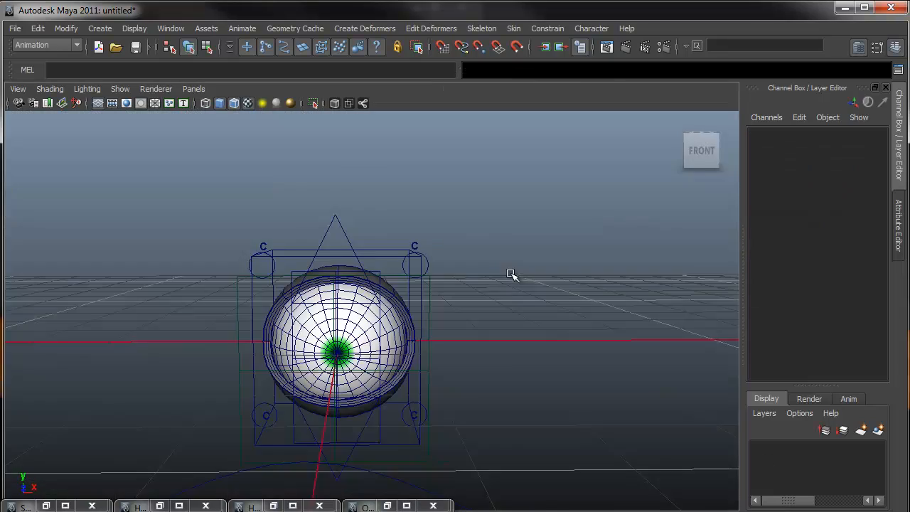
drag(511, 274, 384, 282)
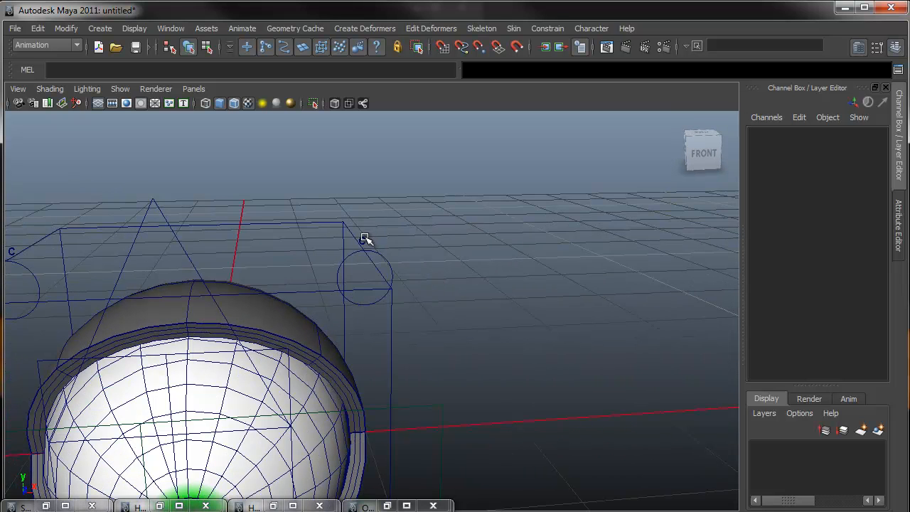
- Parent-constrain the top-right corner cluster handle to its corner circle and check the constraint
click(361, 252)
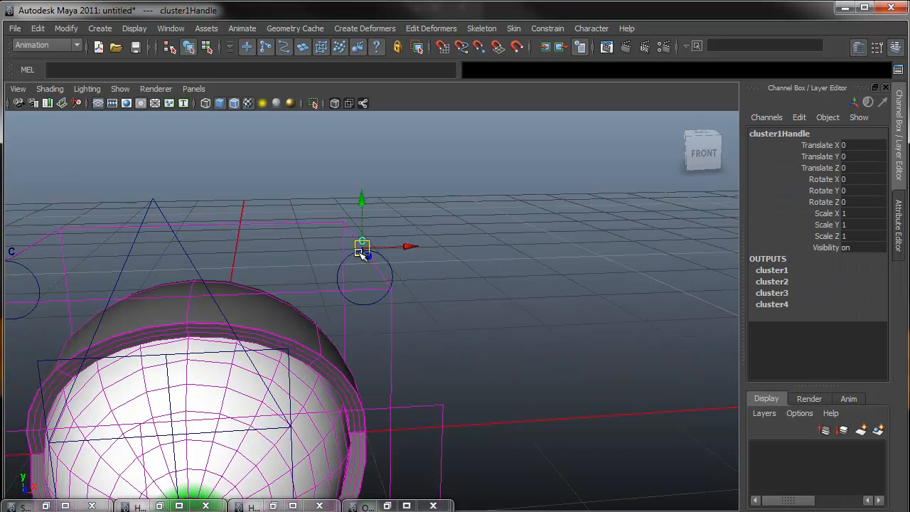
click(365, 277)
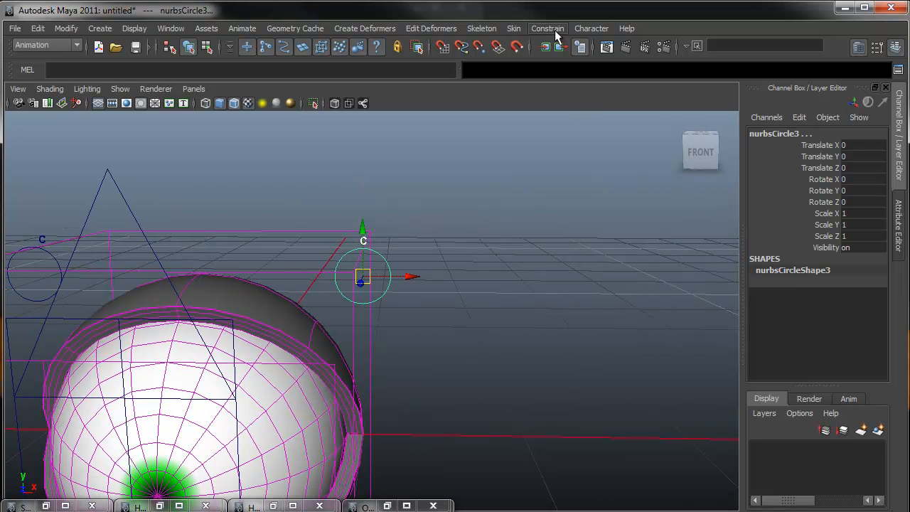
click(547, 28)
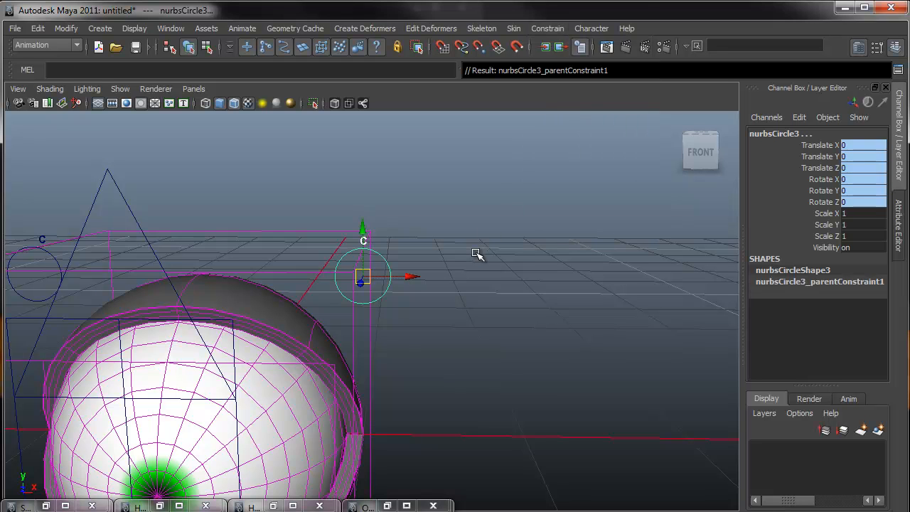
click(817, 281)
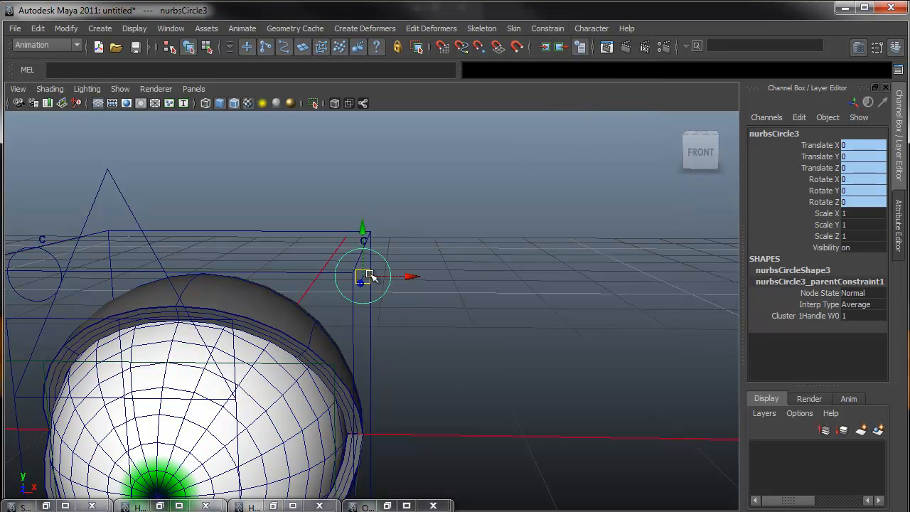
click(432, 233)
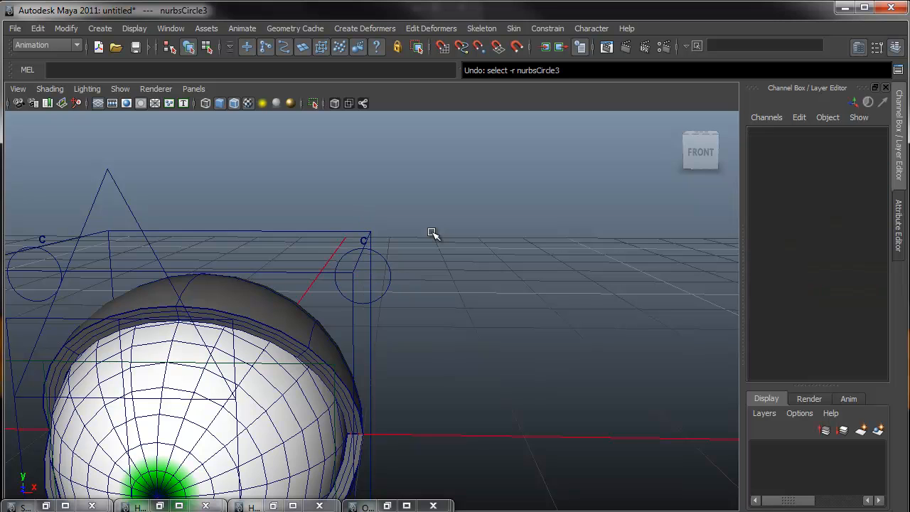
- Parent-constrain the next corner's cluster handle so it follows its circle
click(362, 245)
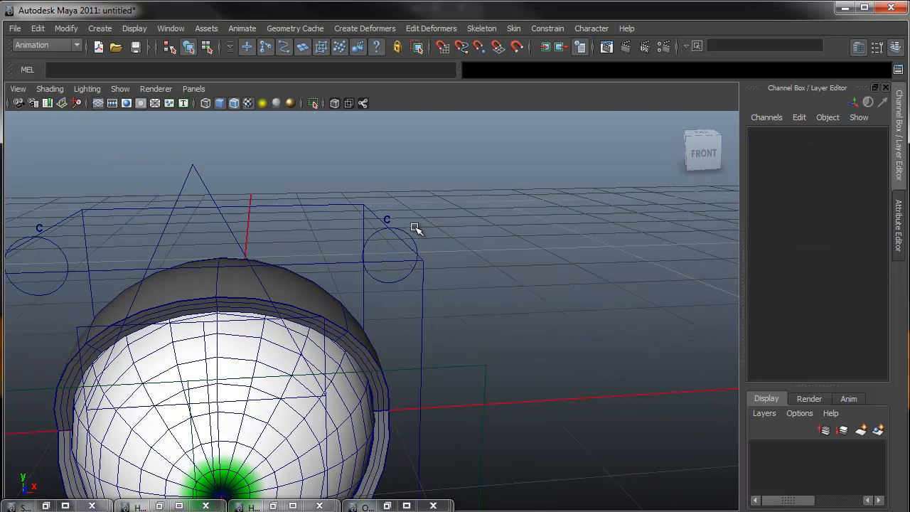
click(391, 262)
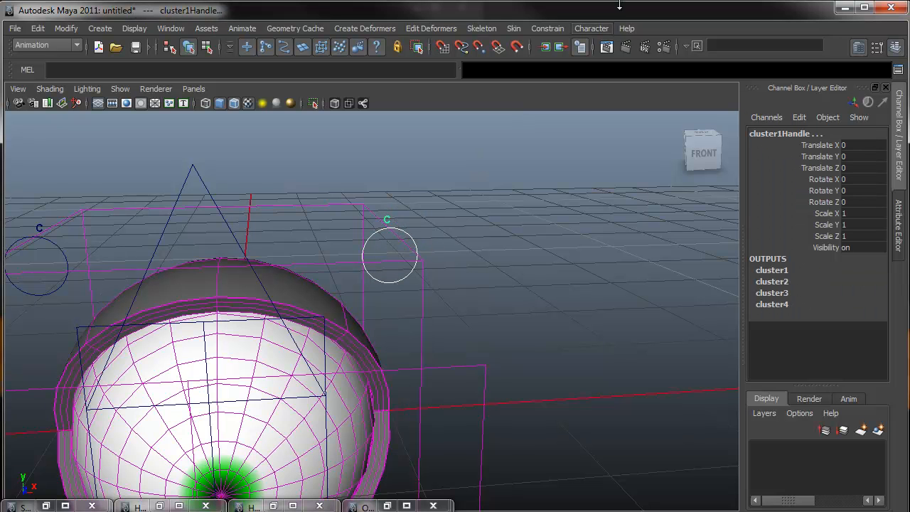
click(548, 29)
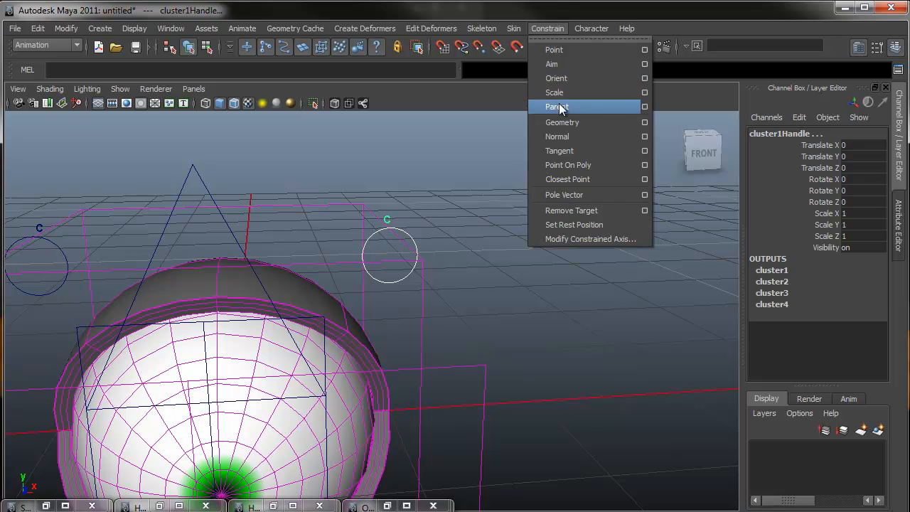
click(389, 256)
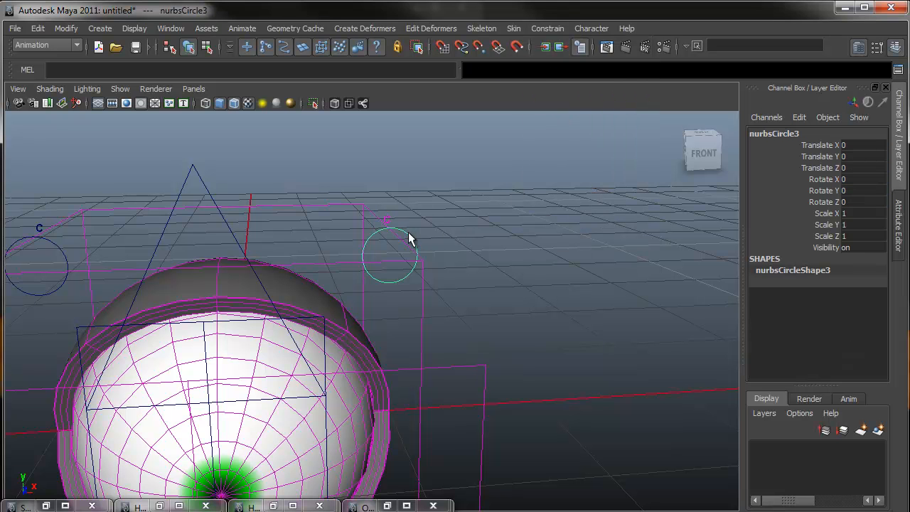
click(390, 253)
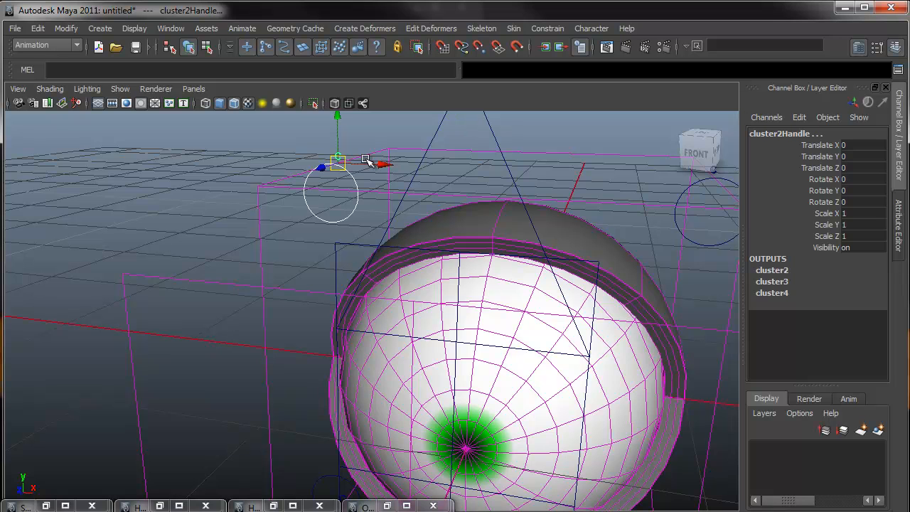
click(547, 27)
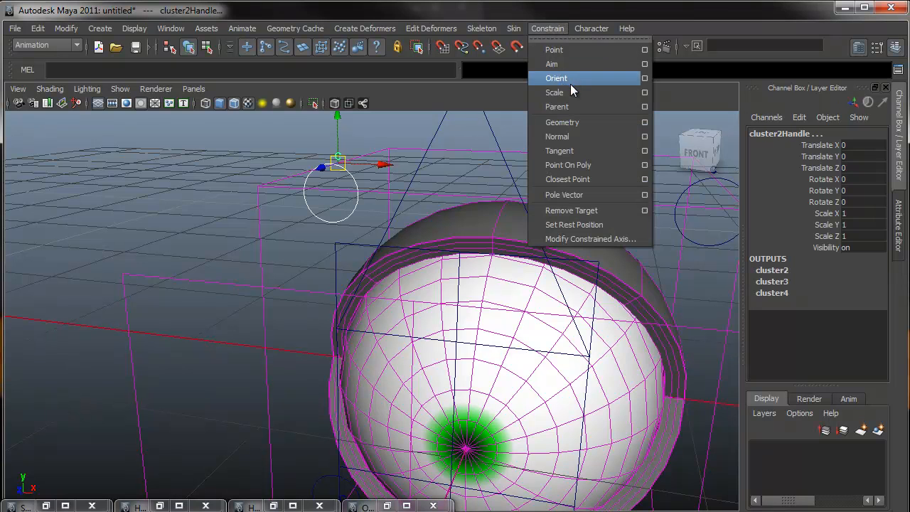
click(556, 107)
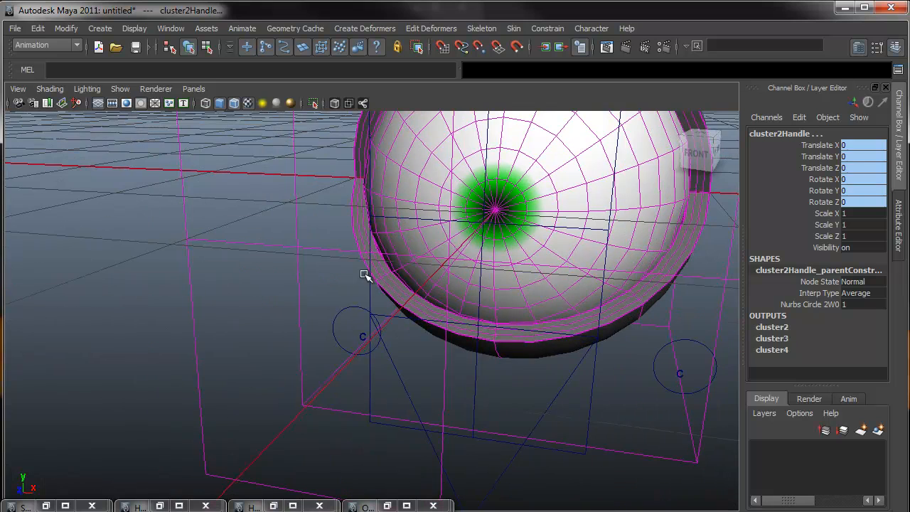
- Select the lower-right corner circle together with its cluster handle to constrain
click(359, 337)
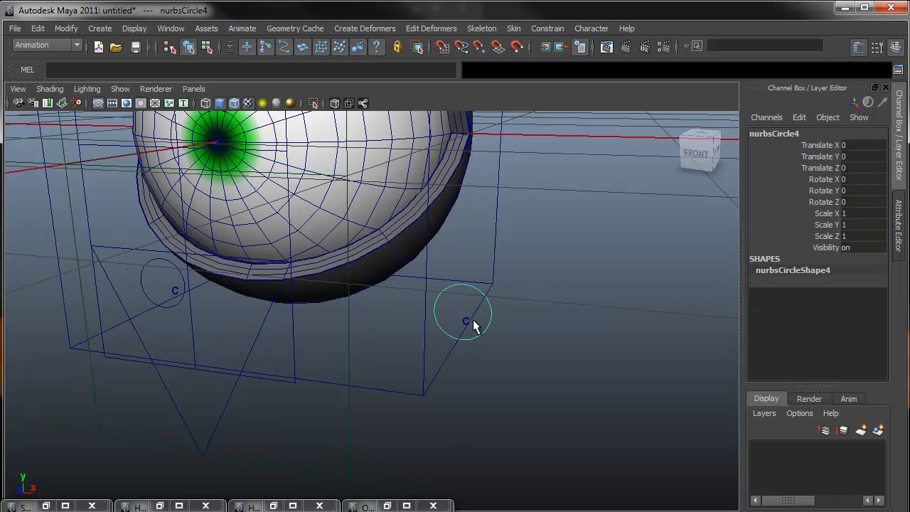
click(467, 320)
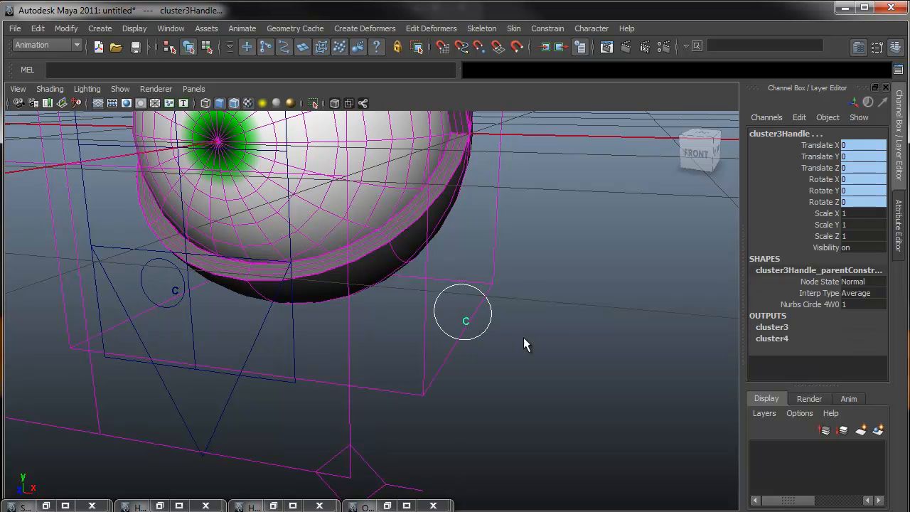
click(465, 319)
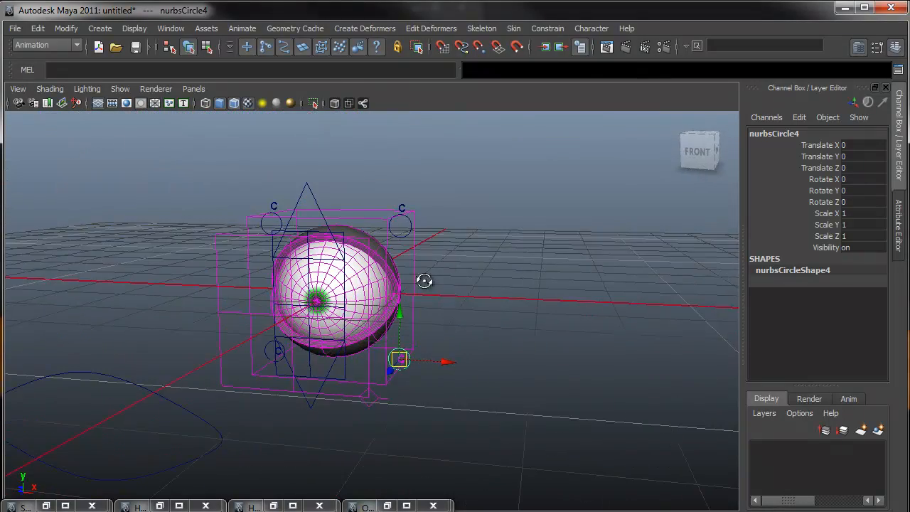
- Drag the corner circles to test the lattice deformation, then move the aim circle
drag(424, 280, 436, 190)
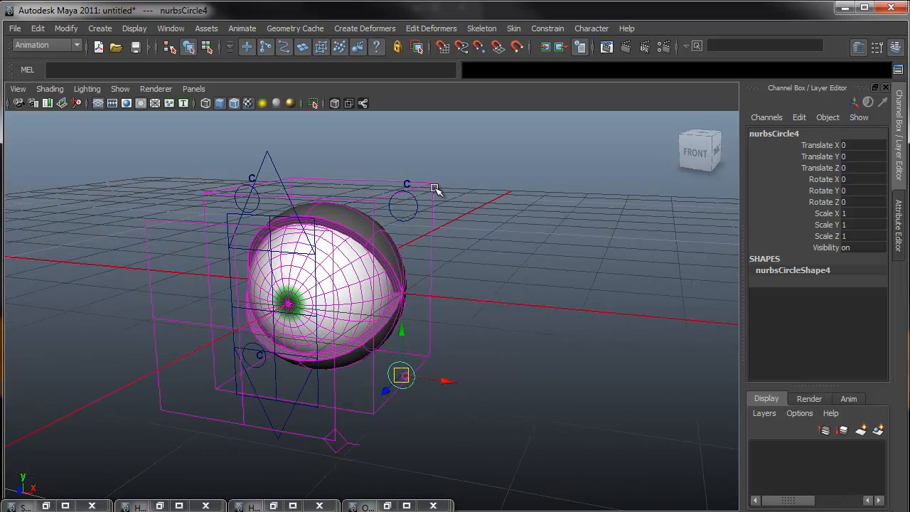
drag(436, 190, 130, 240)
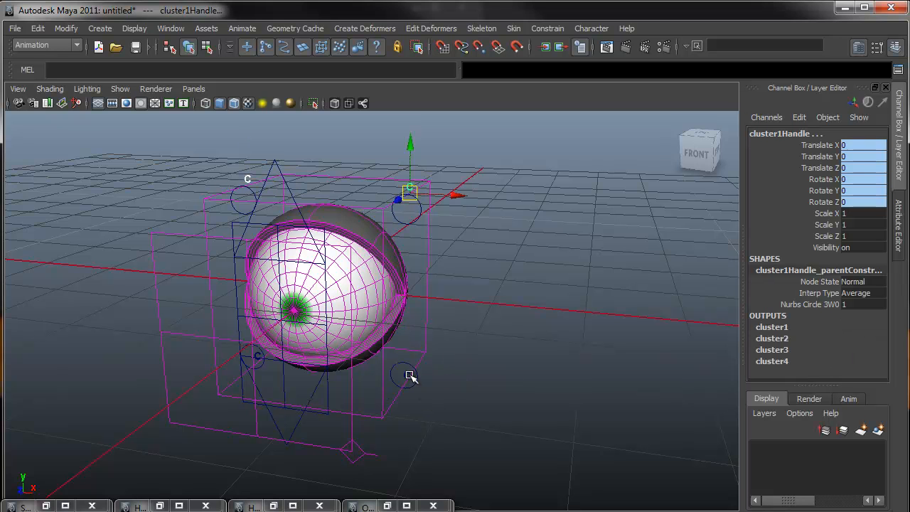
click(409, 375)
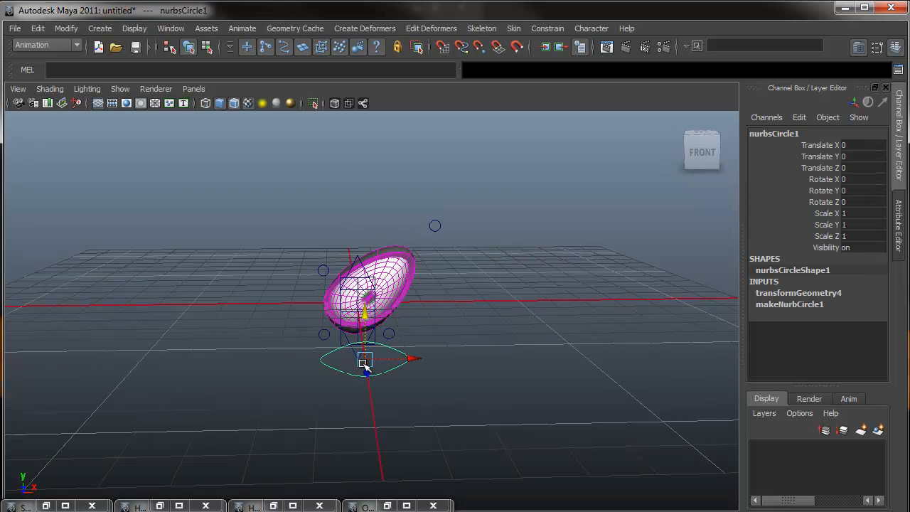
drag(364, 362, 318, 367)
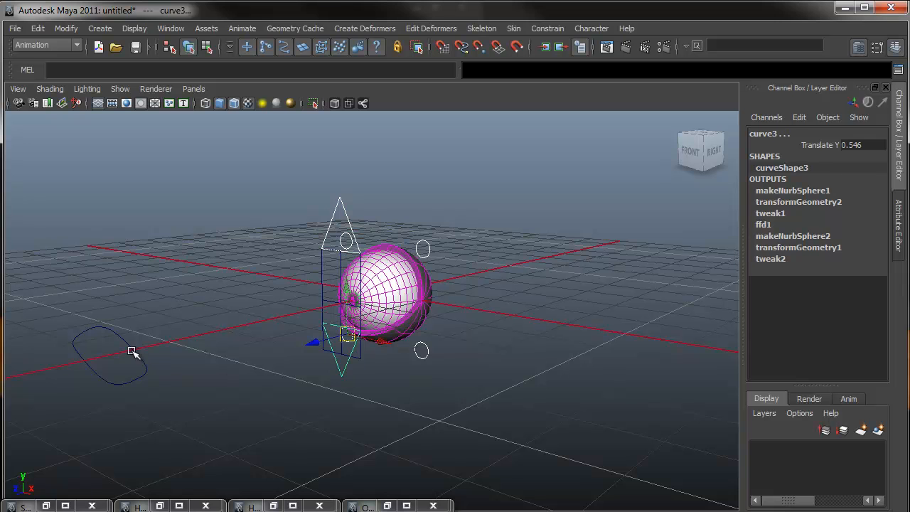
- Raise the aim circle nurbsCircle1 so the pupil follows
click(132, 354)
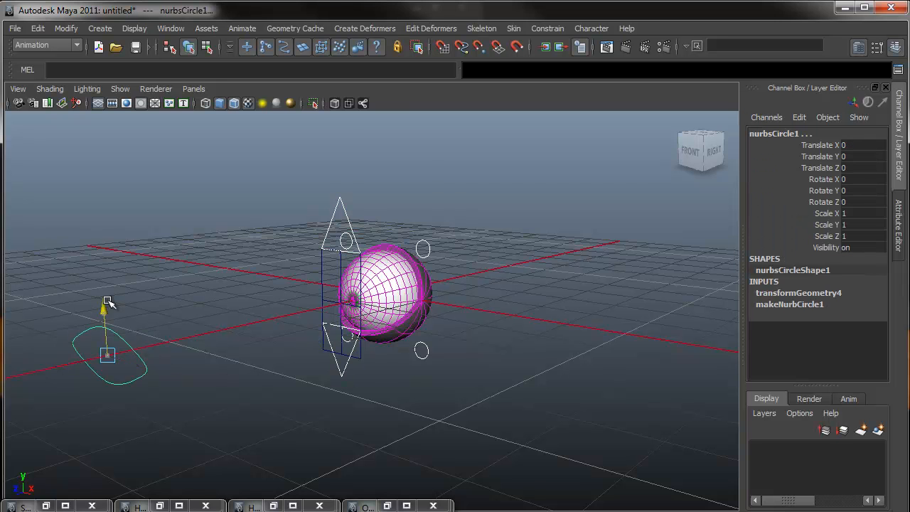
drag(107, 302, 109, 370)
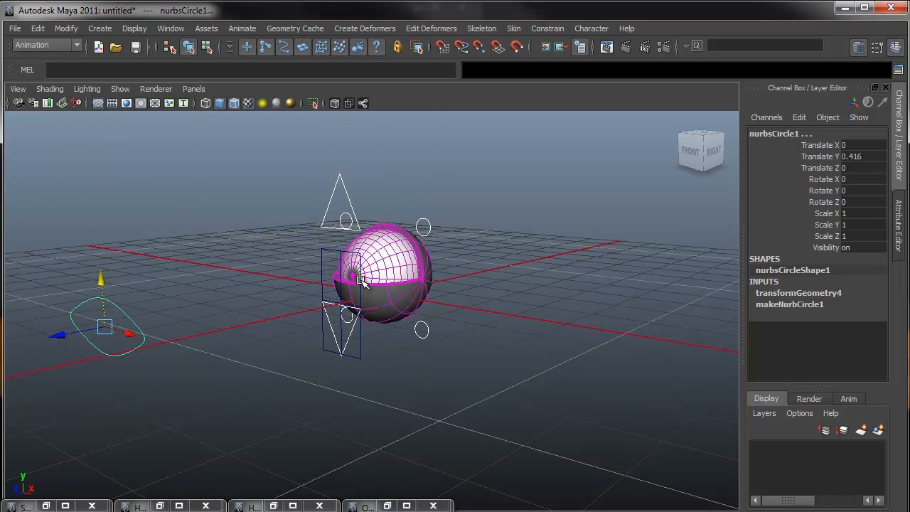
mouse_move(268, 326)
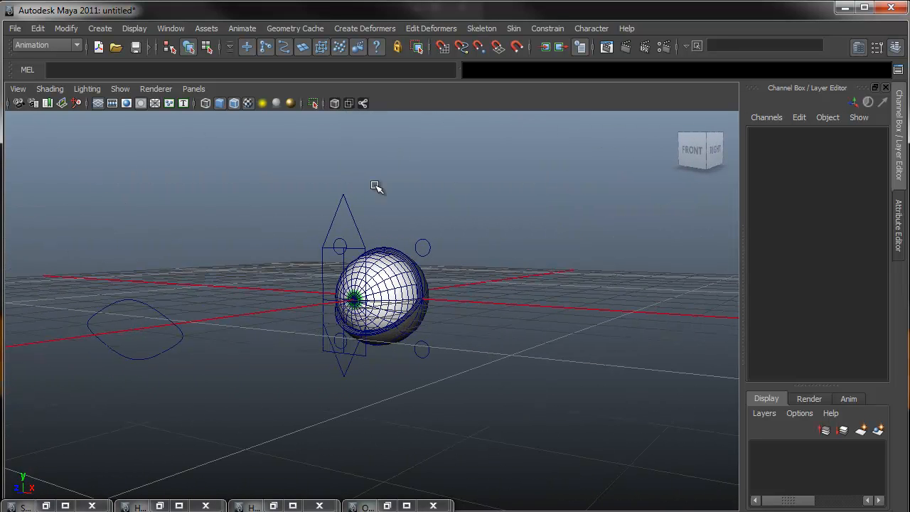
click(100, 29)
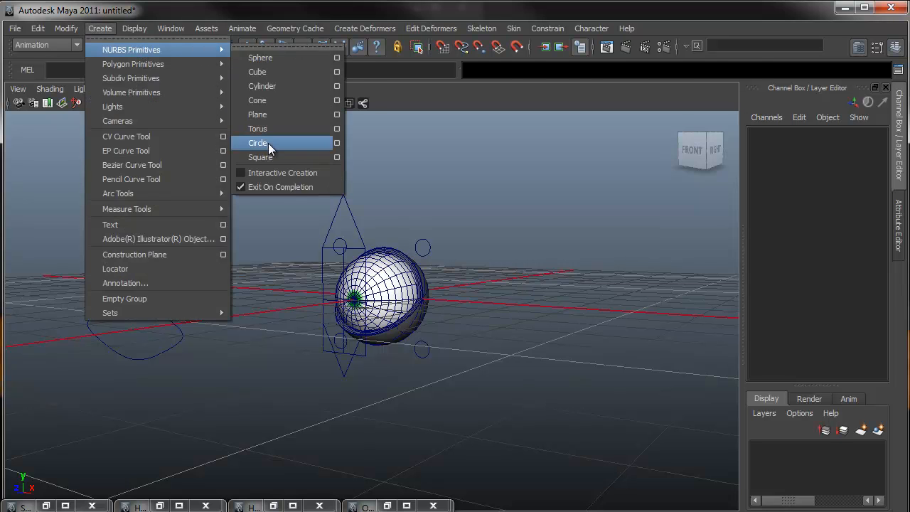
- Create a NURBS circle and set its Rotate X to 90
click(257, 143)
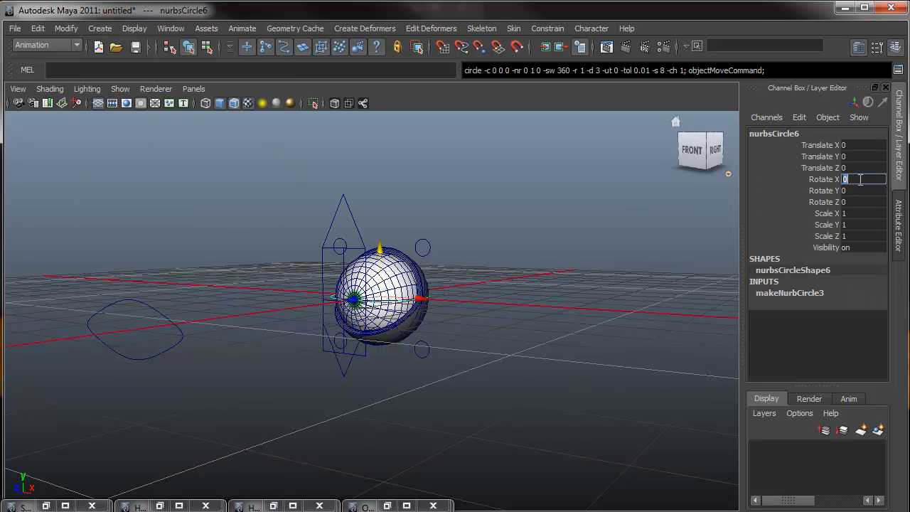
text(90)
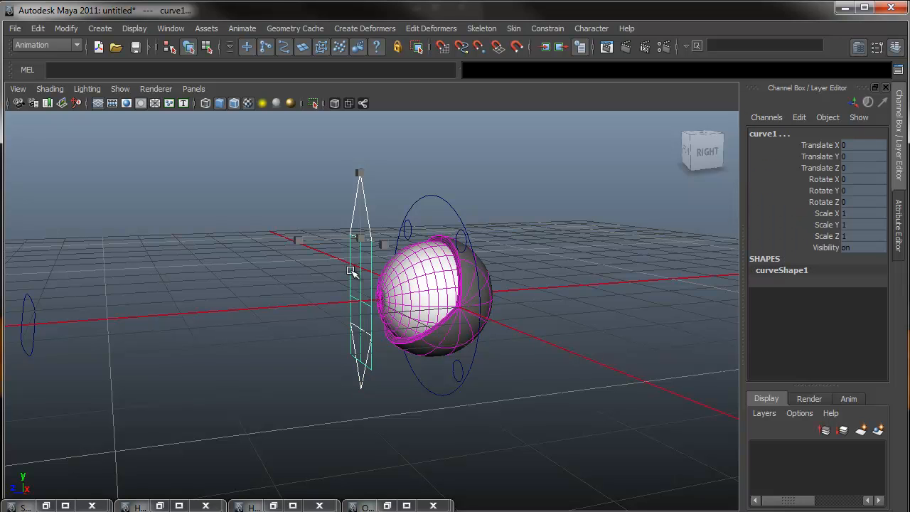
mouse_move(377, 213)
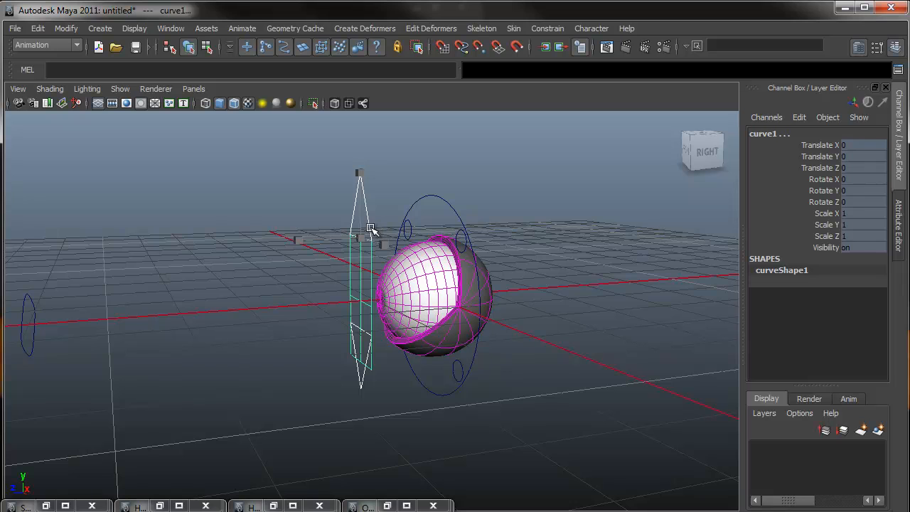
- Group the selected eye rig pieces into group2 with Ctrl+G
key(ctrl+g)
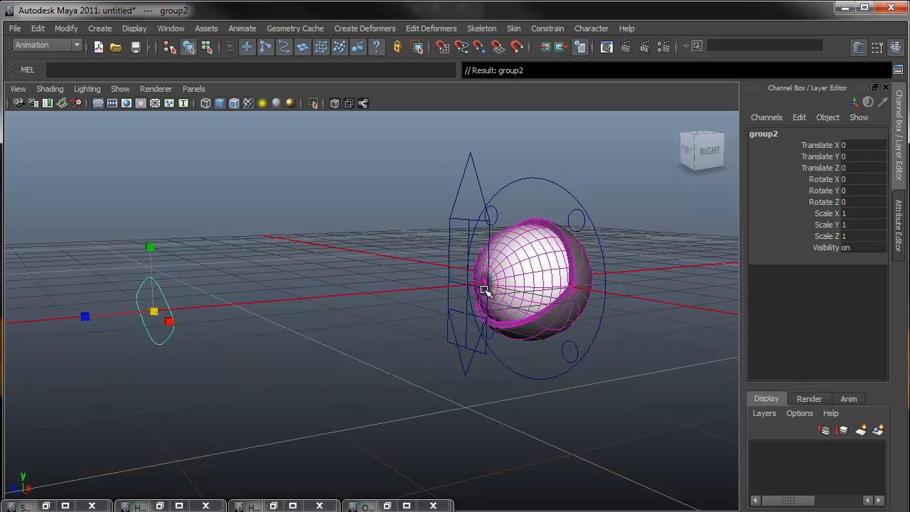
mouse_move(259, 364)
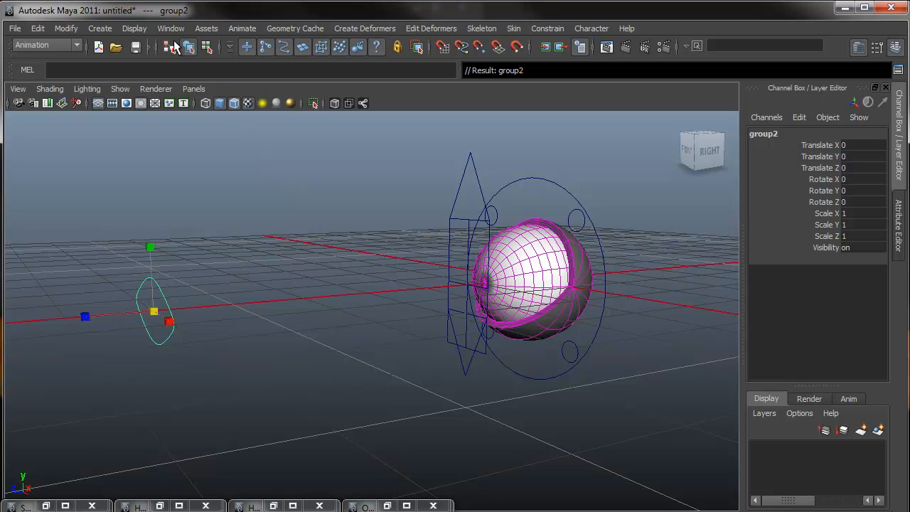
click(170, 28)
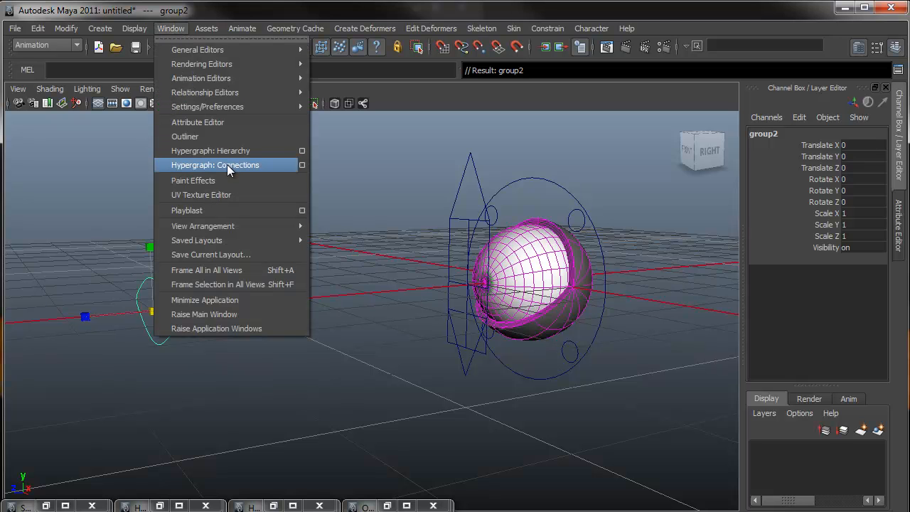
click(215, 165)
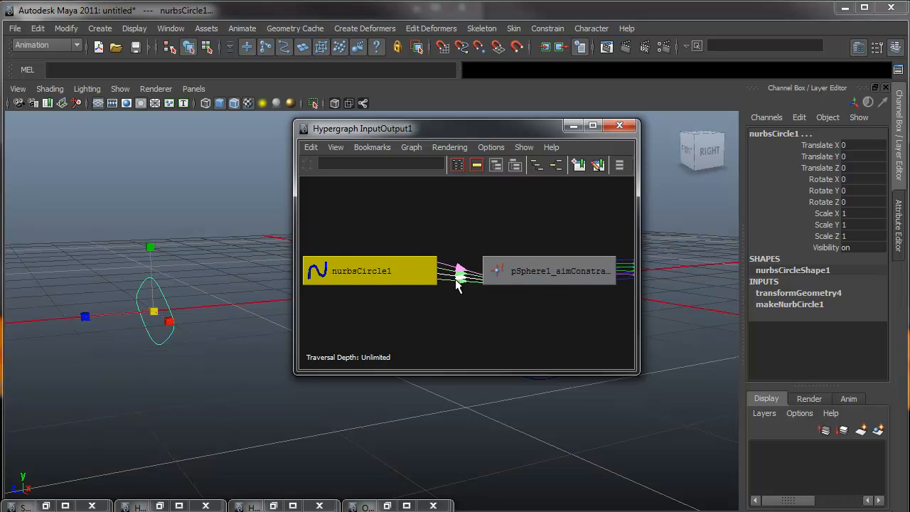
mouse_move(463, 274)
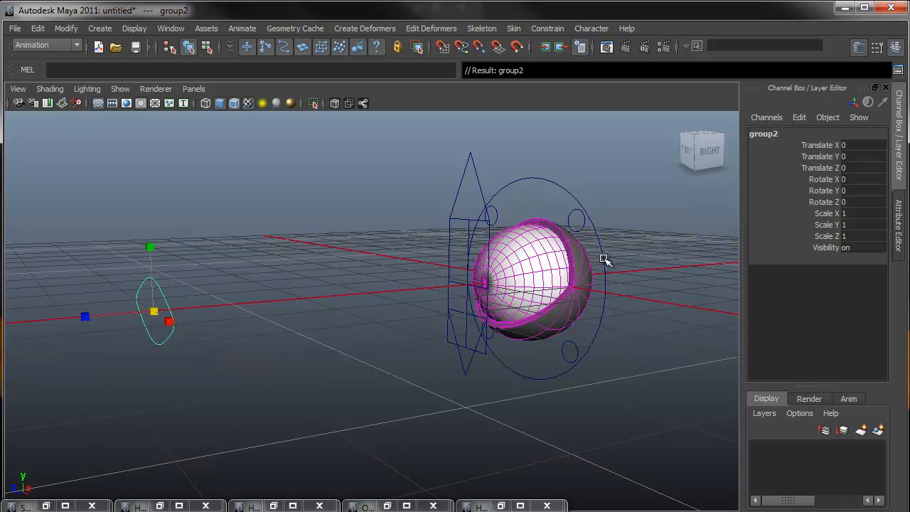
- Move the master circle, pull the blink control down, and move the aim circle
click(597, 259)
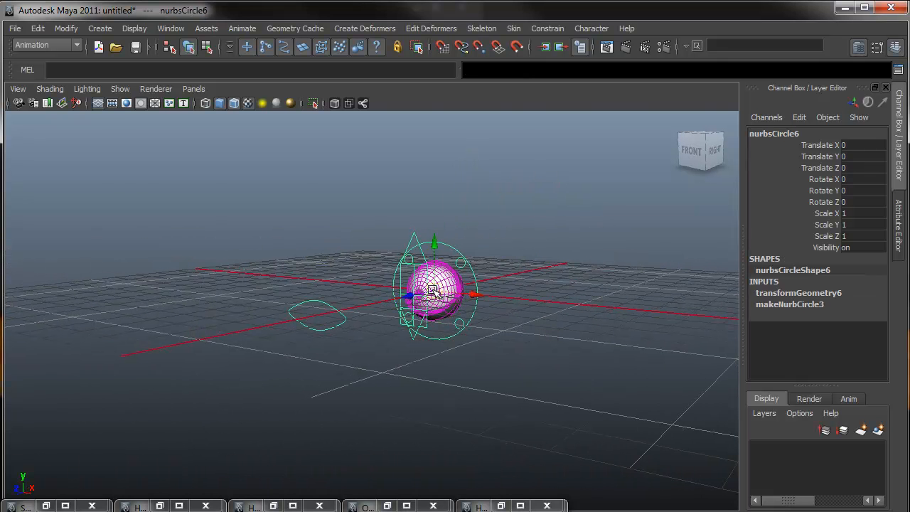
drag(434, 284, 490, 227)
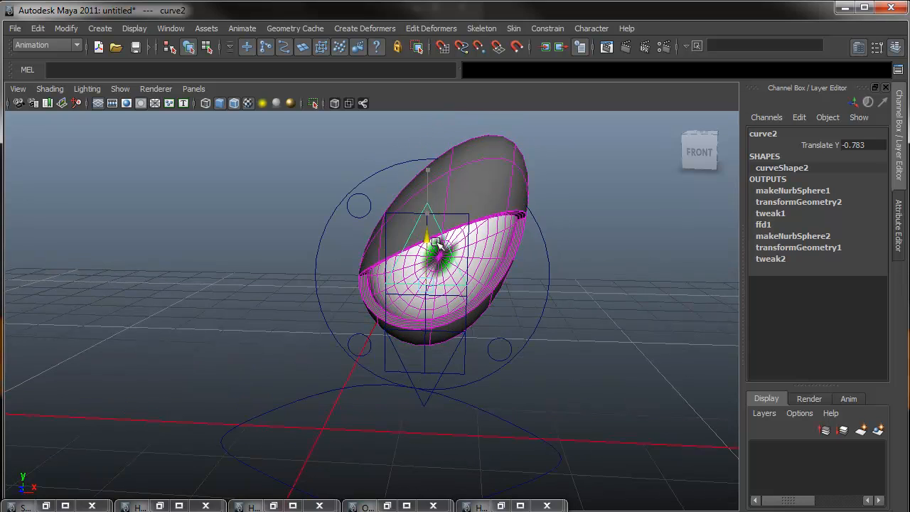
drag(426, 238, 437, 214)
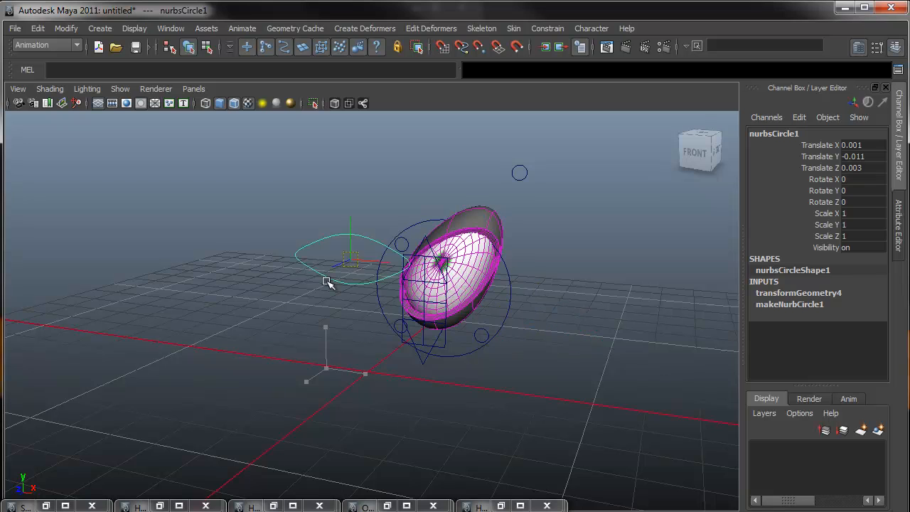
drag(327, 281, 479, 277)
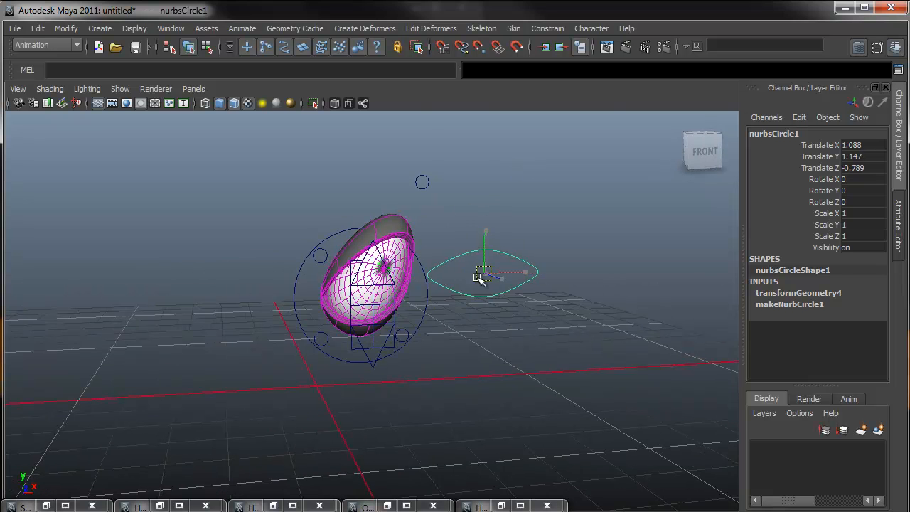